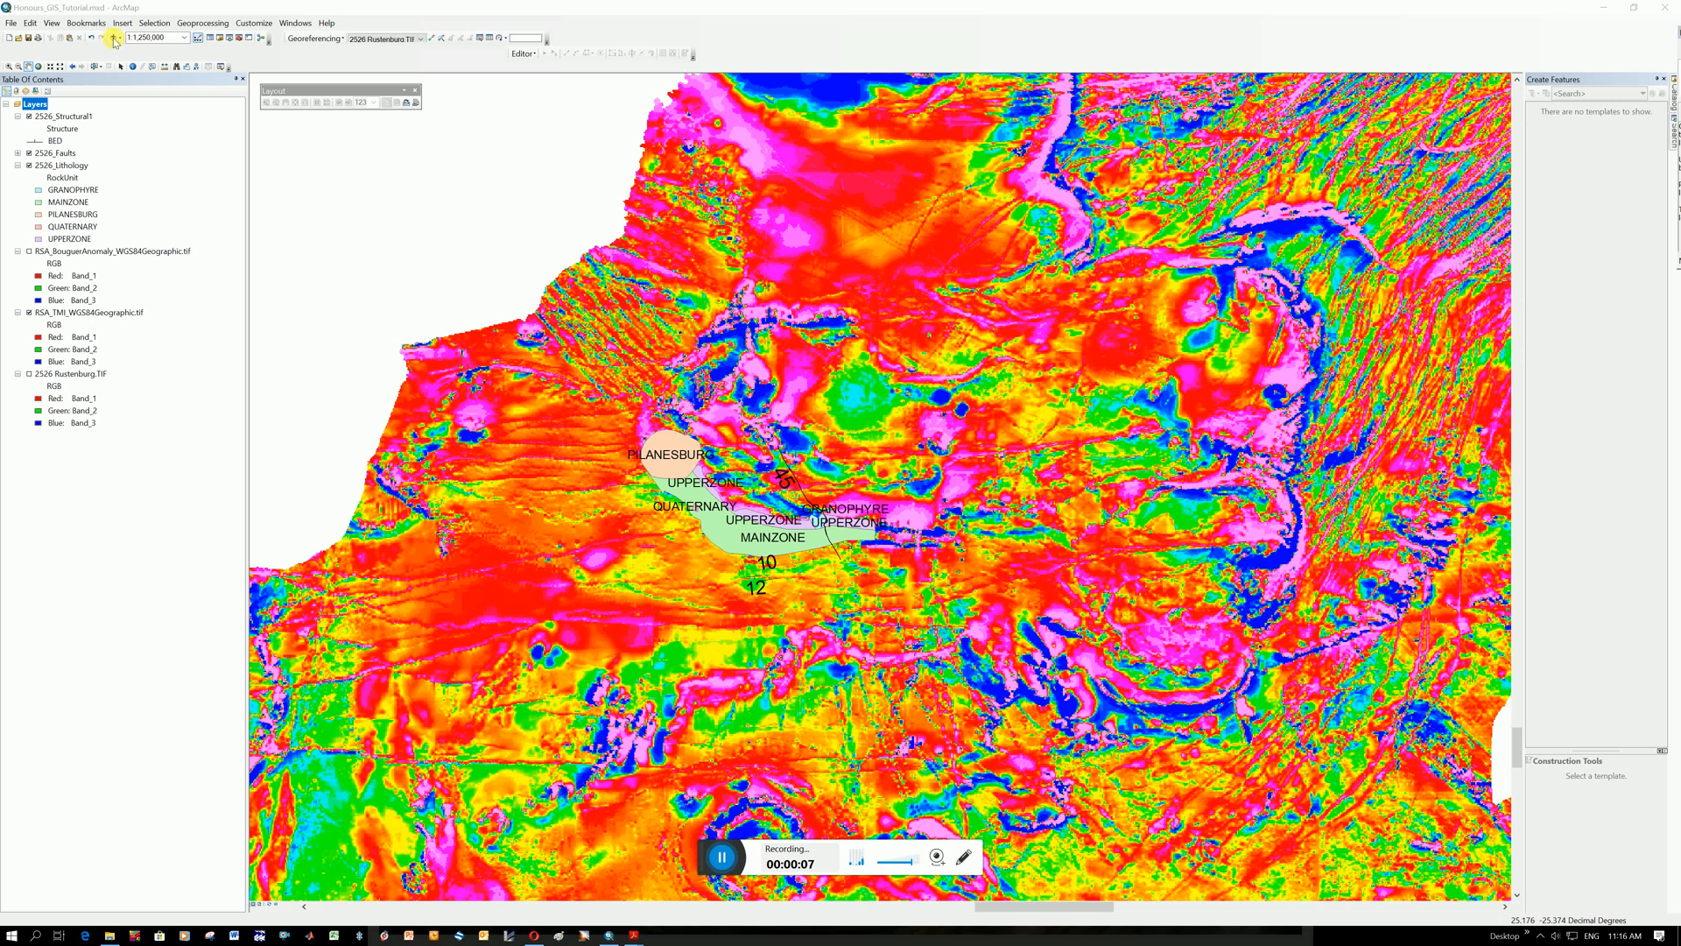
Switch to the browser tab with the YouTube tutorial on extracting shapefiles in ArcMap
left_click(109, 38)
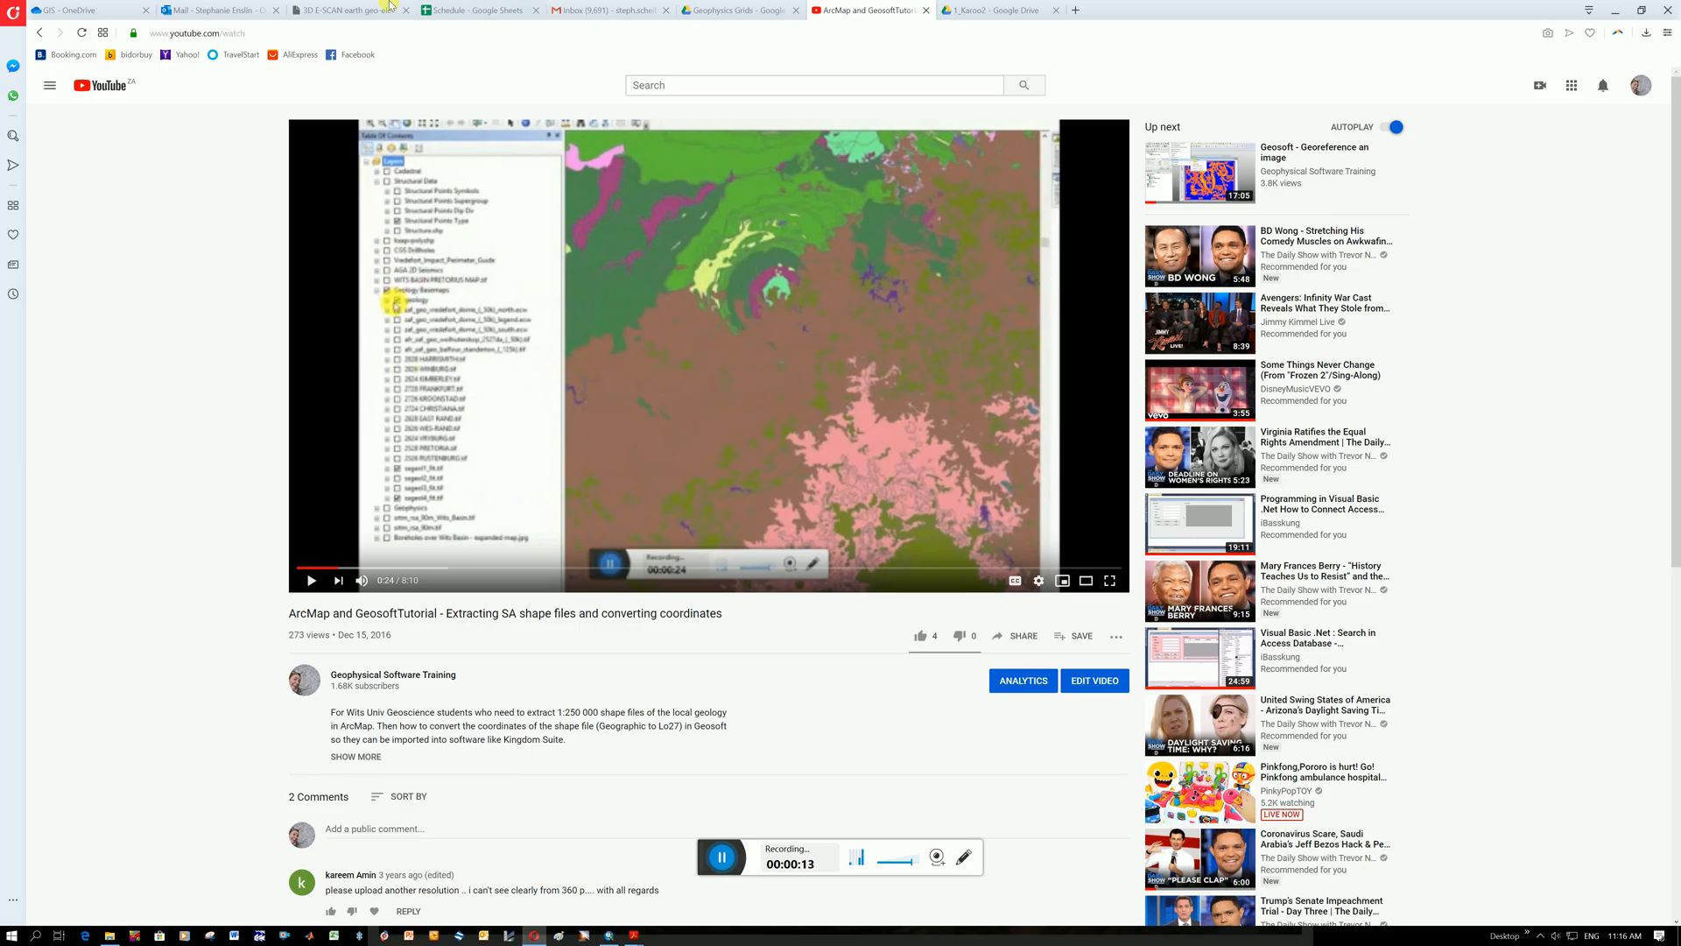
In OneDrive, open Files > GIS > SA_Geol_Shape_Files to view the SA_geol shapefile parts
left_click(84, 10)
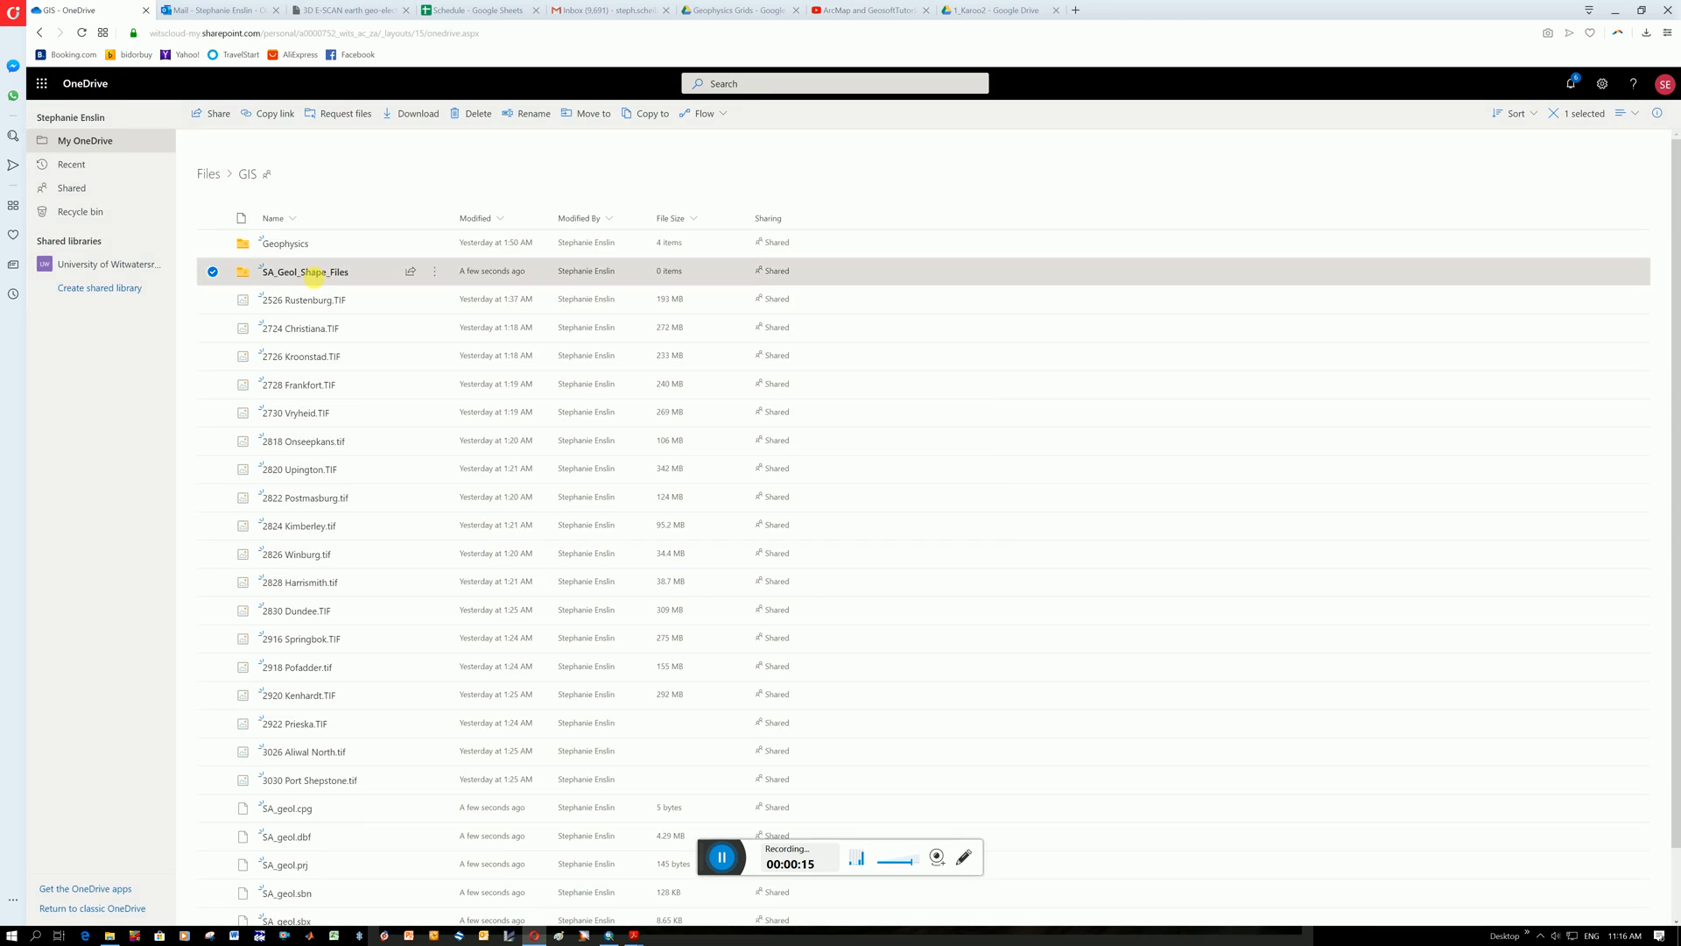
double_click(305, 271)
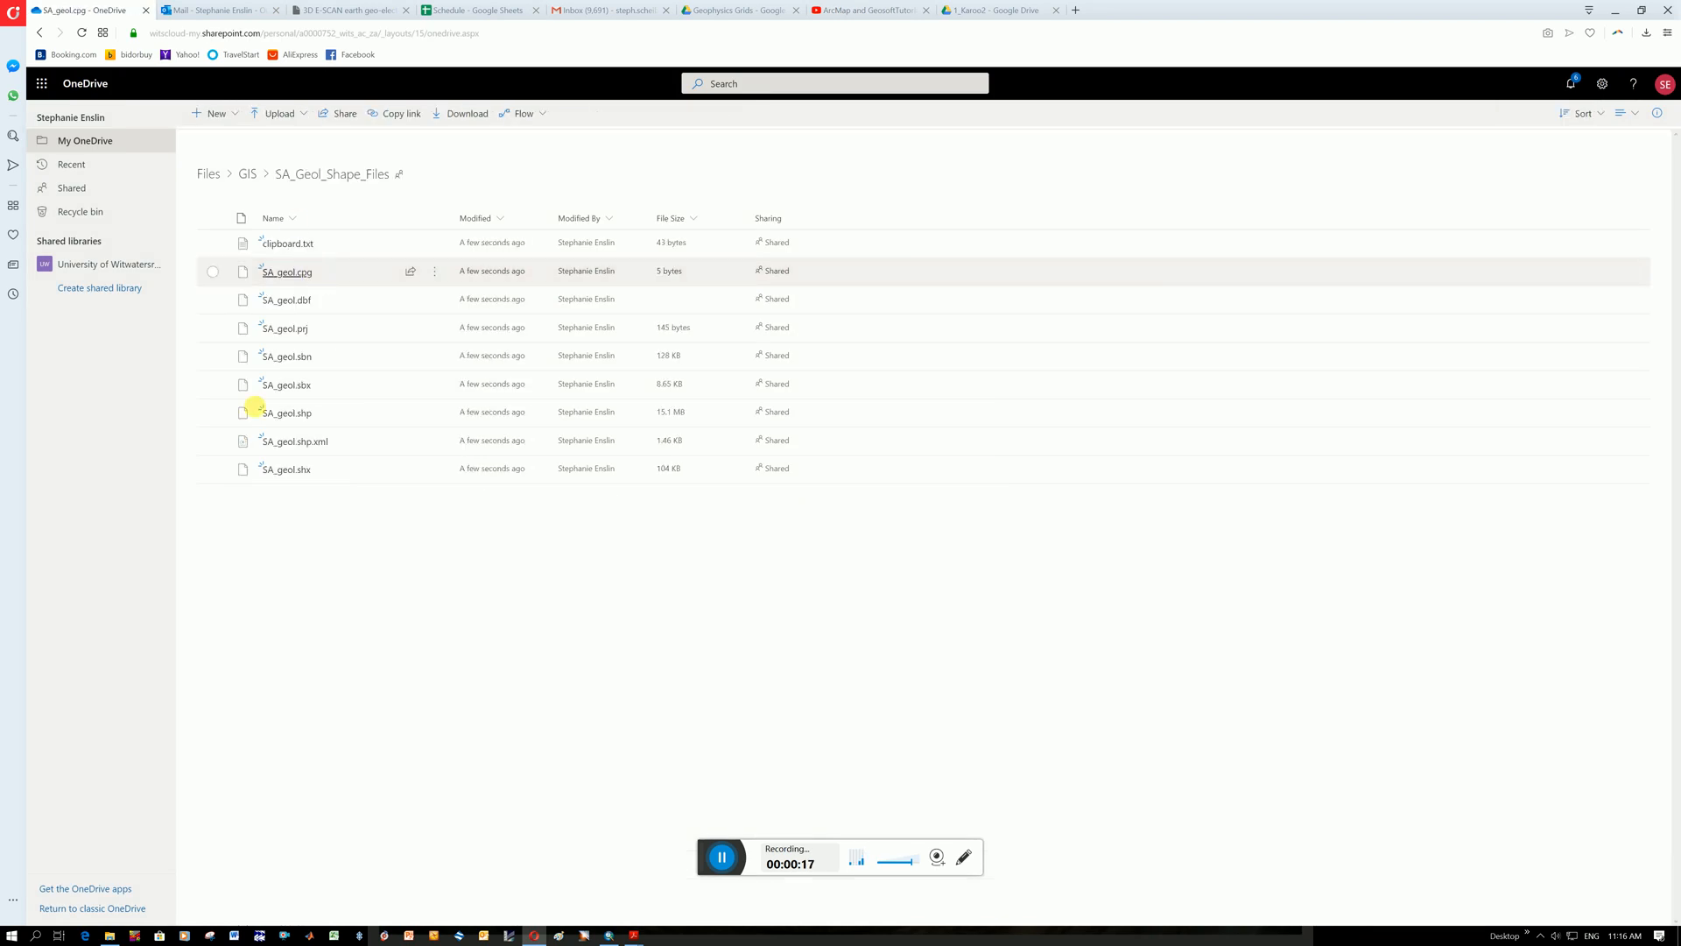
left_click(286, 271)
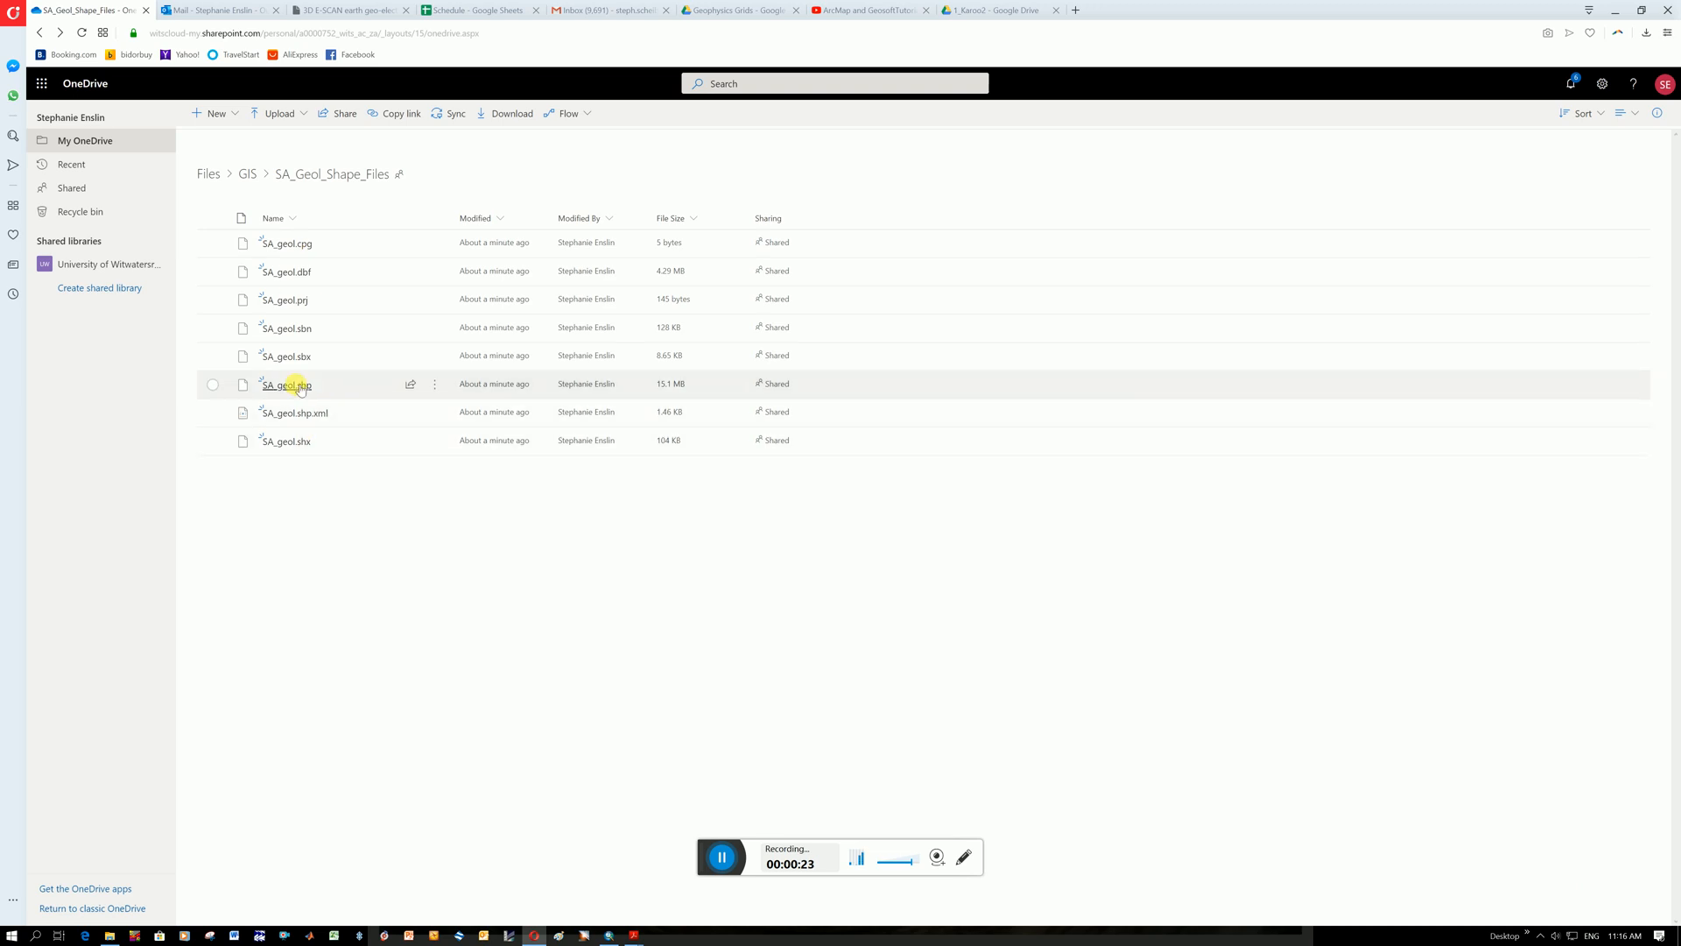
mouse_move(311, 441)
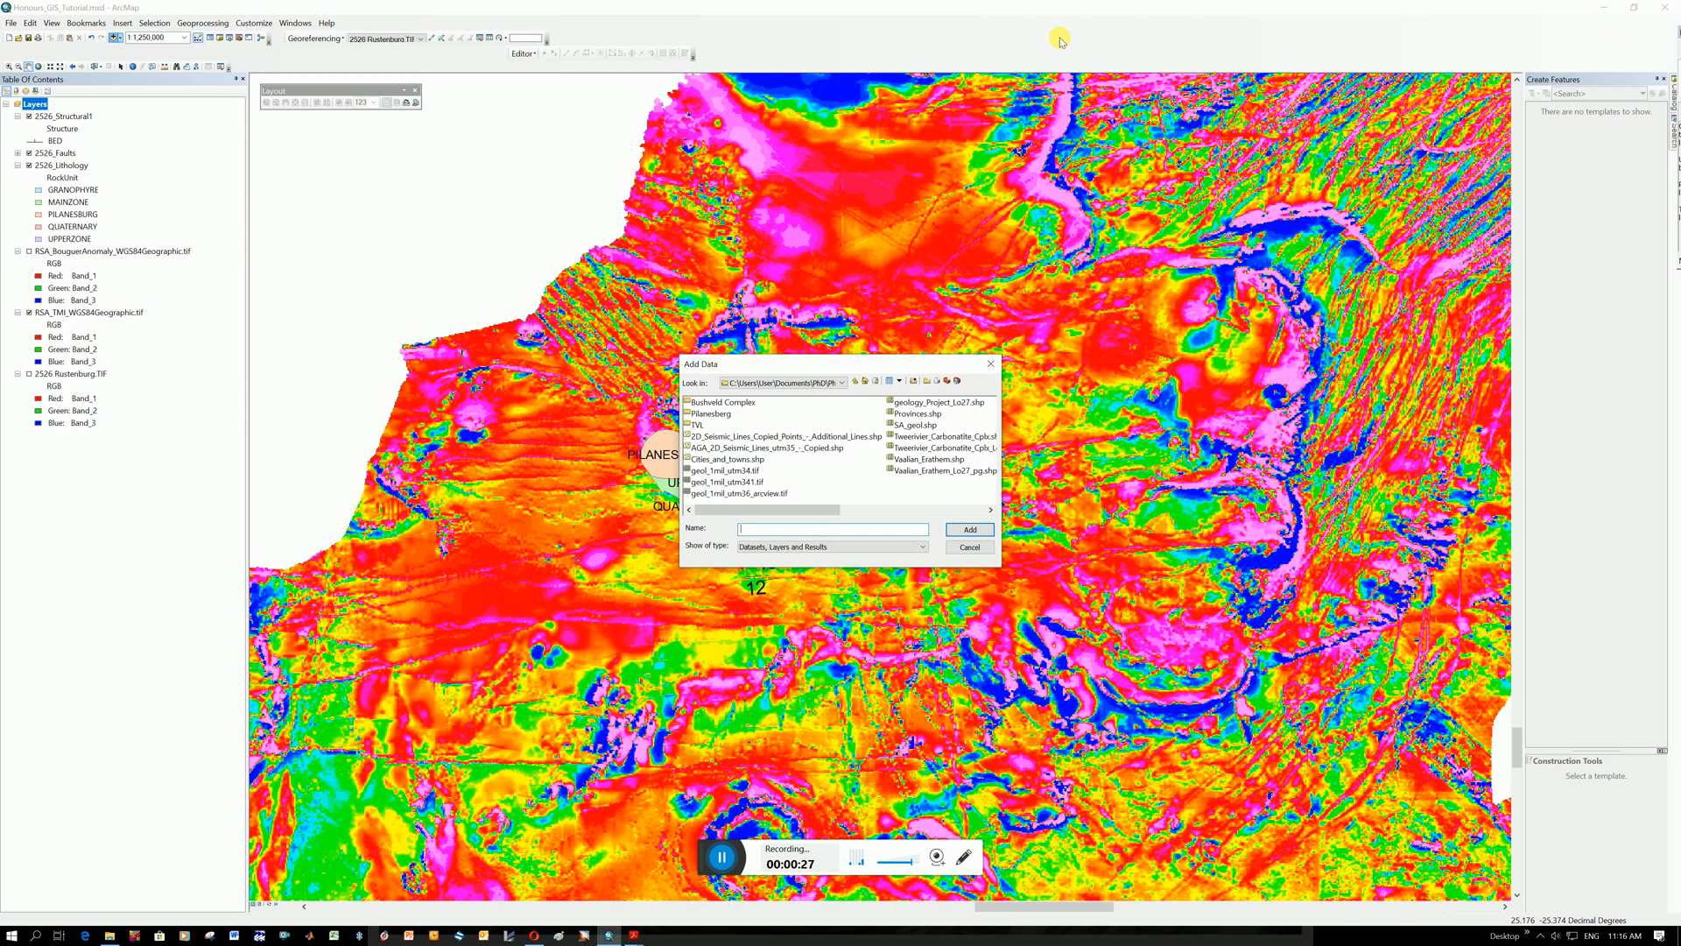
mouse_move(956, 484)
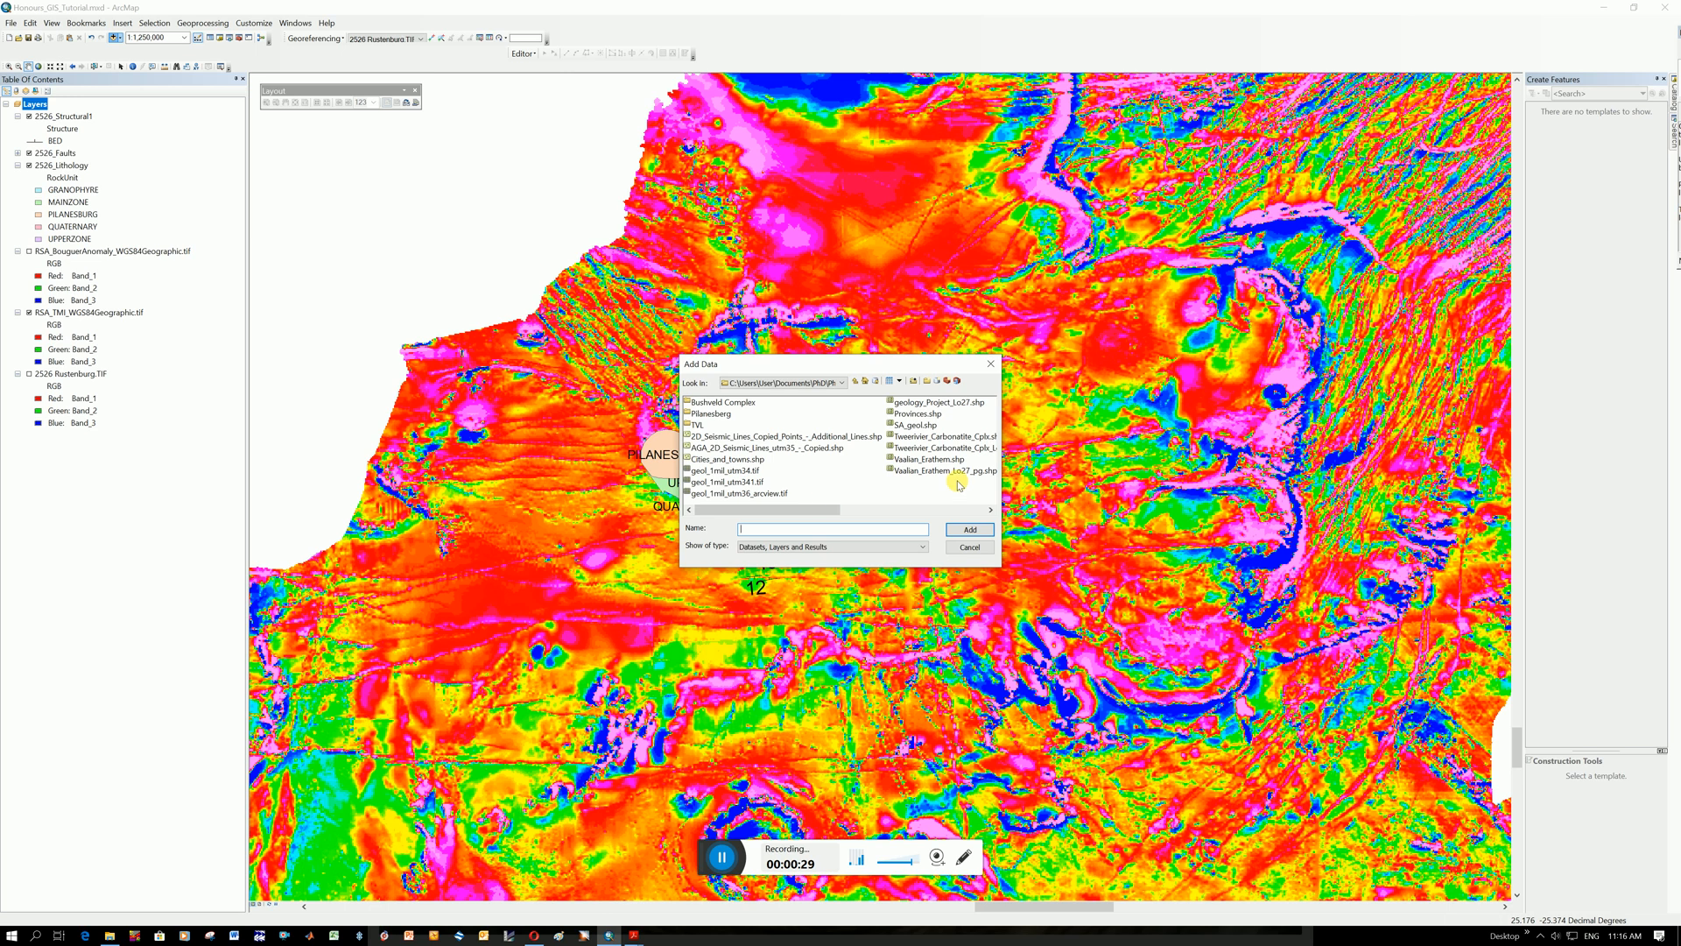
Add SA_geol.shp to the map, which raises the GCS_WGS_1984 coordinate system warning
left_click(912, 424)
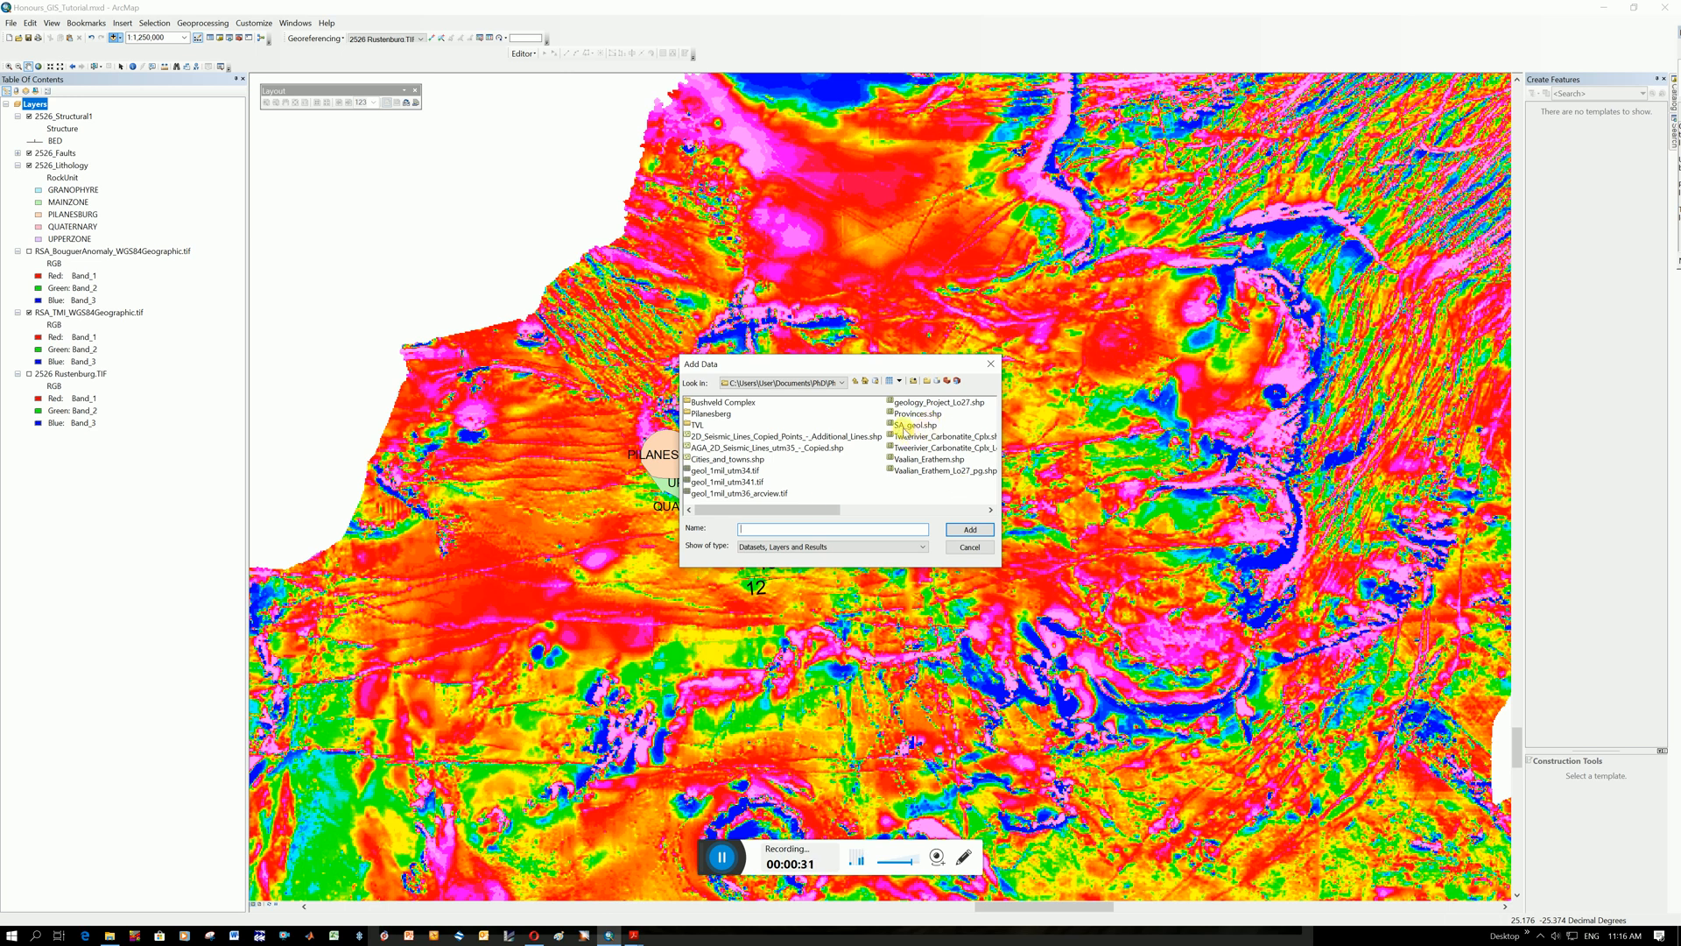
left_click(917, 425)
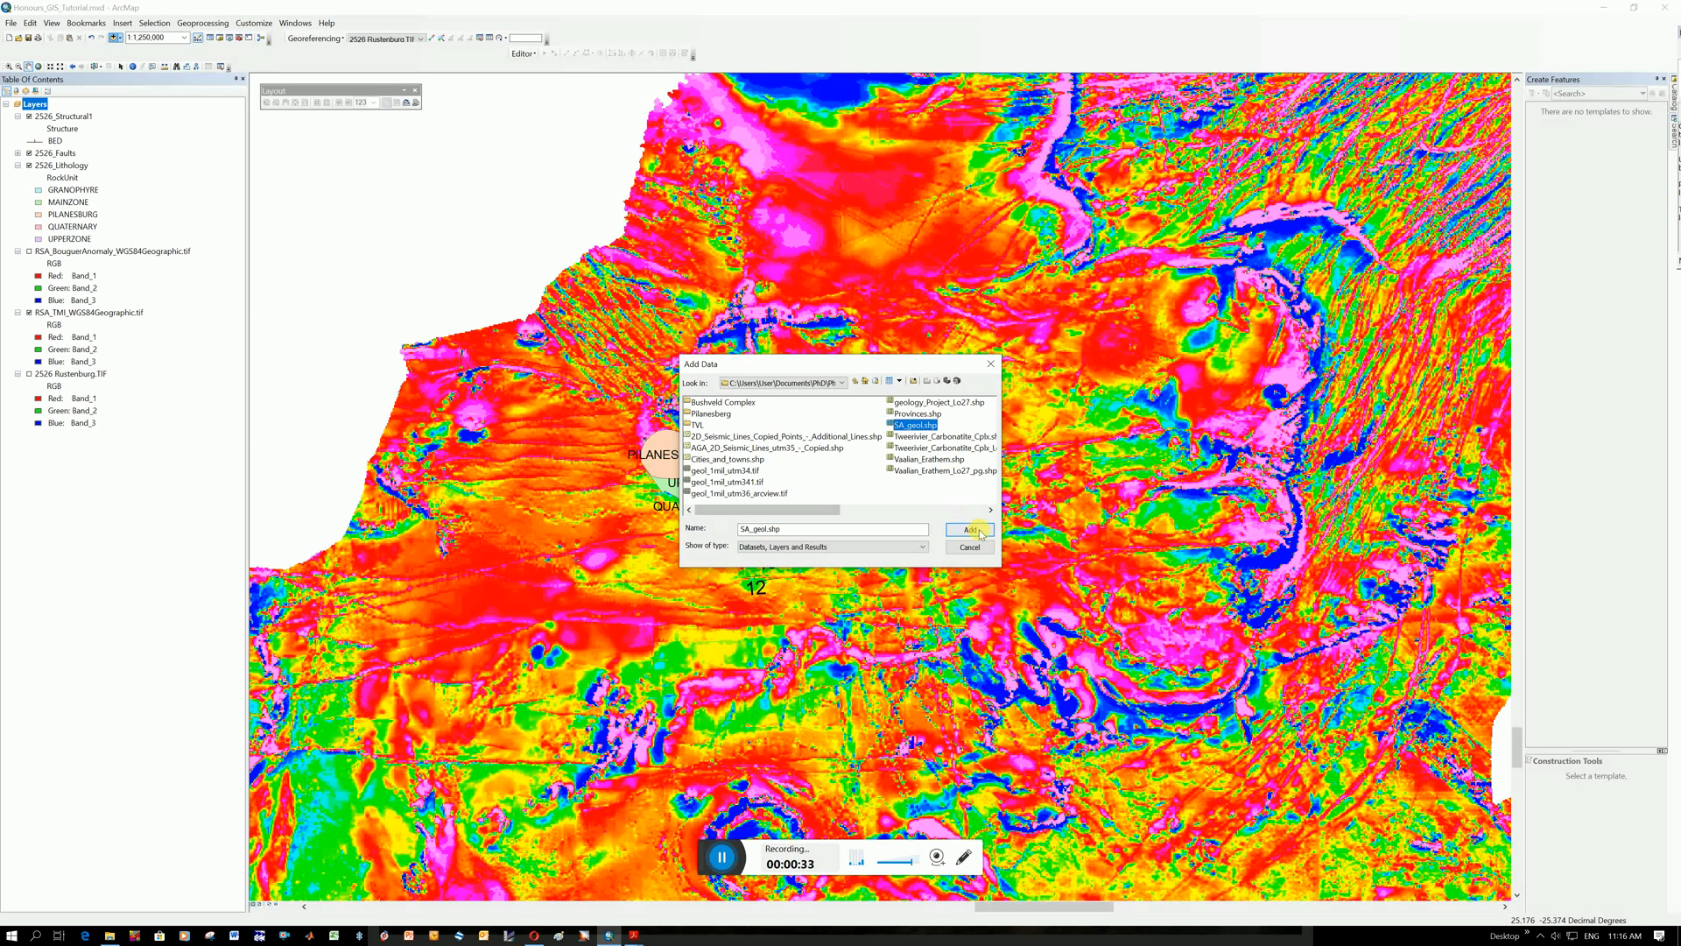
left_click(965, 530)
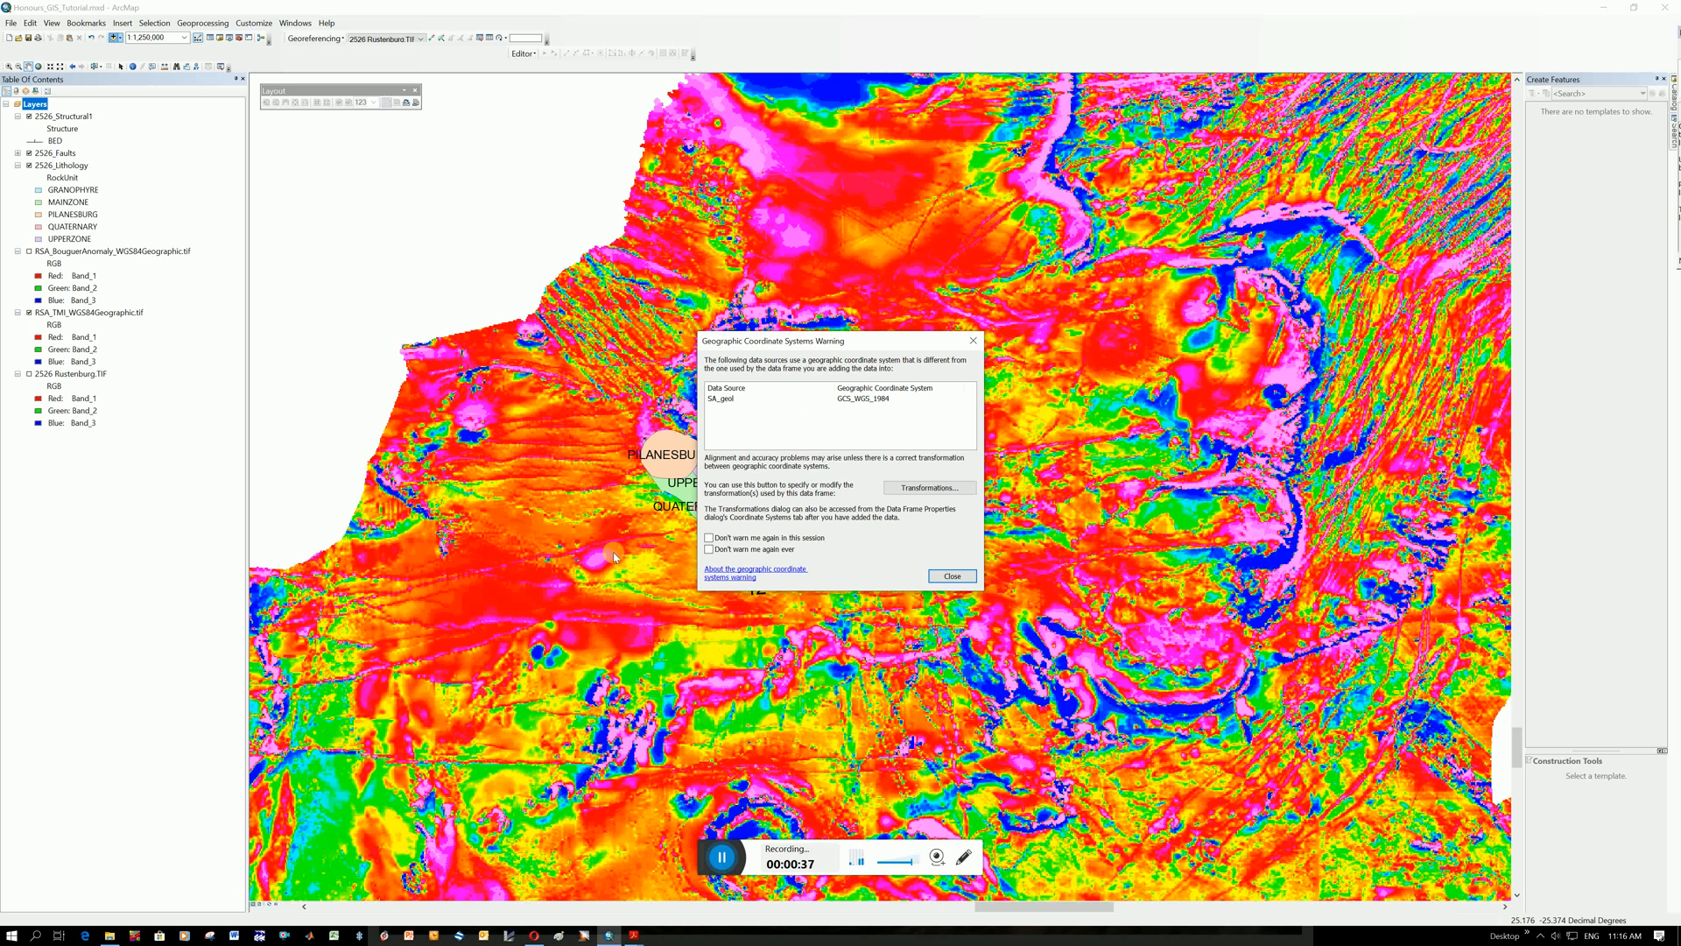
mouse_move(893, 405)
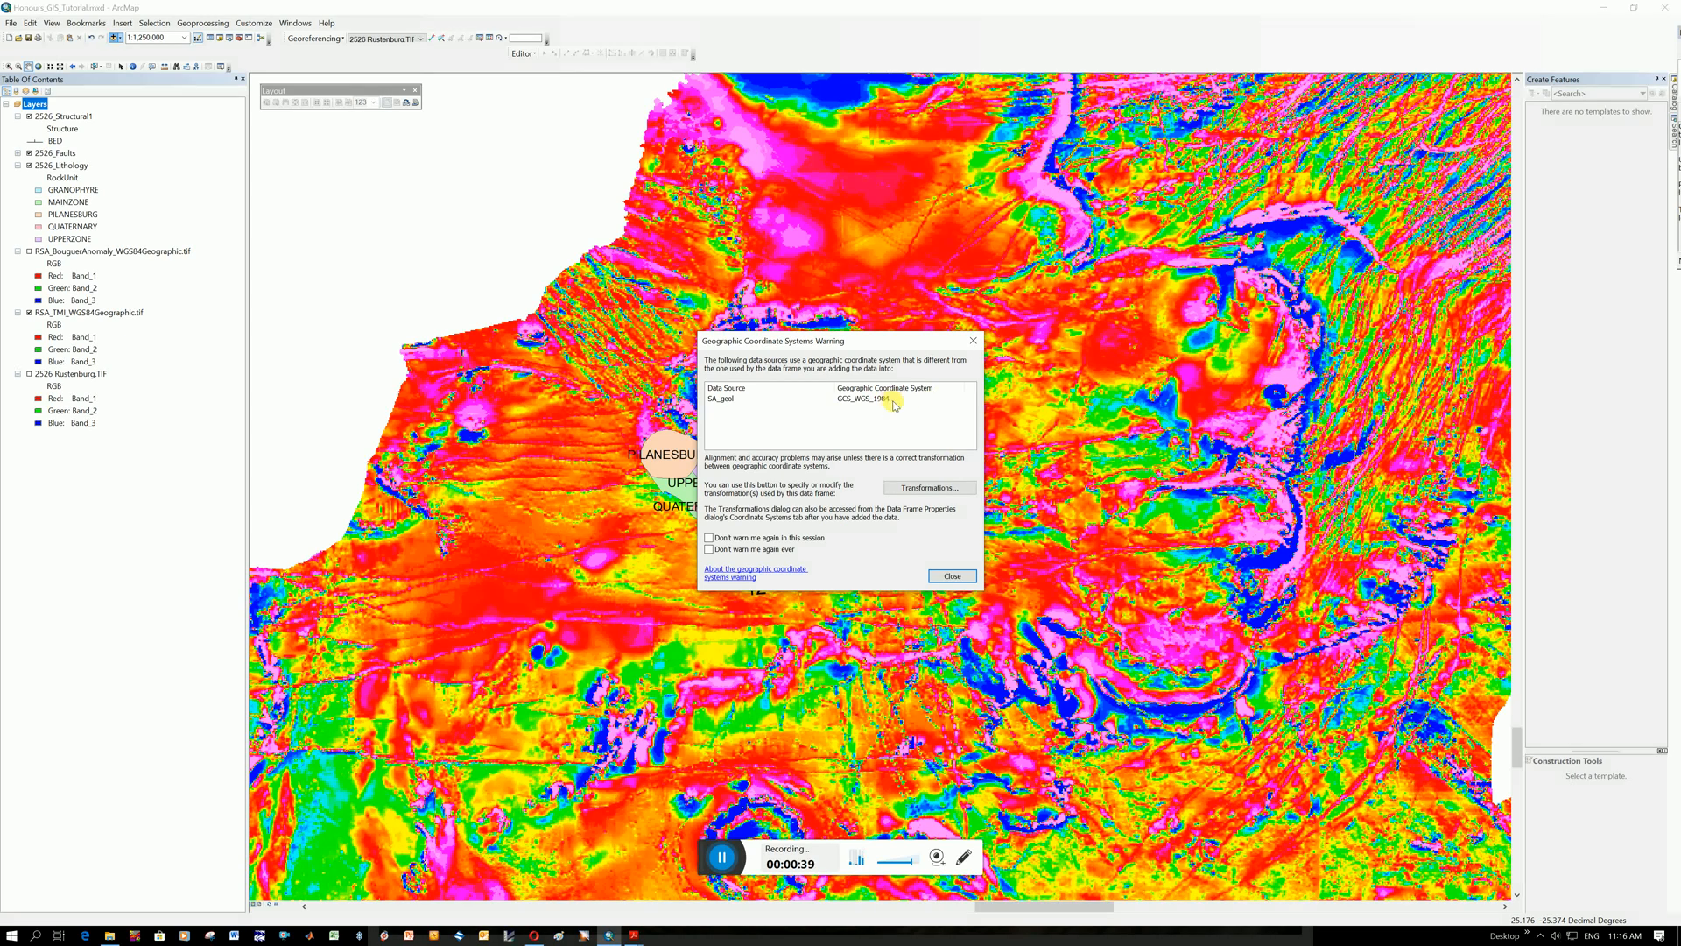
mouse_move(788, 409)
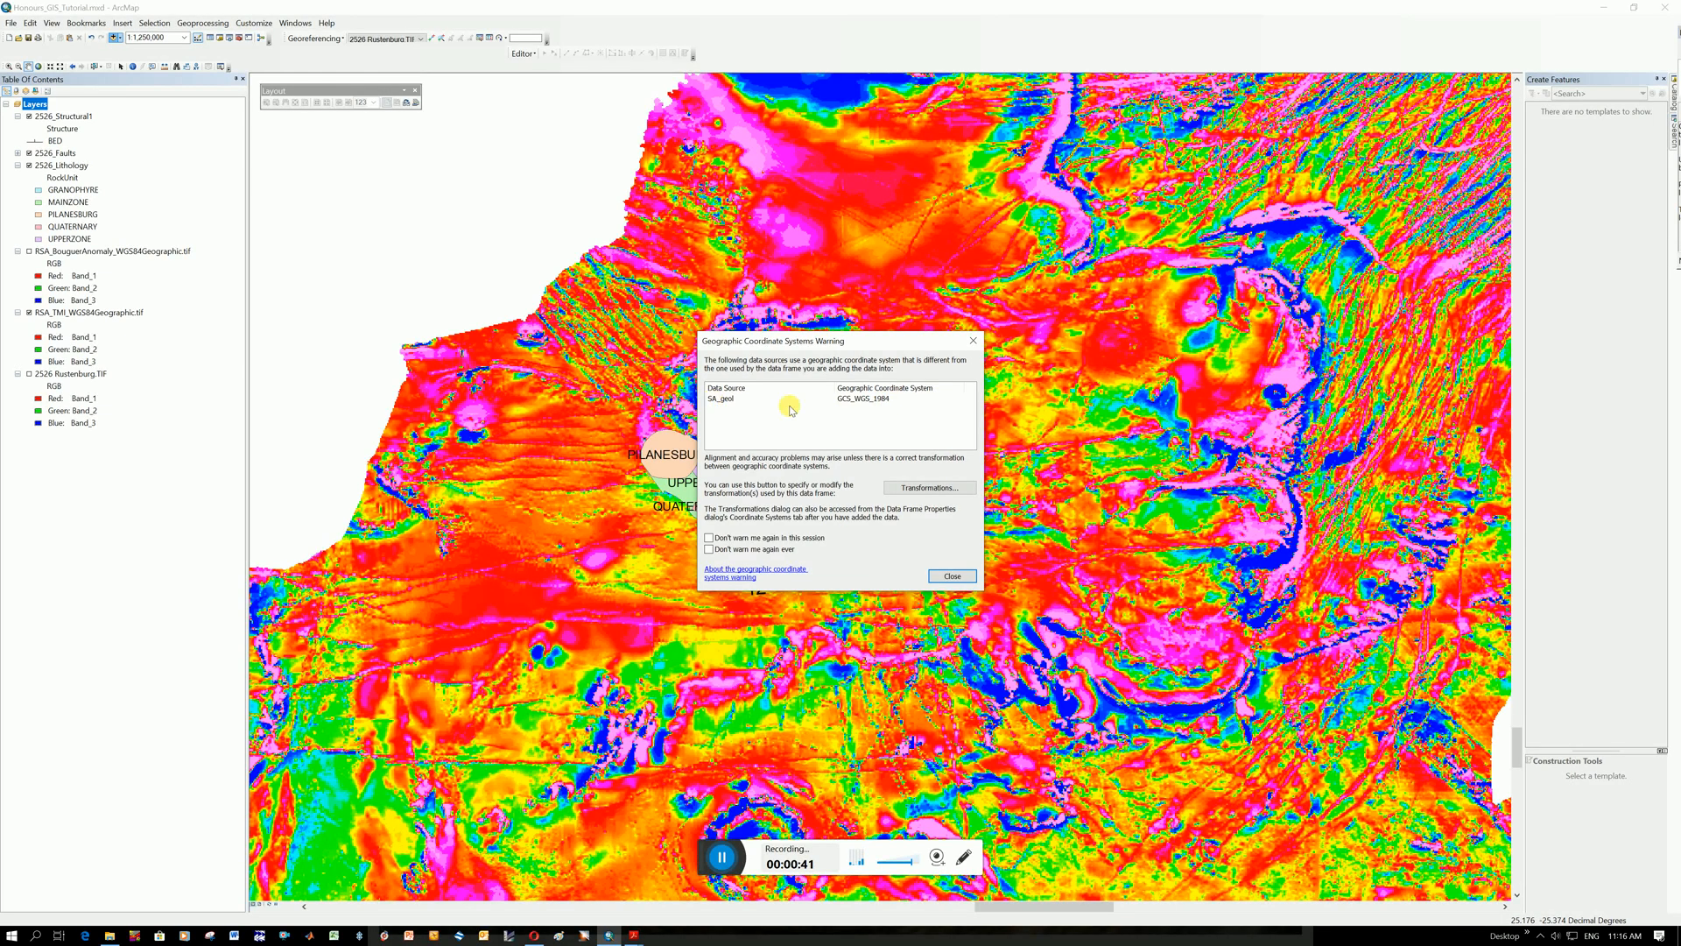
mouse_move(888, 403)
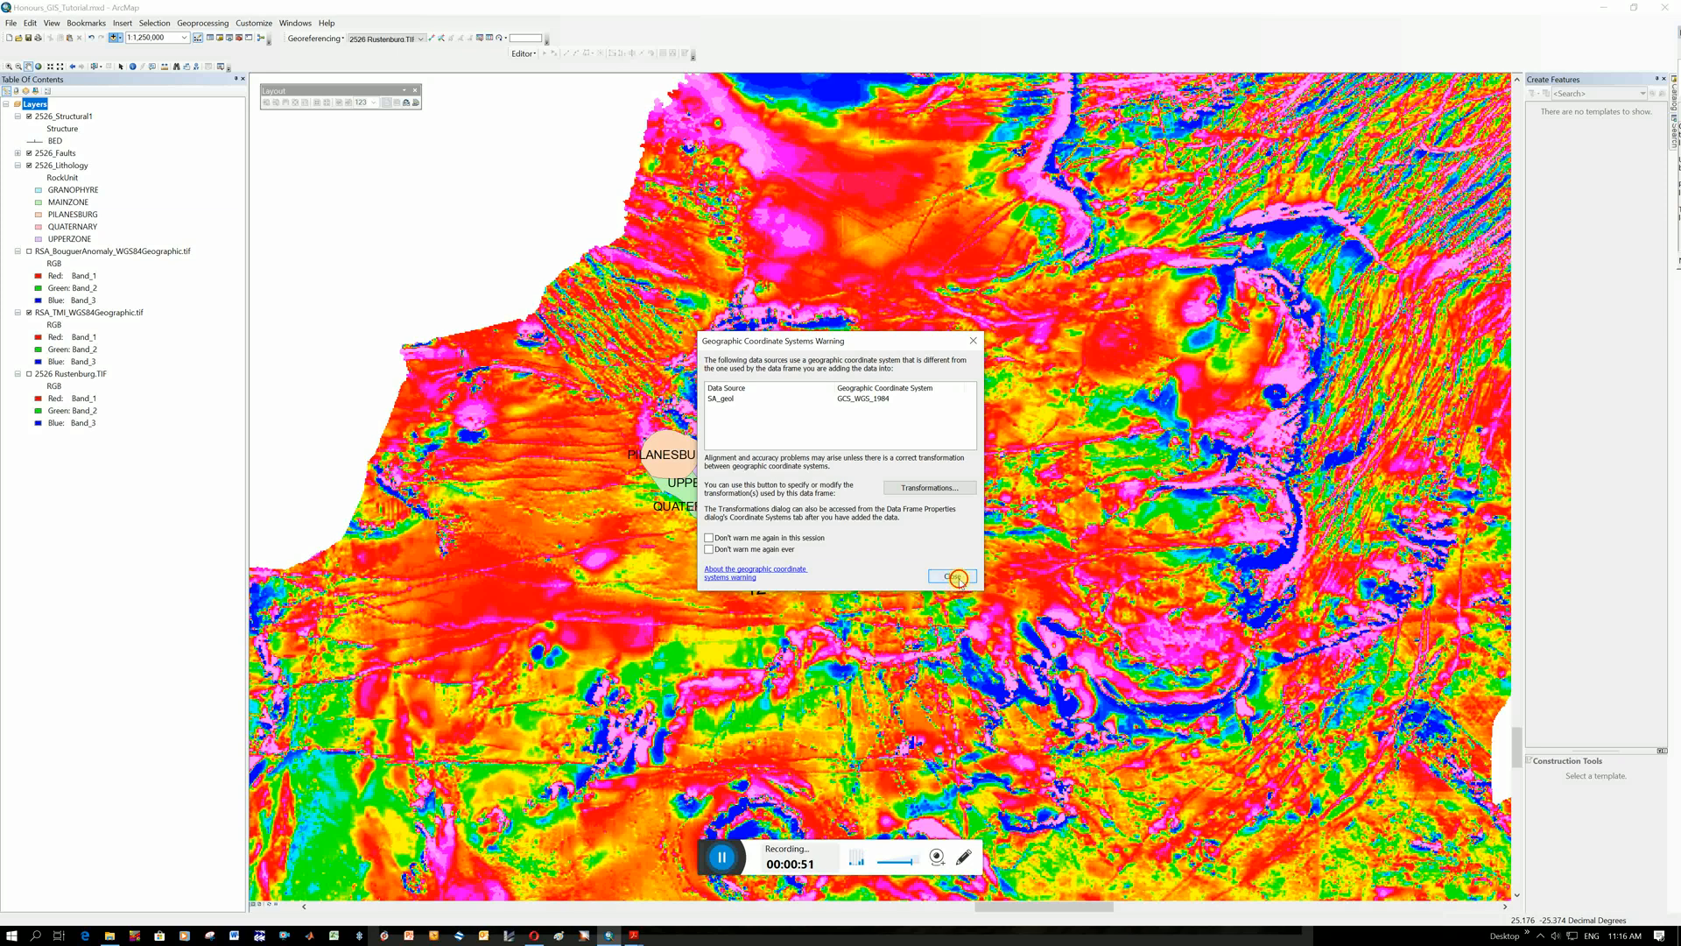
Dismiss the coordinate system warning and zoom out to the SA_geol layer's extent
left_click(950, 576)
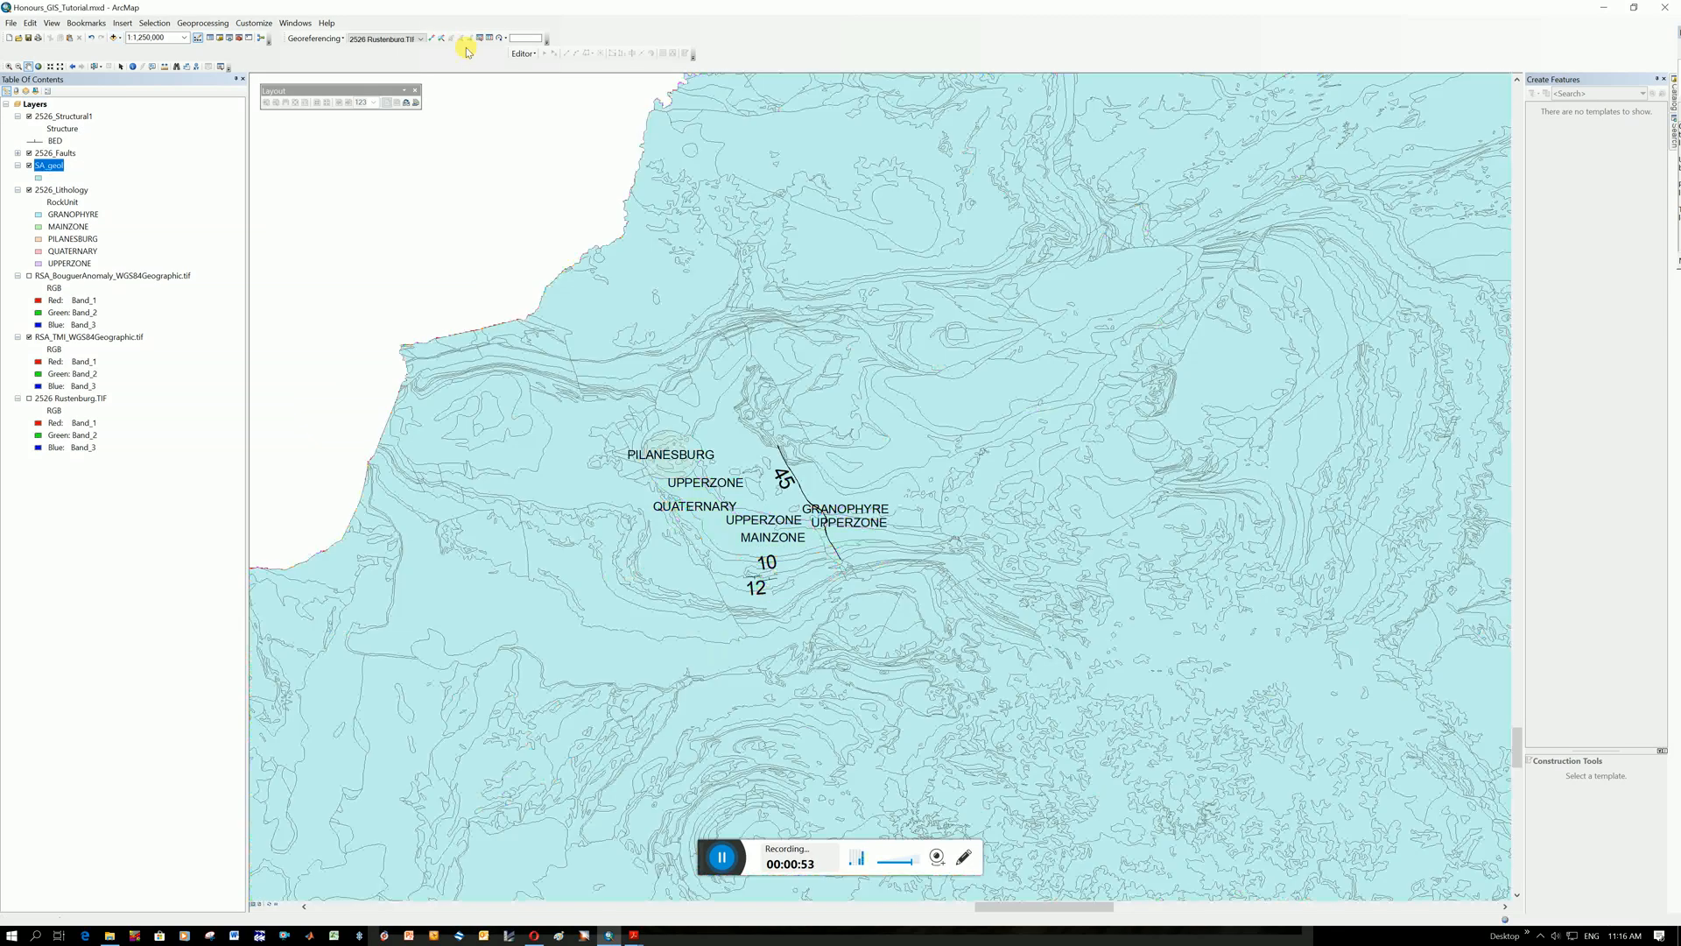
mouse_move(687, 541)
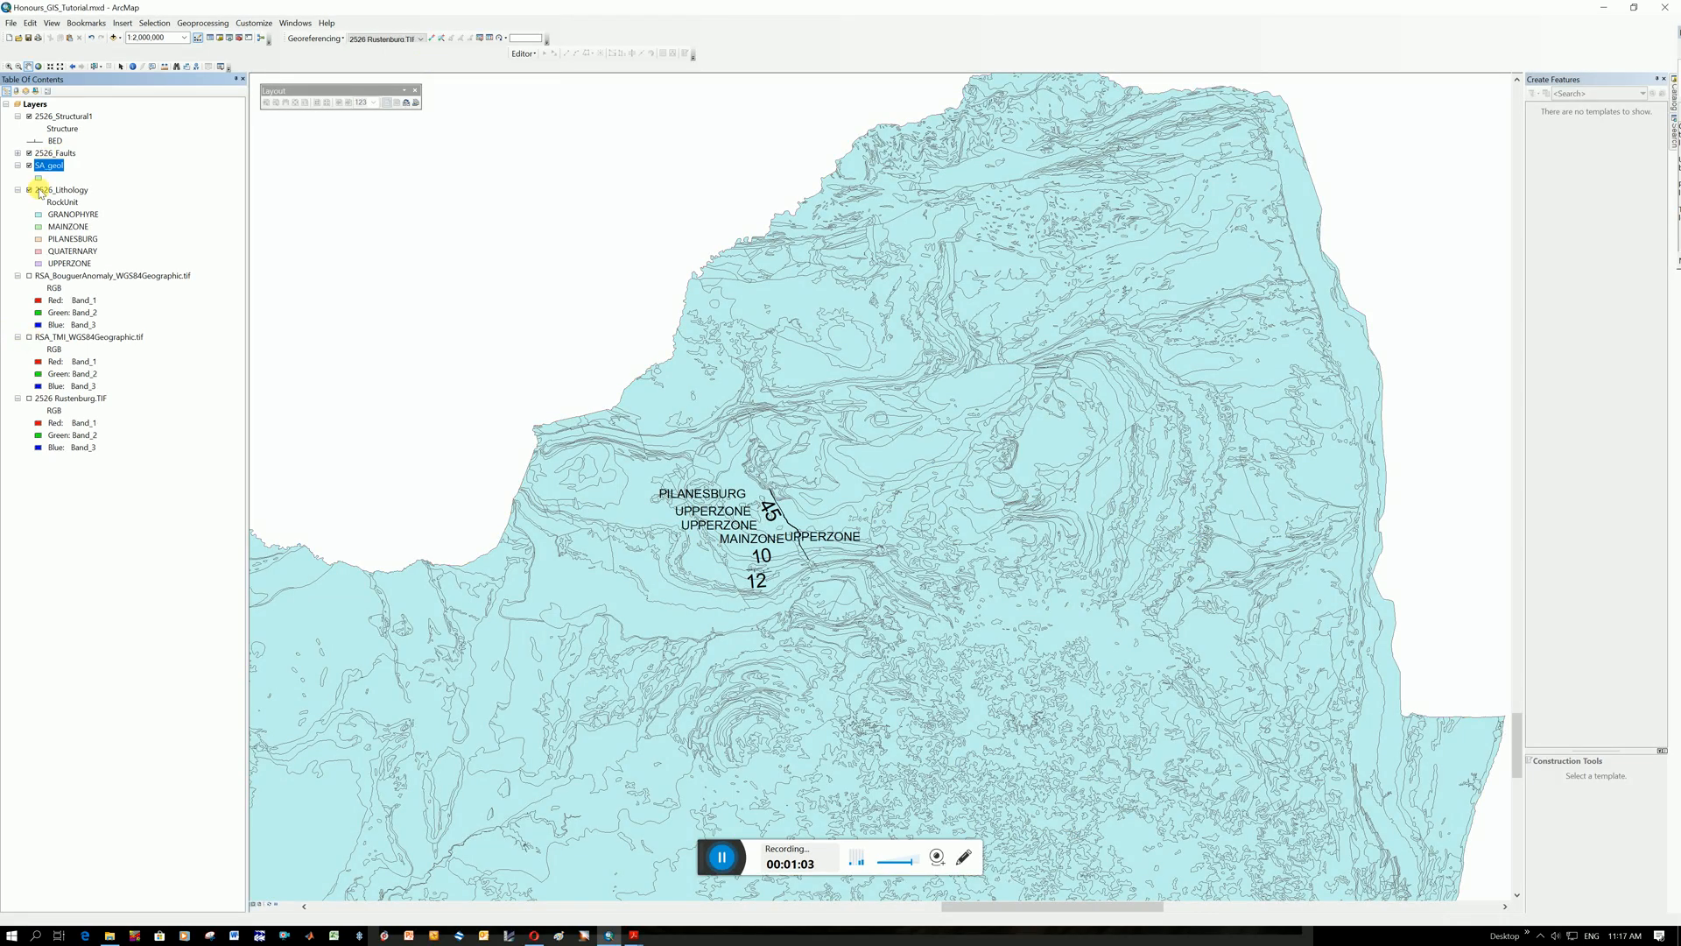
left_click(29, 190)
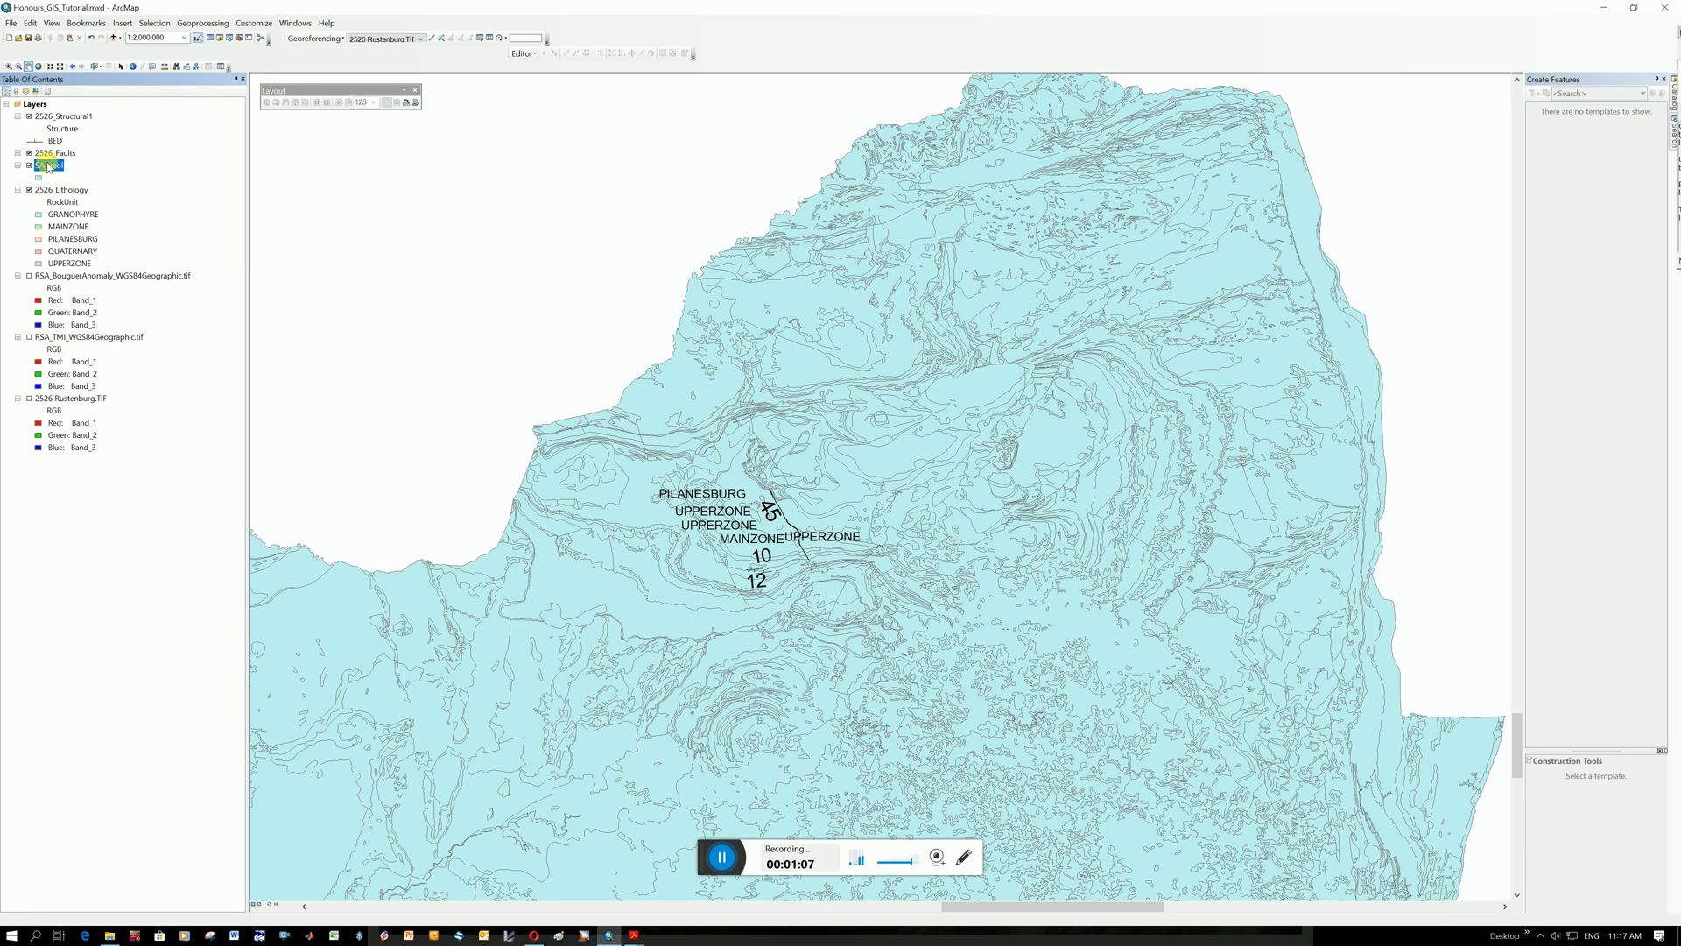
right_click(47, 164)
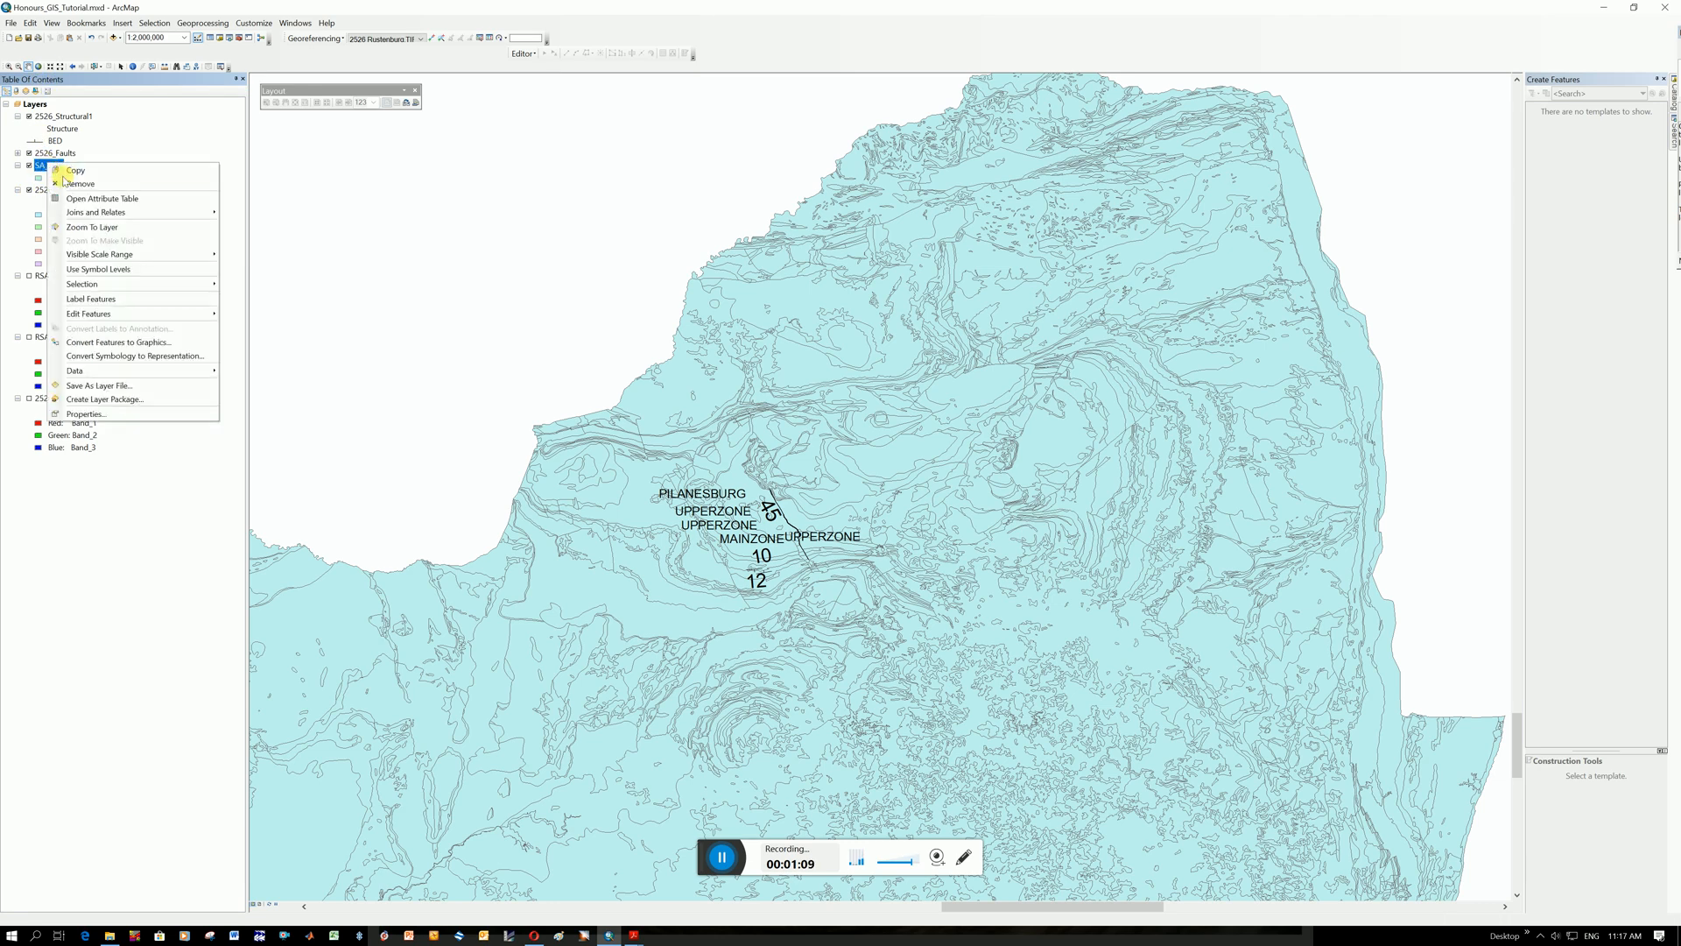
left_click(101, 198)
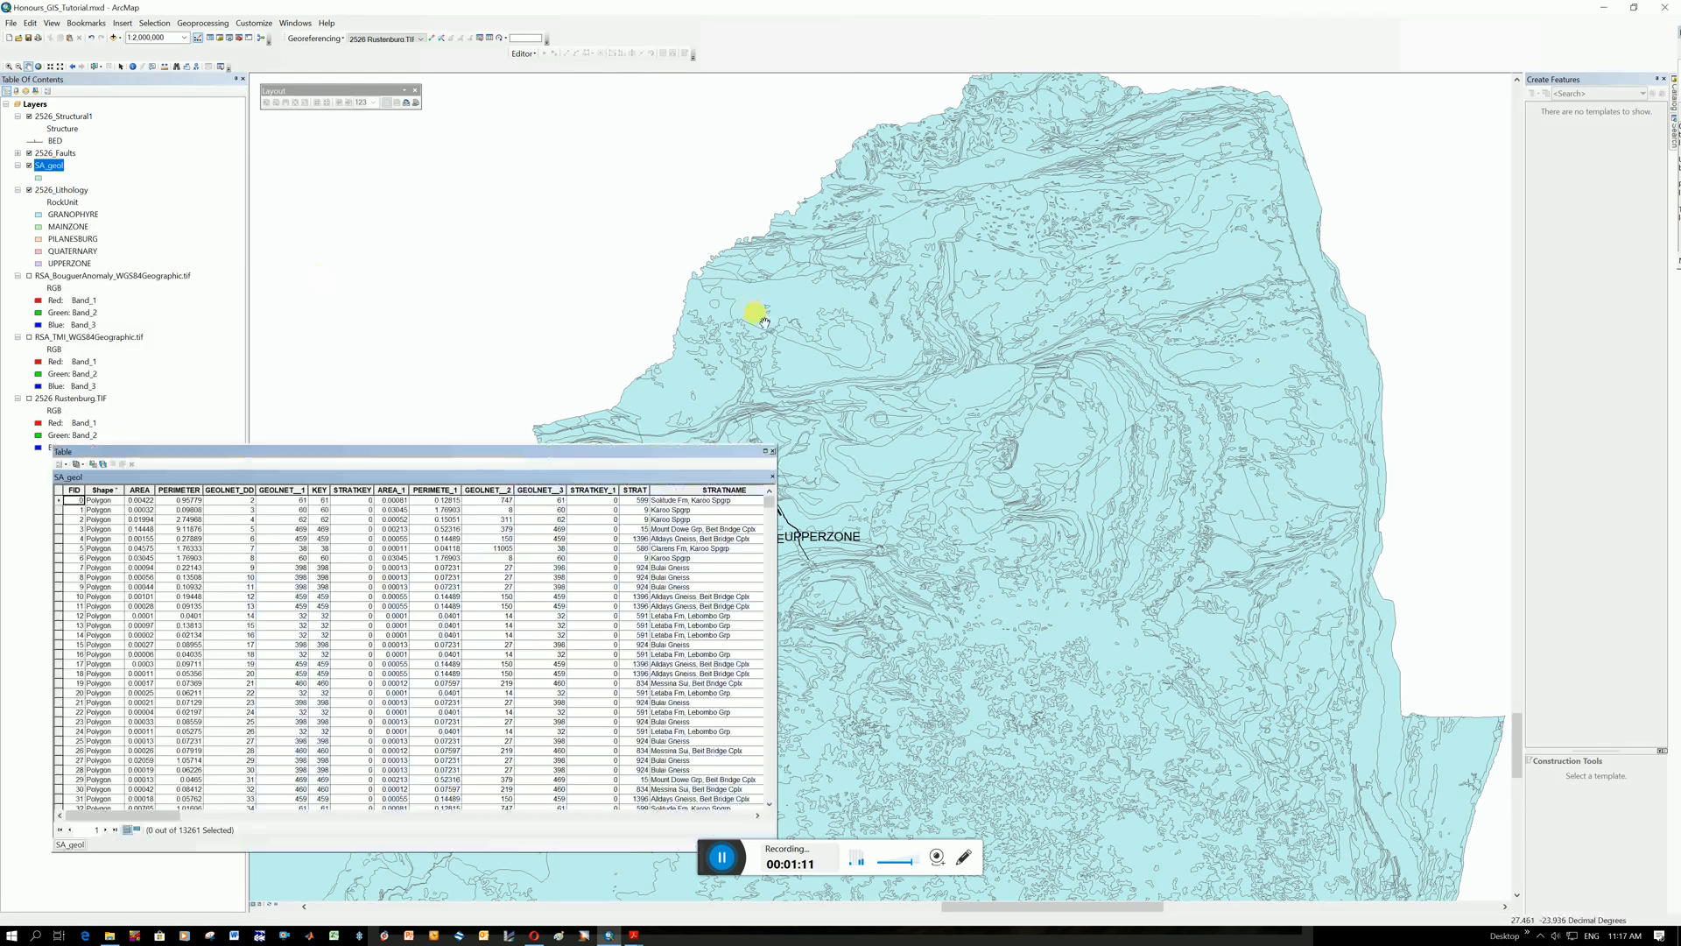
mouse_move(606, 448)
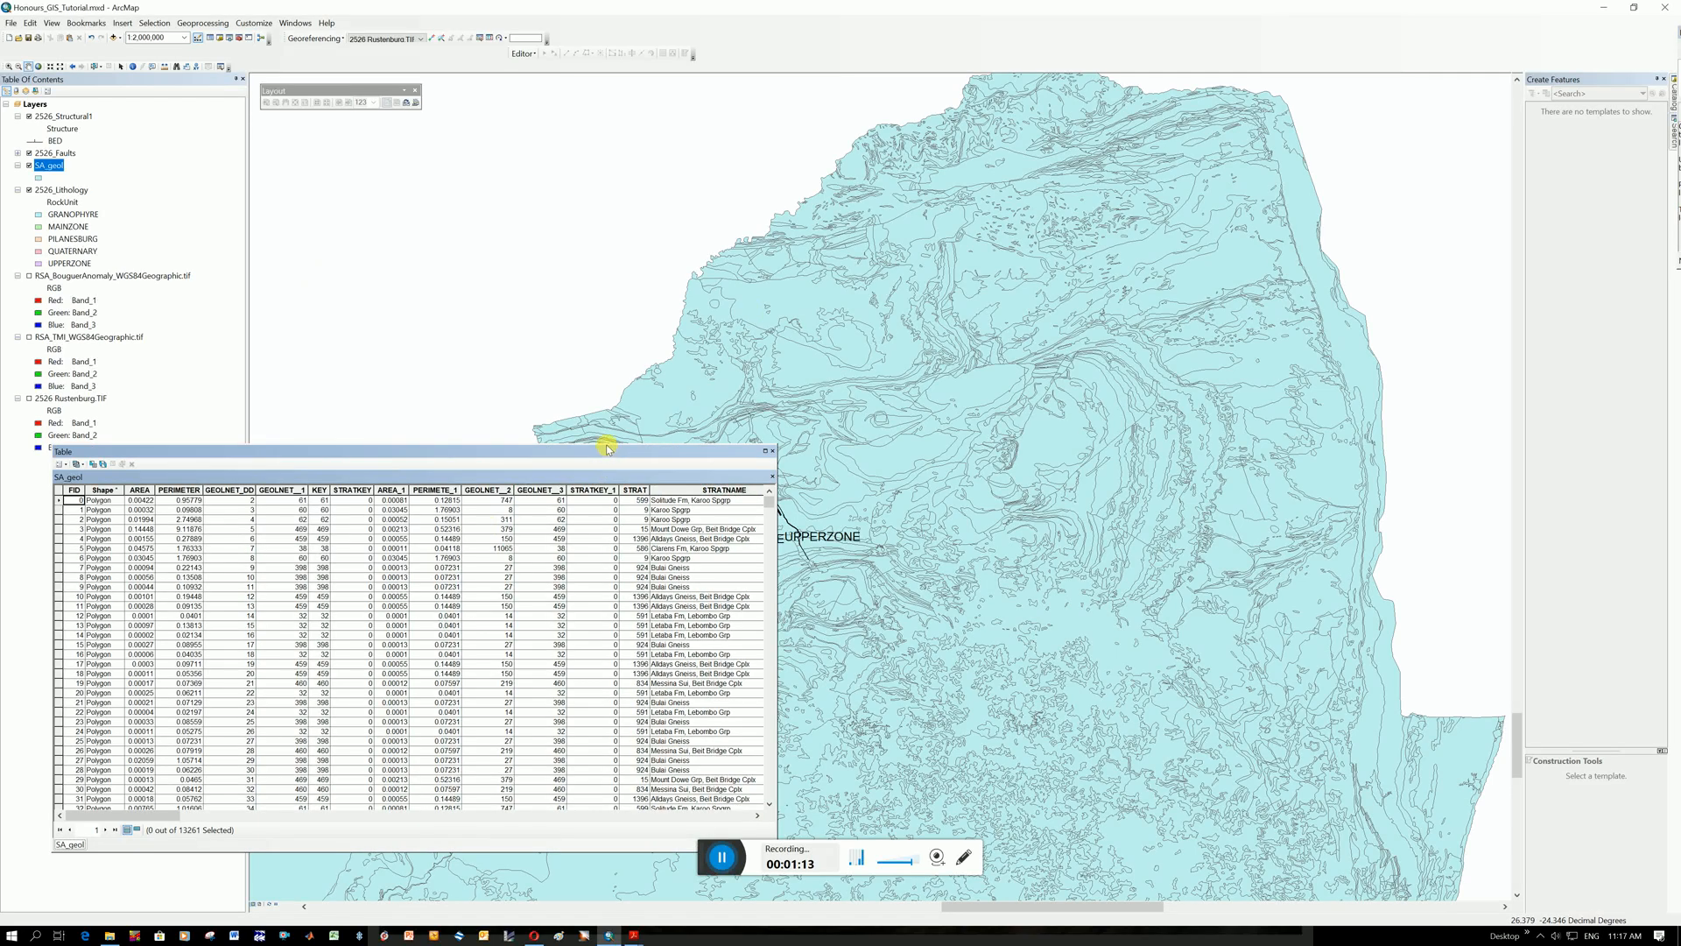
mouse_move(763, 514)
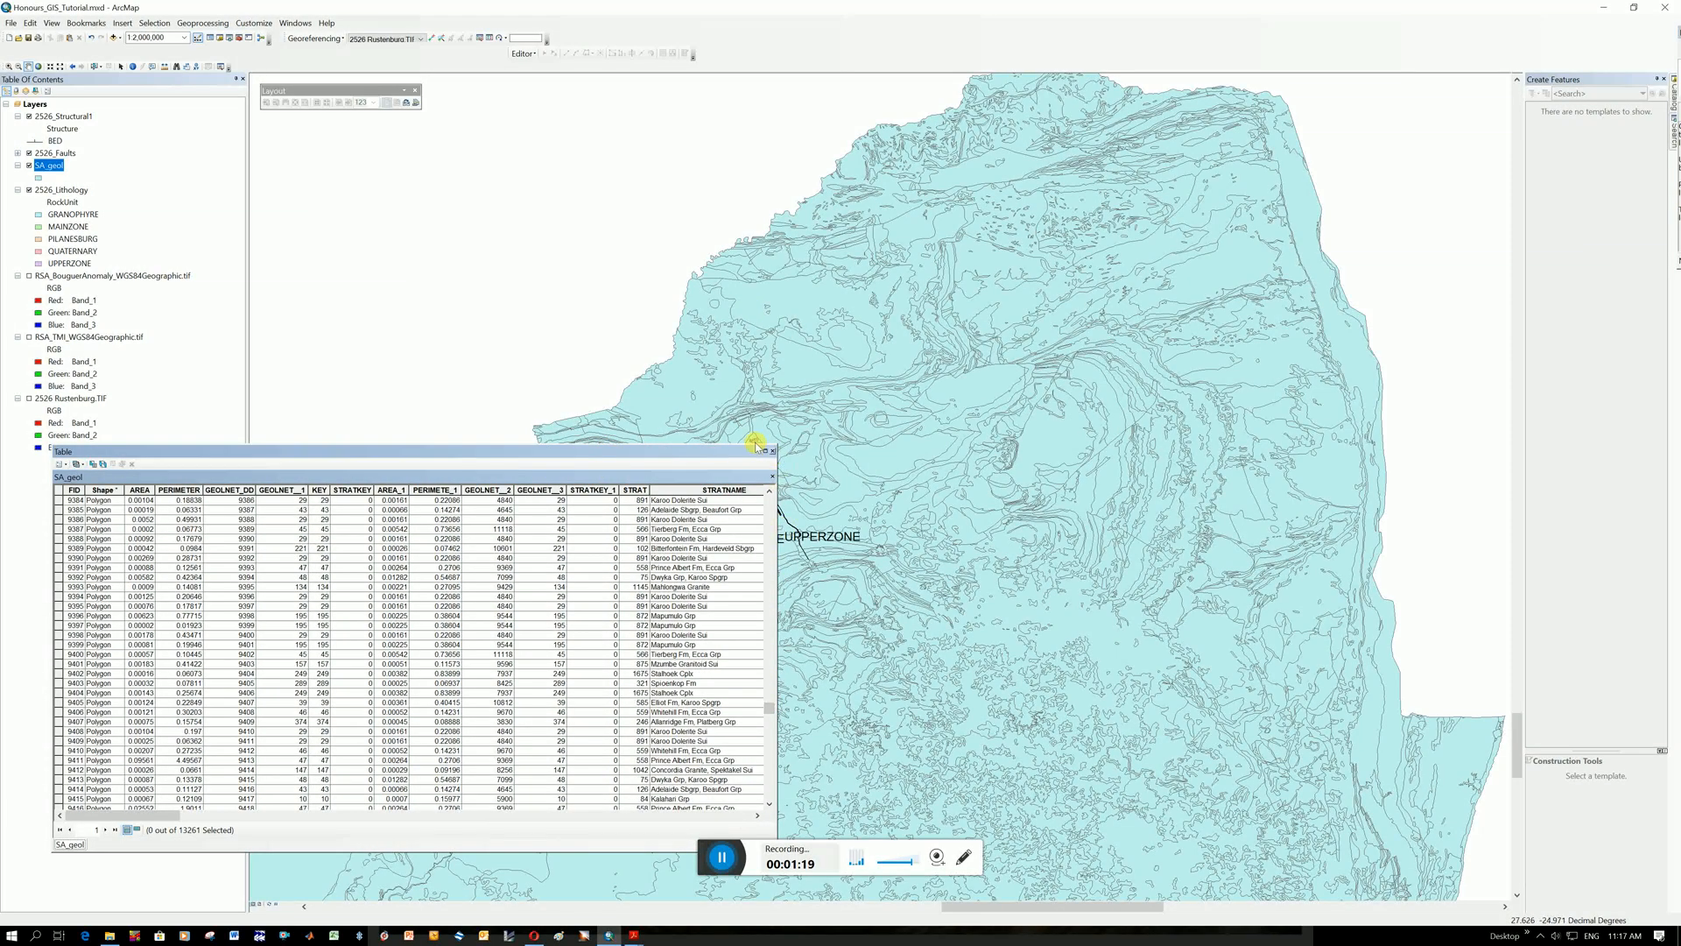
right_click(50, 166)
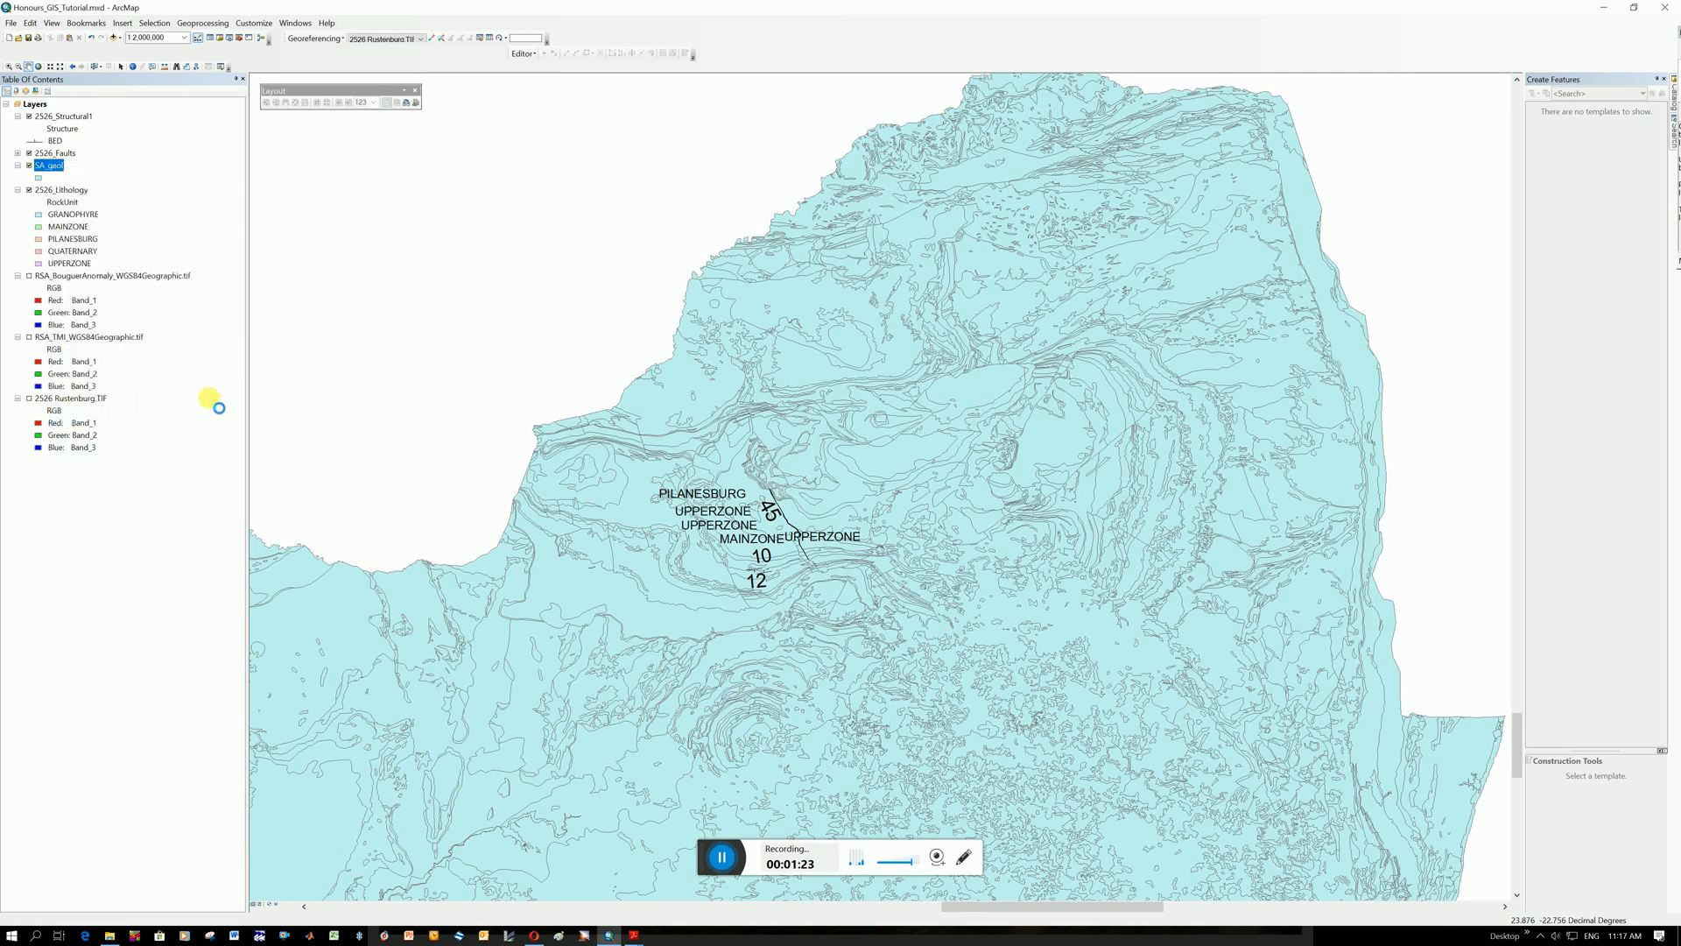
Symbolize SA_geol by unique STRATNAME values with all values added, then apply and confirm
double_click(48, 165)
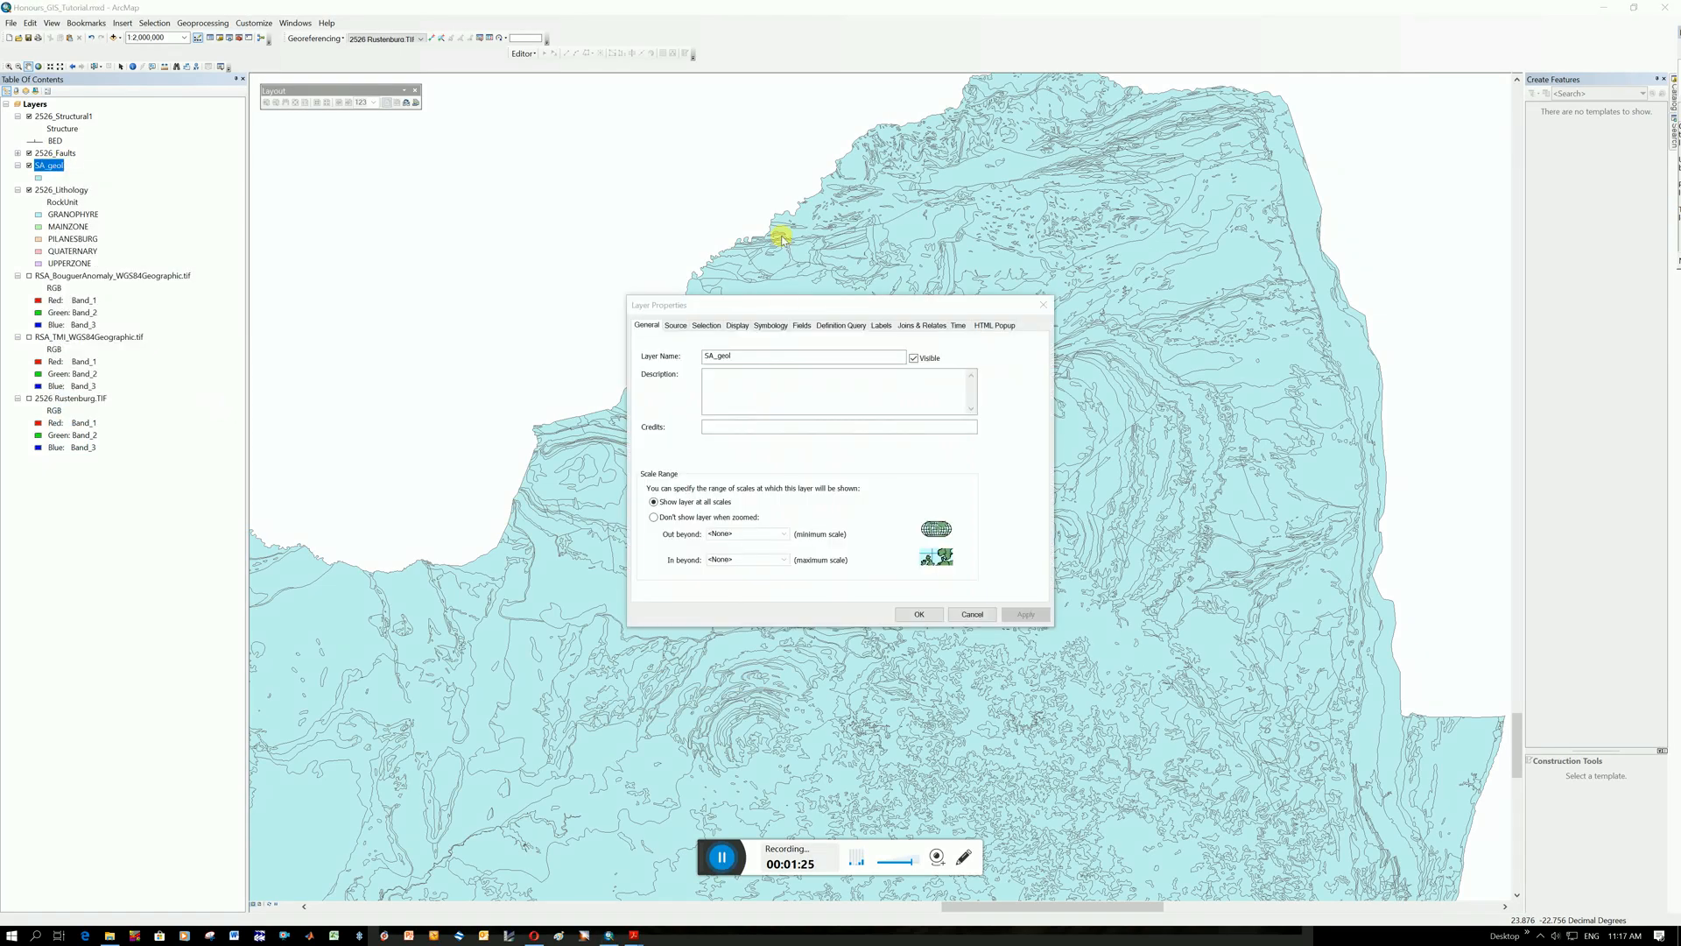
left_click(770, 325)
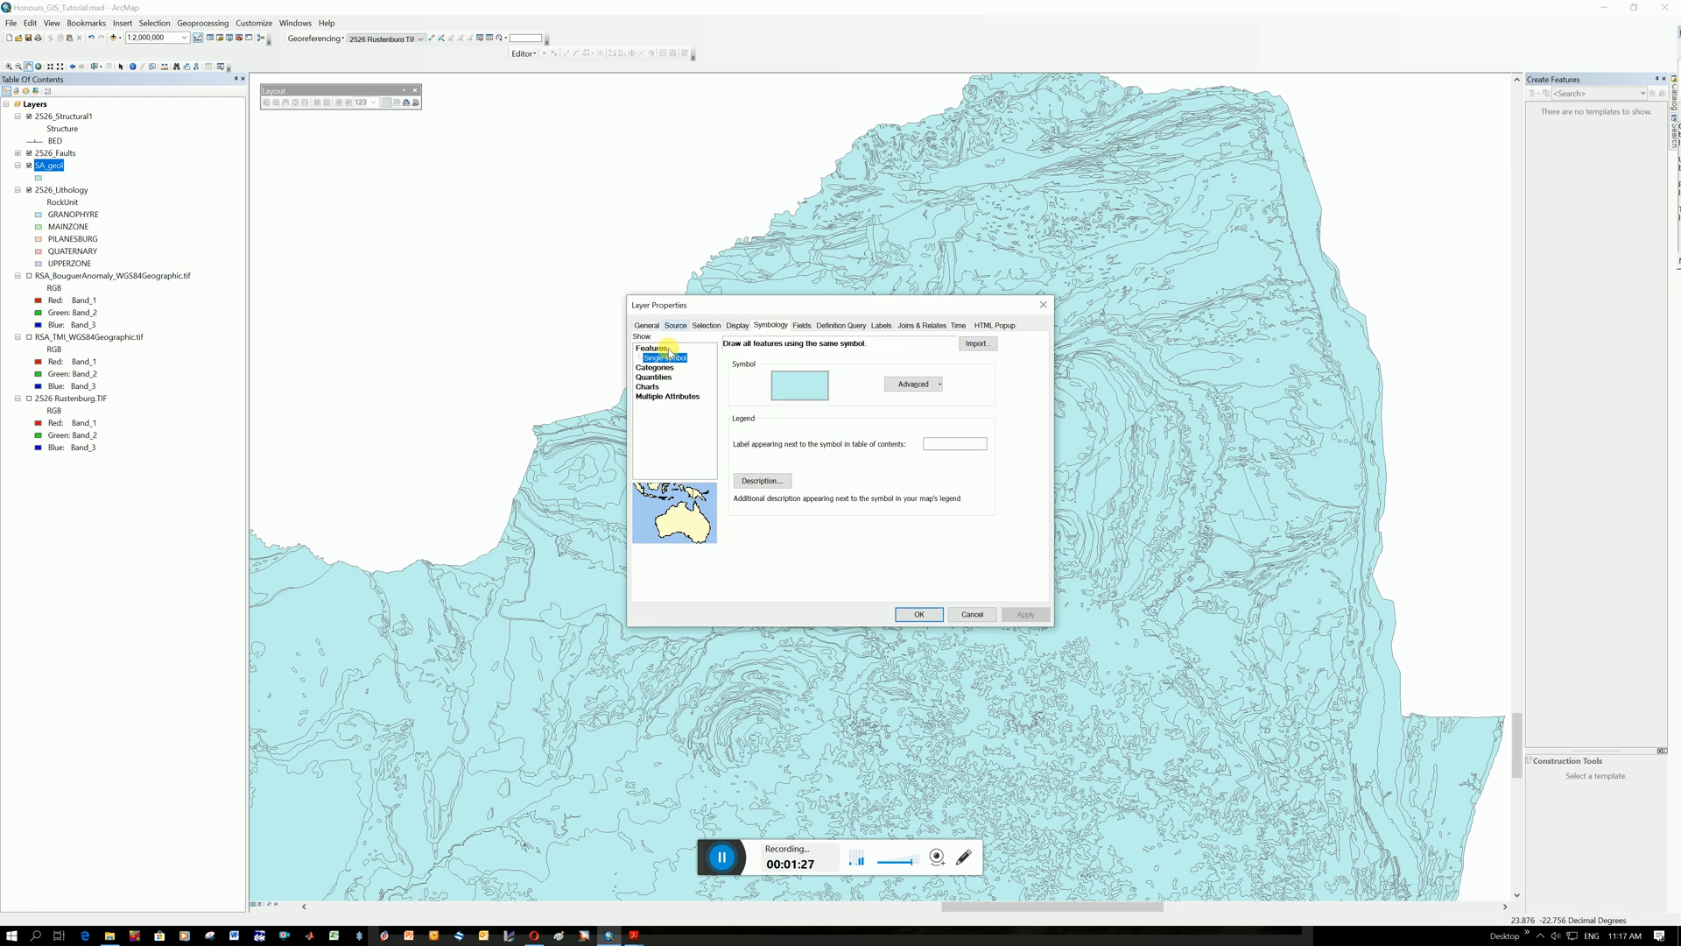
left_click(654, 357)
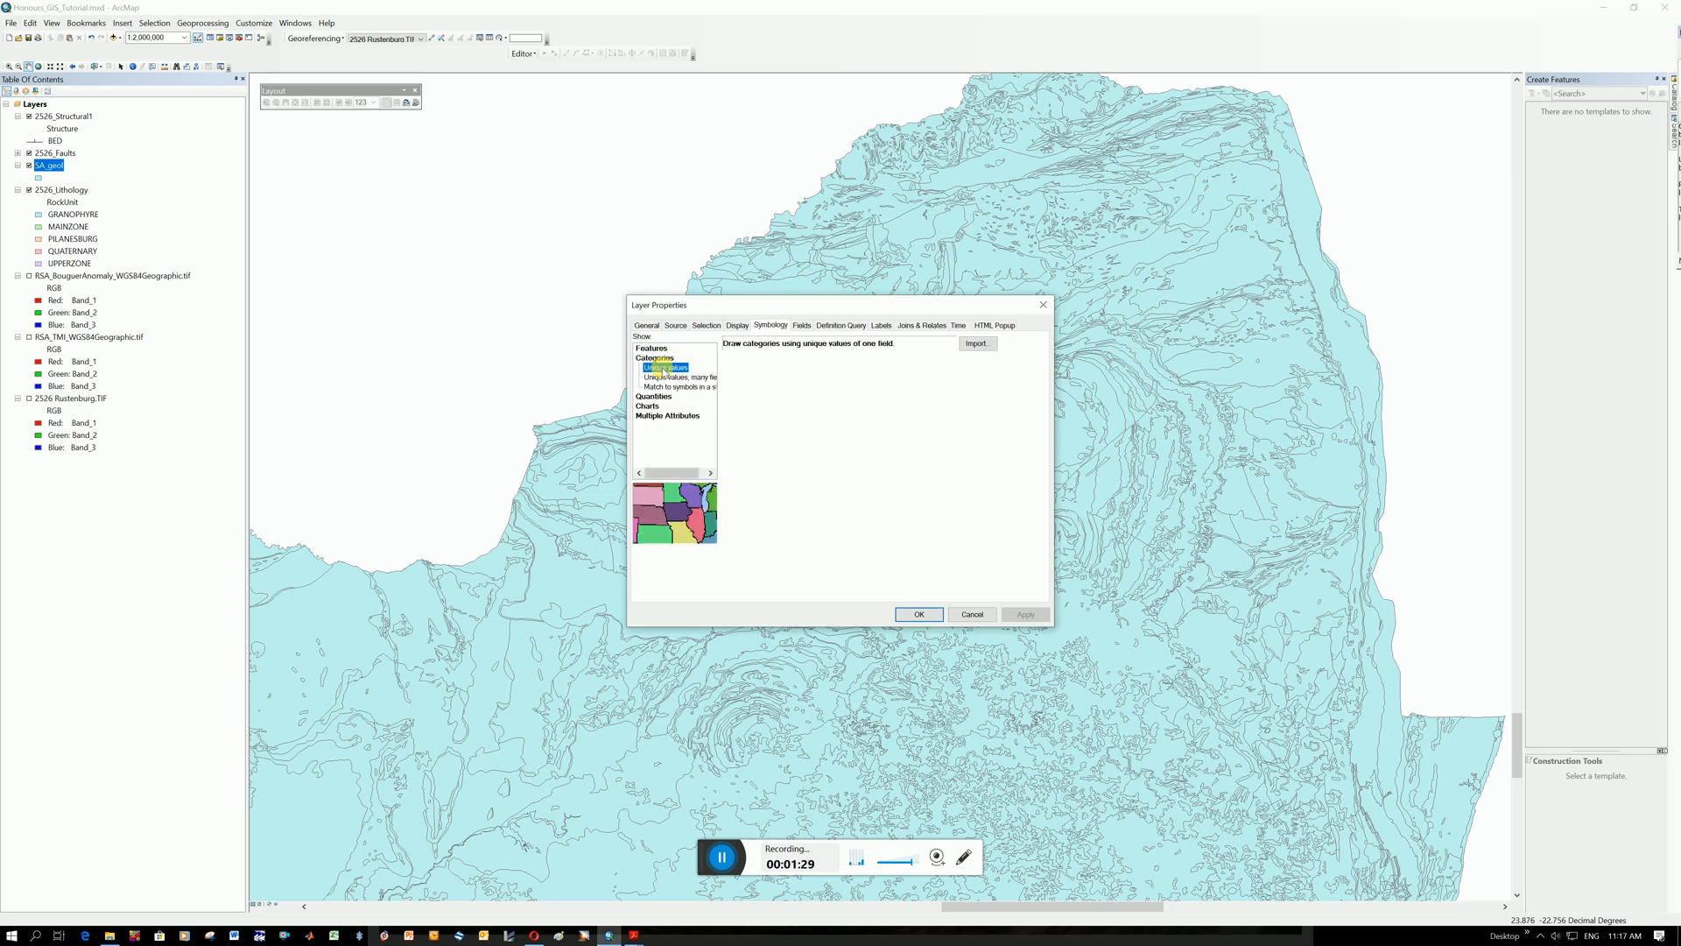
left_click(665, 367)
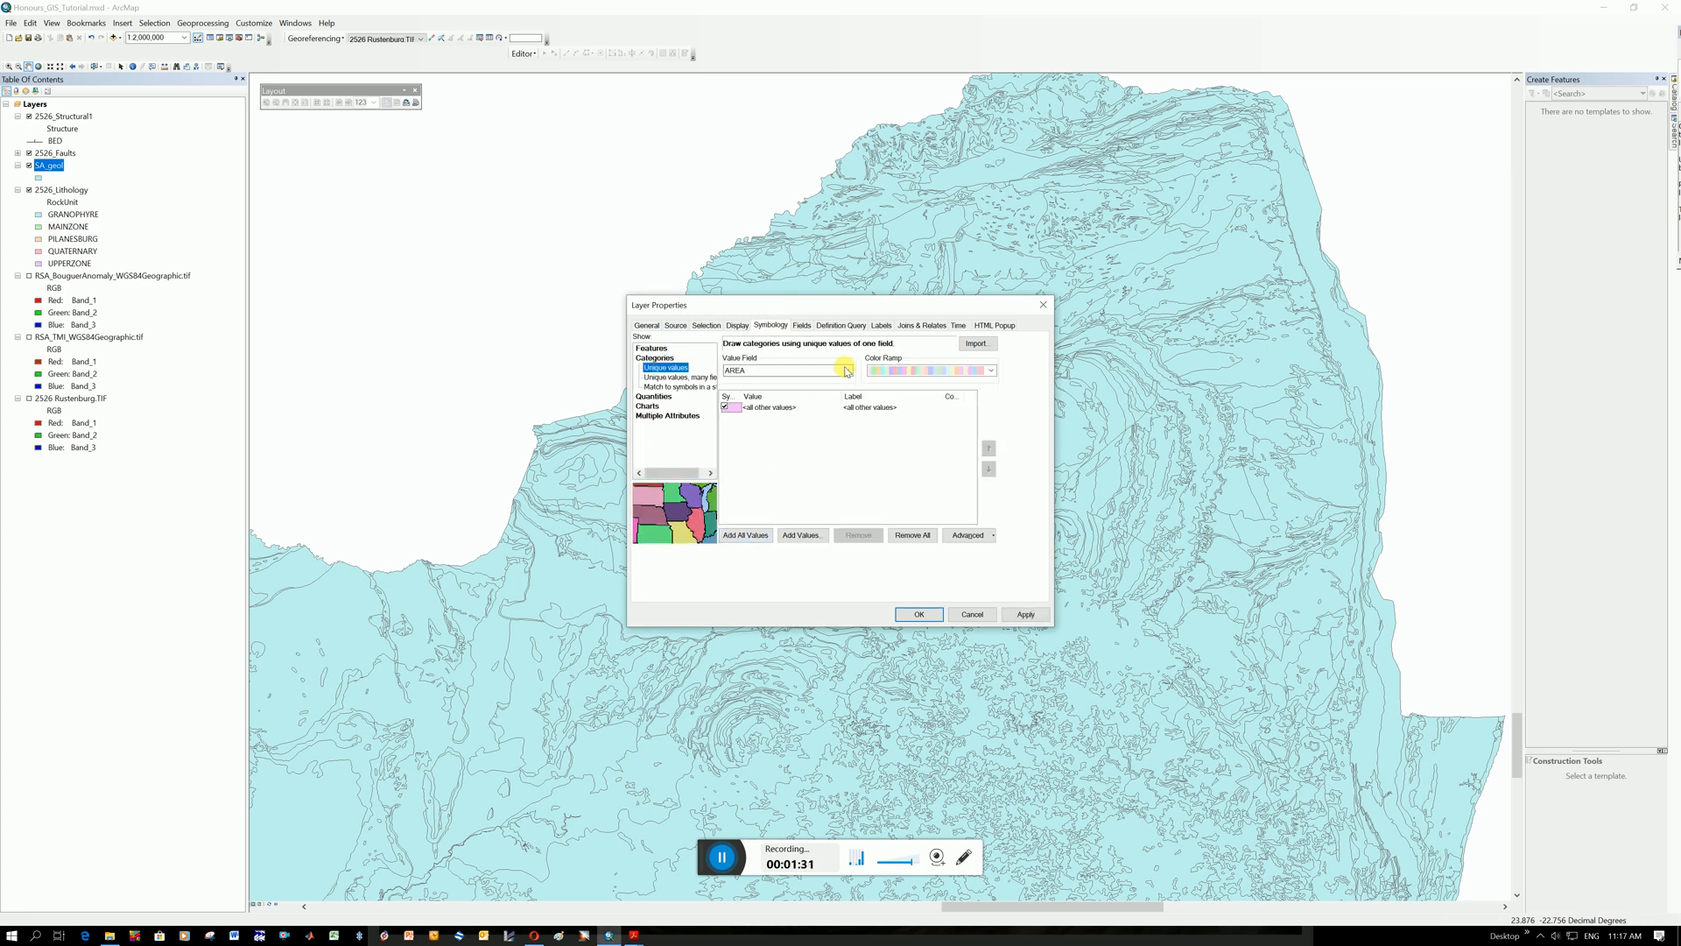
left_click(846, 370)
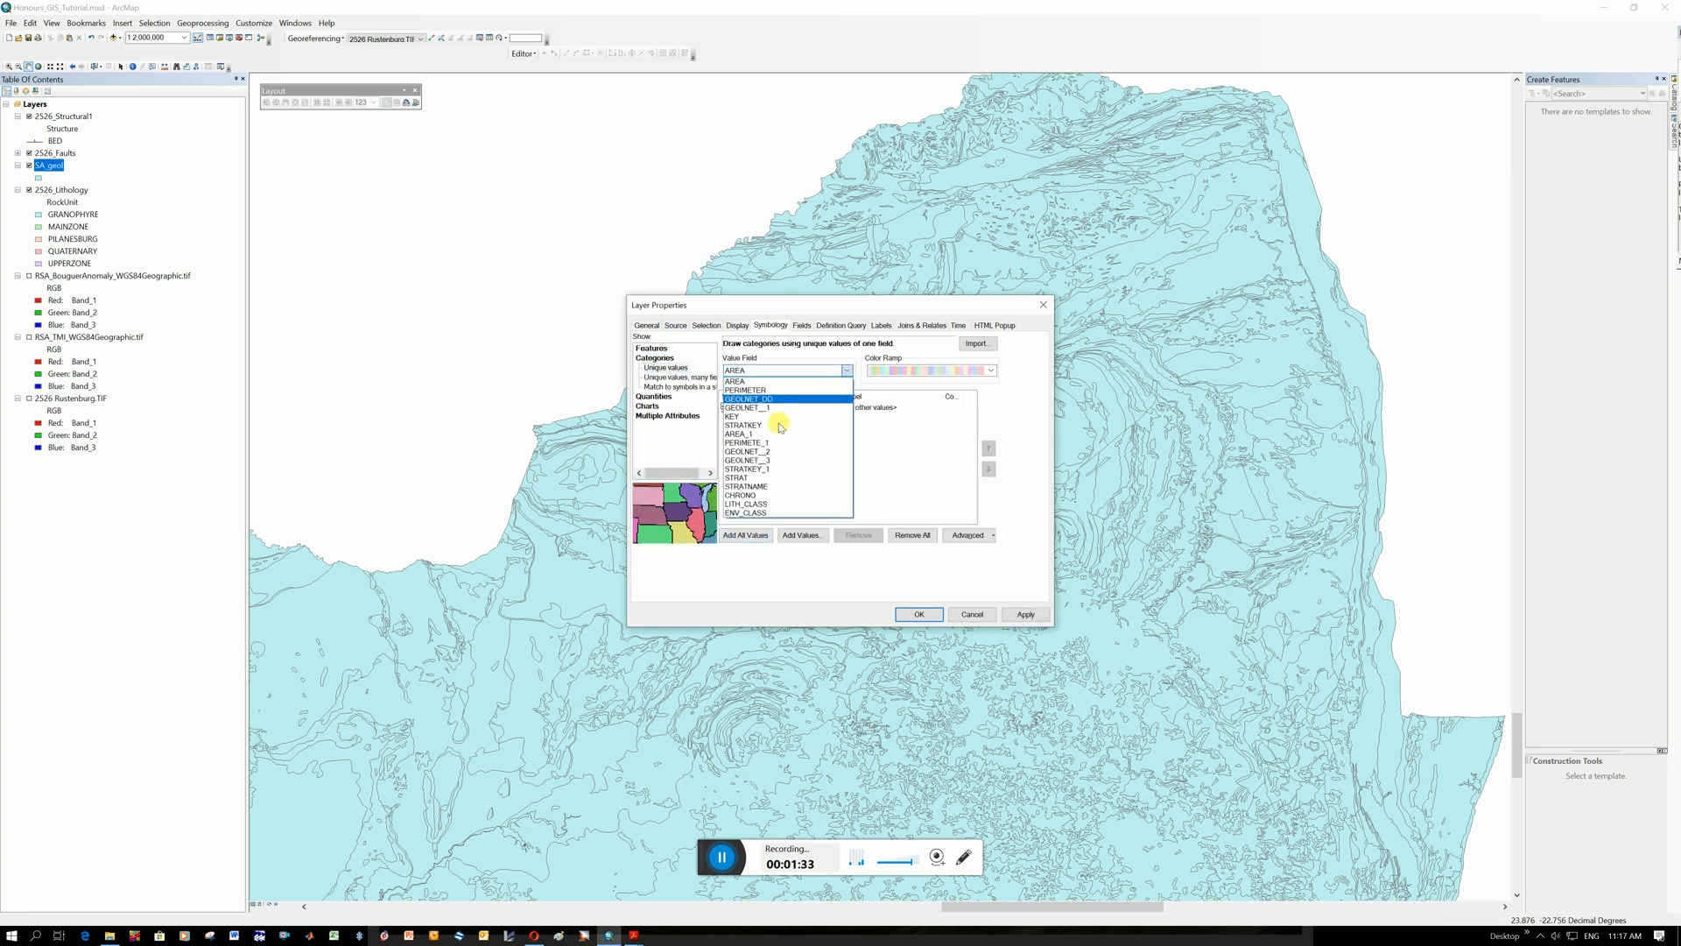
left_click(745, 486)
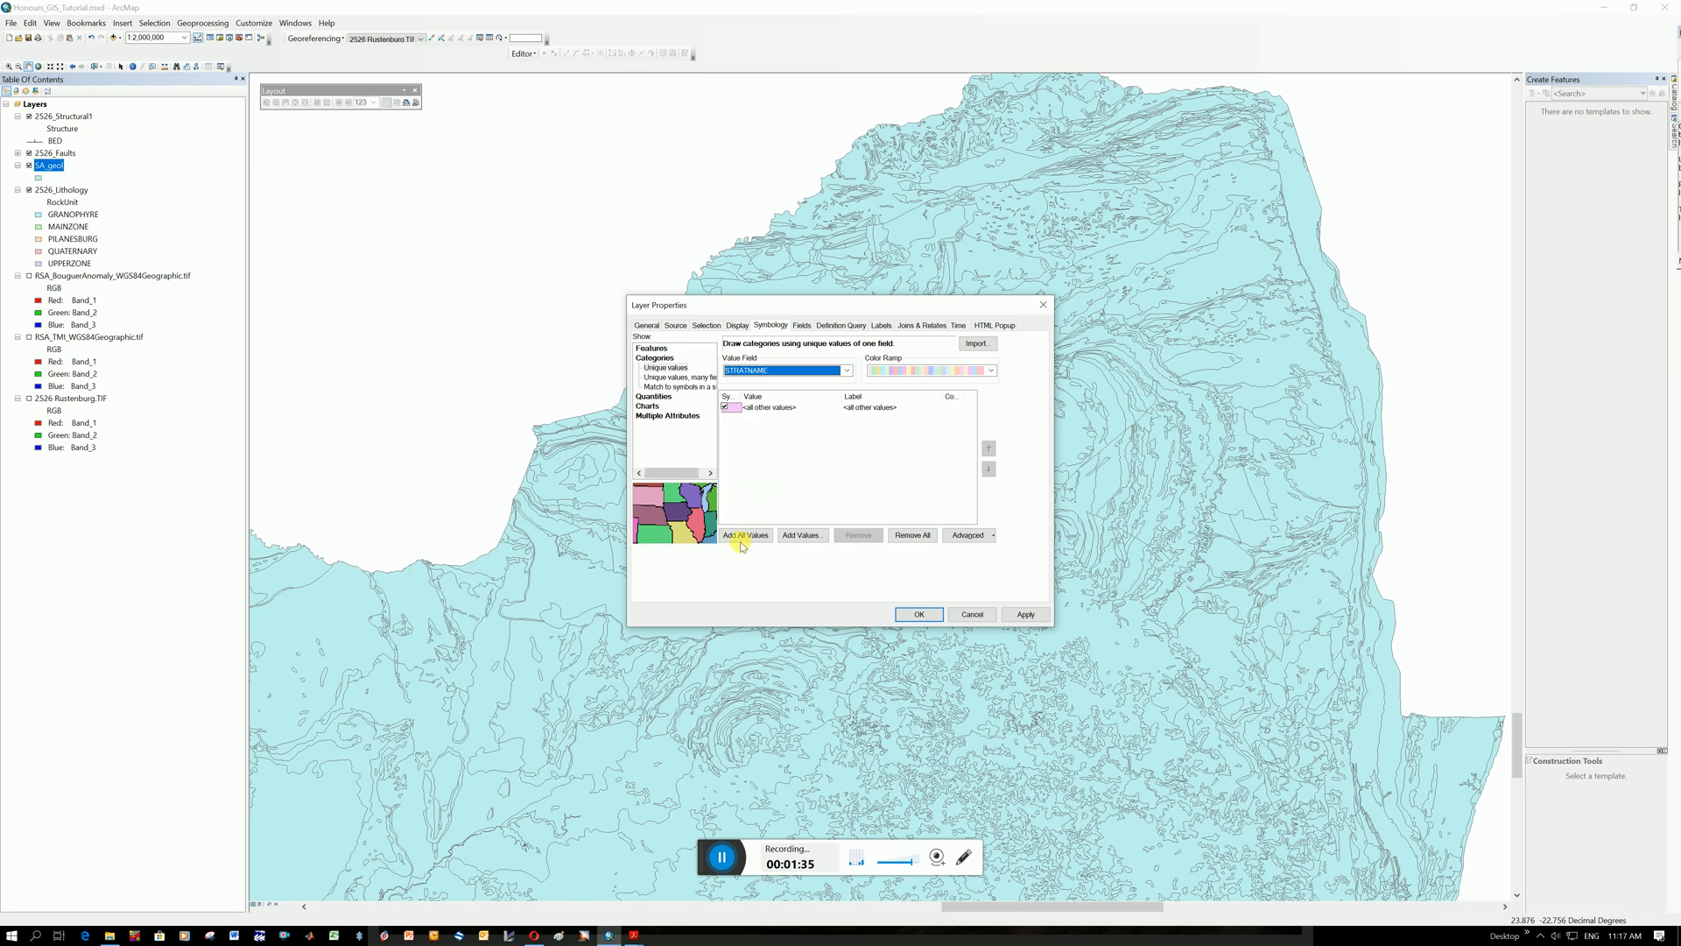
left_click(744, 535)
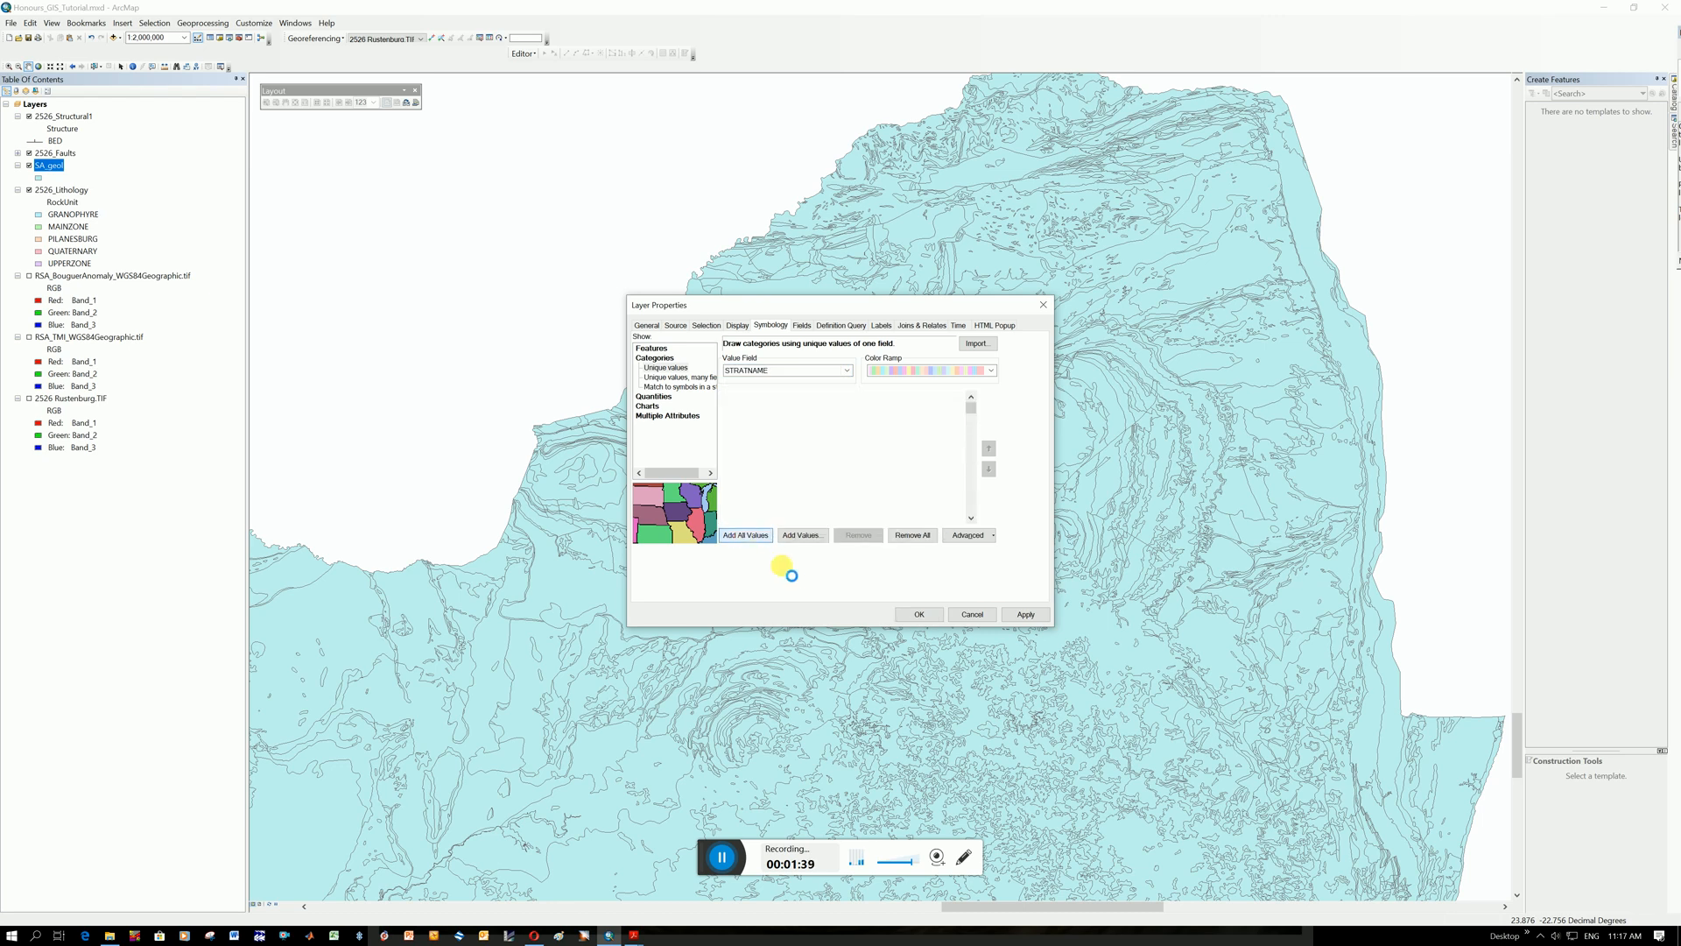
mouse_move(652, 826)
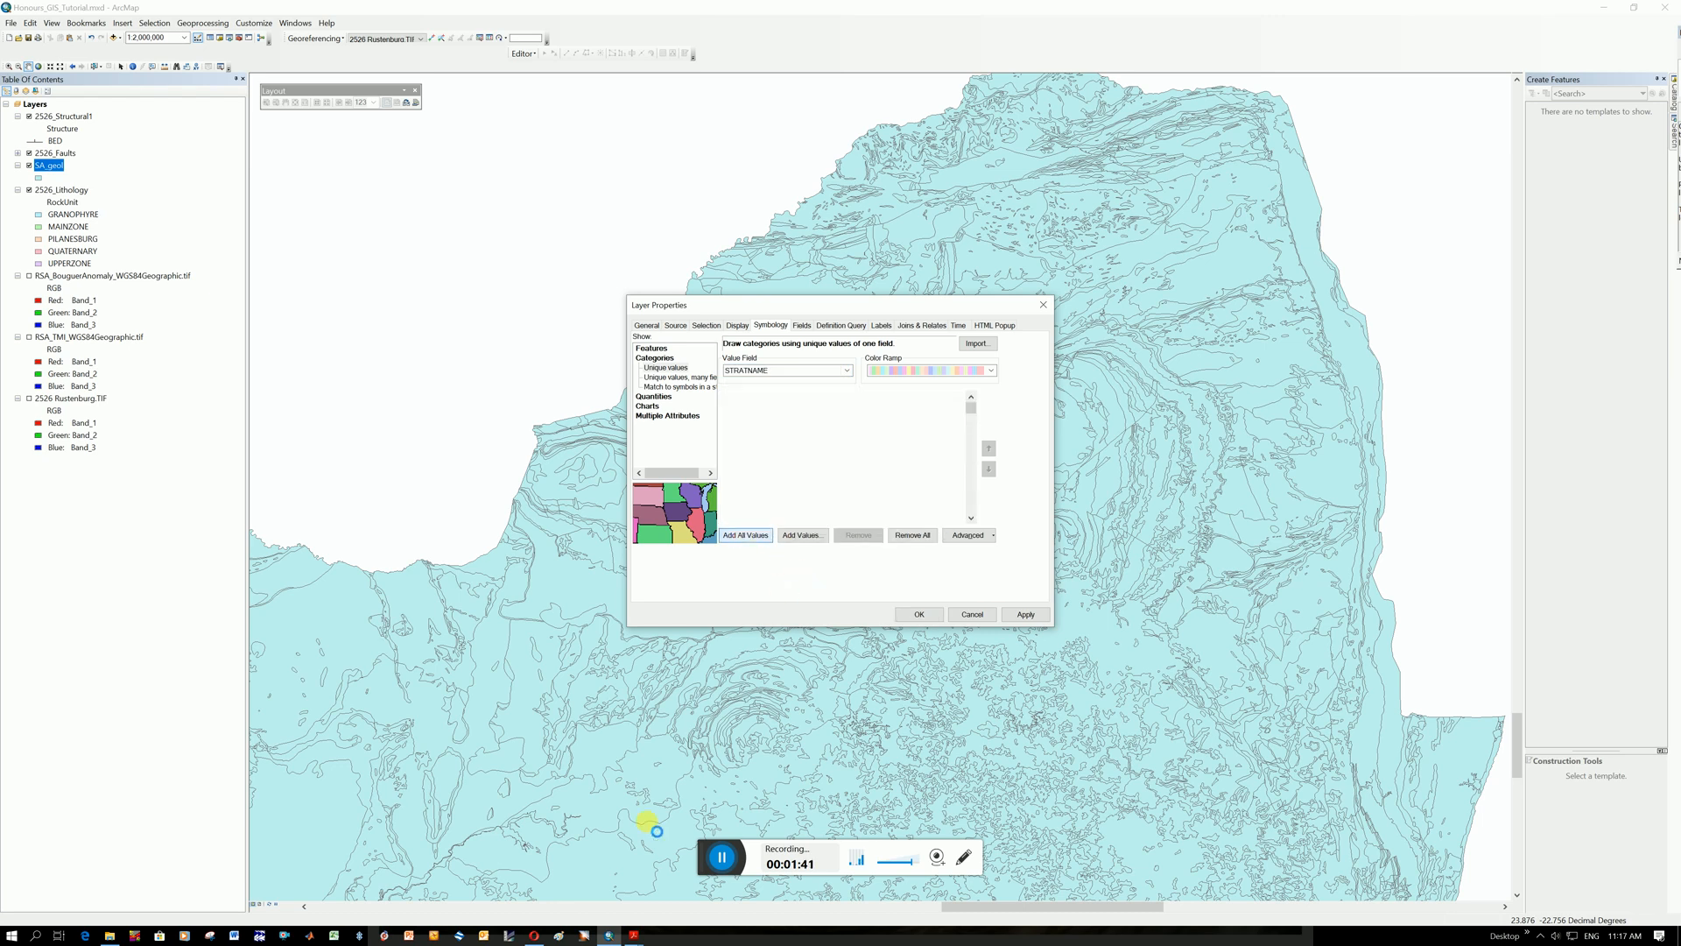
left_click(744, 534)
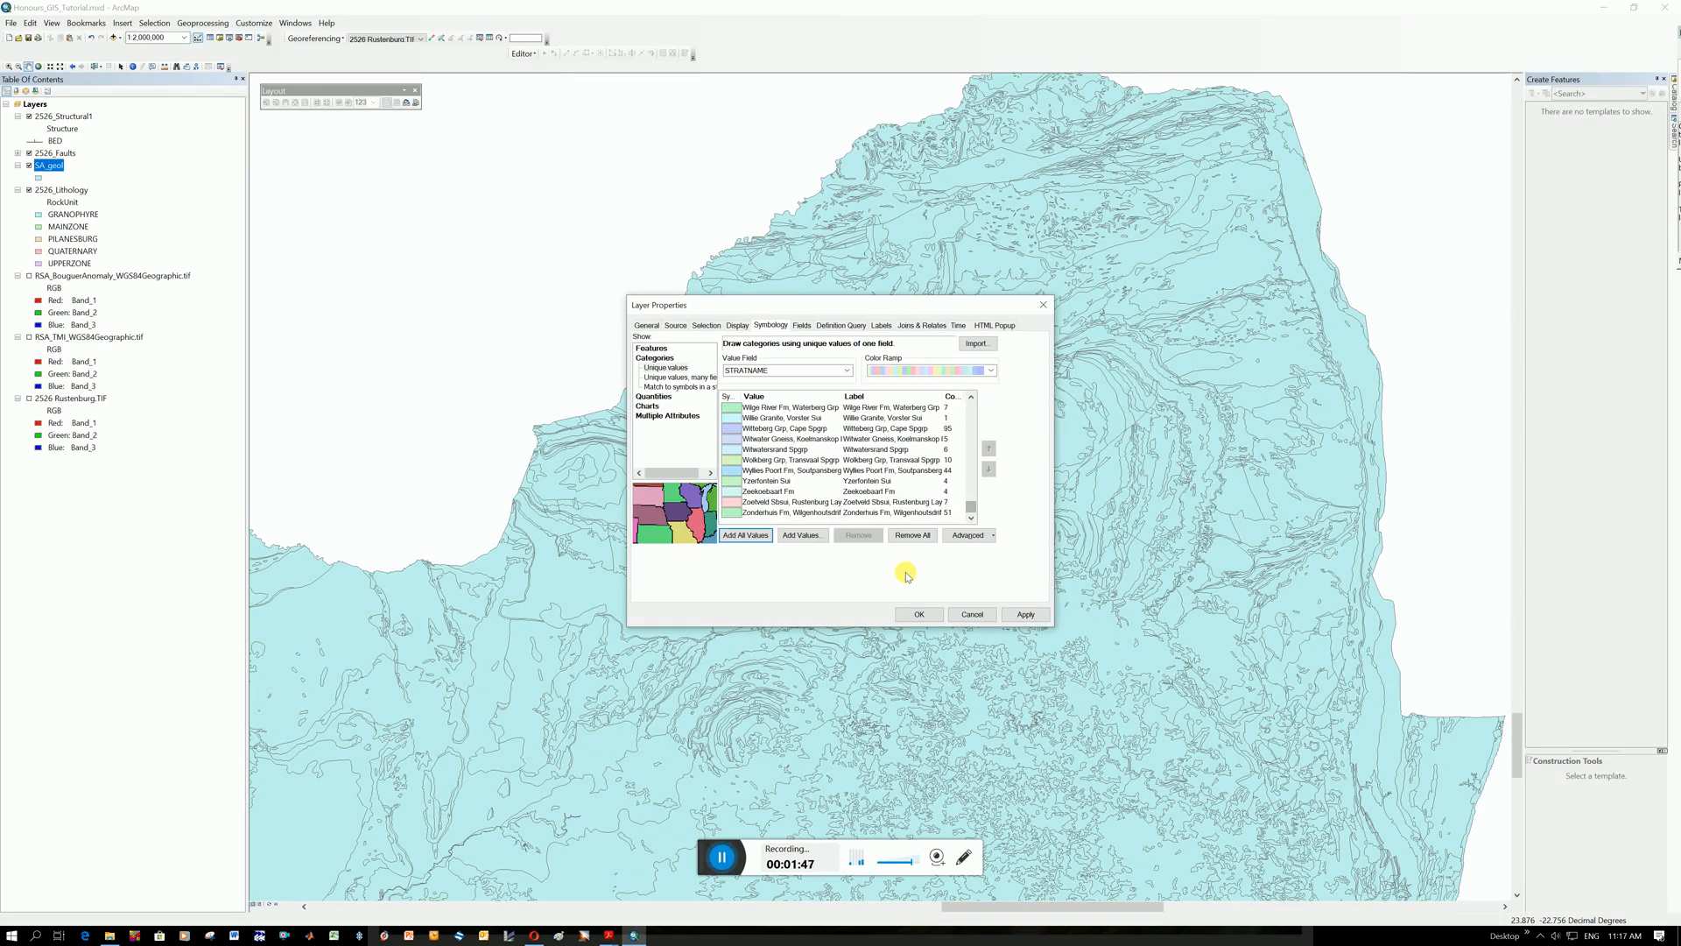
left_click(1025, 613)
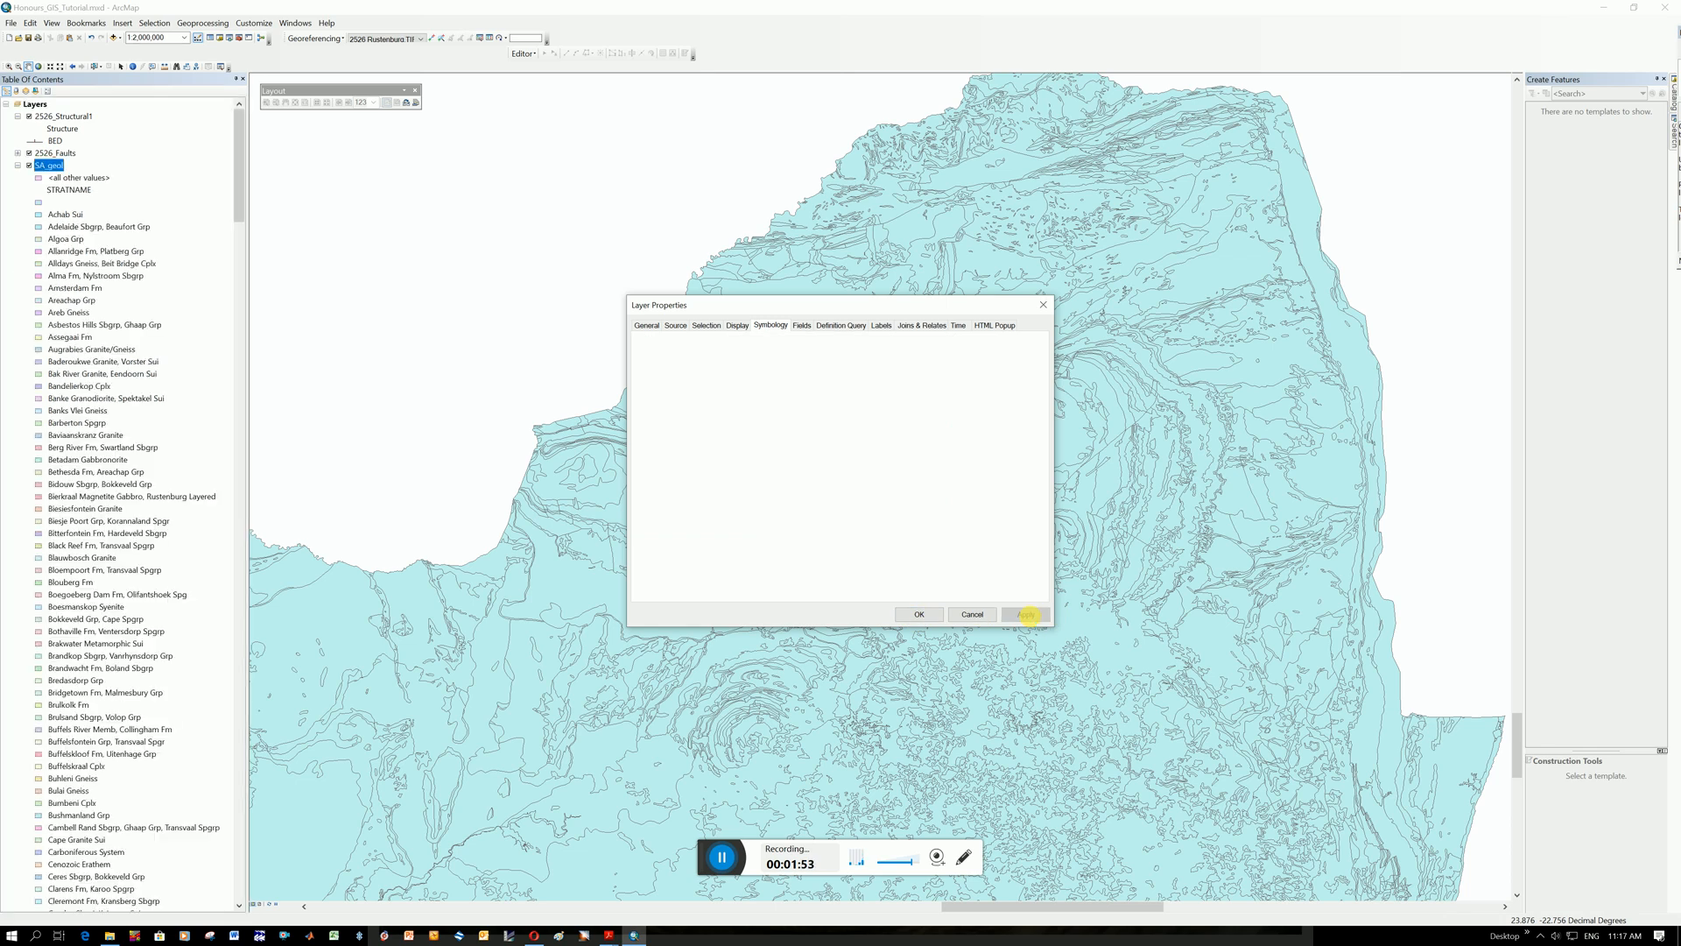
left_click(1023, 613)
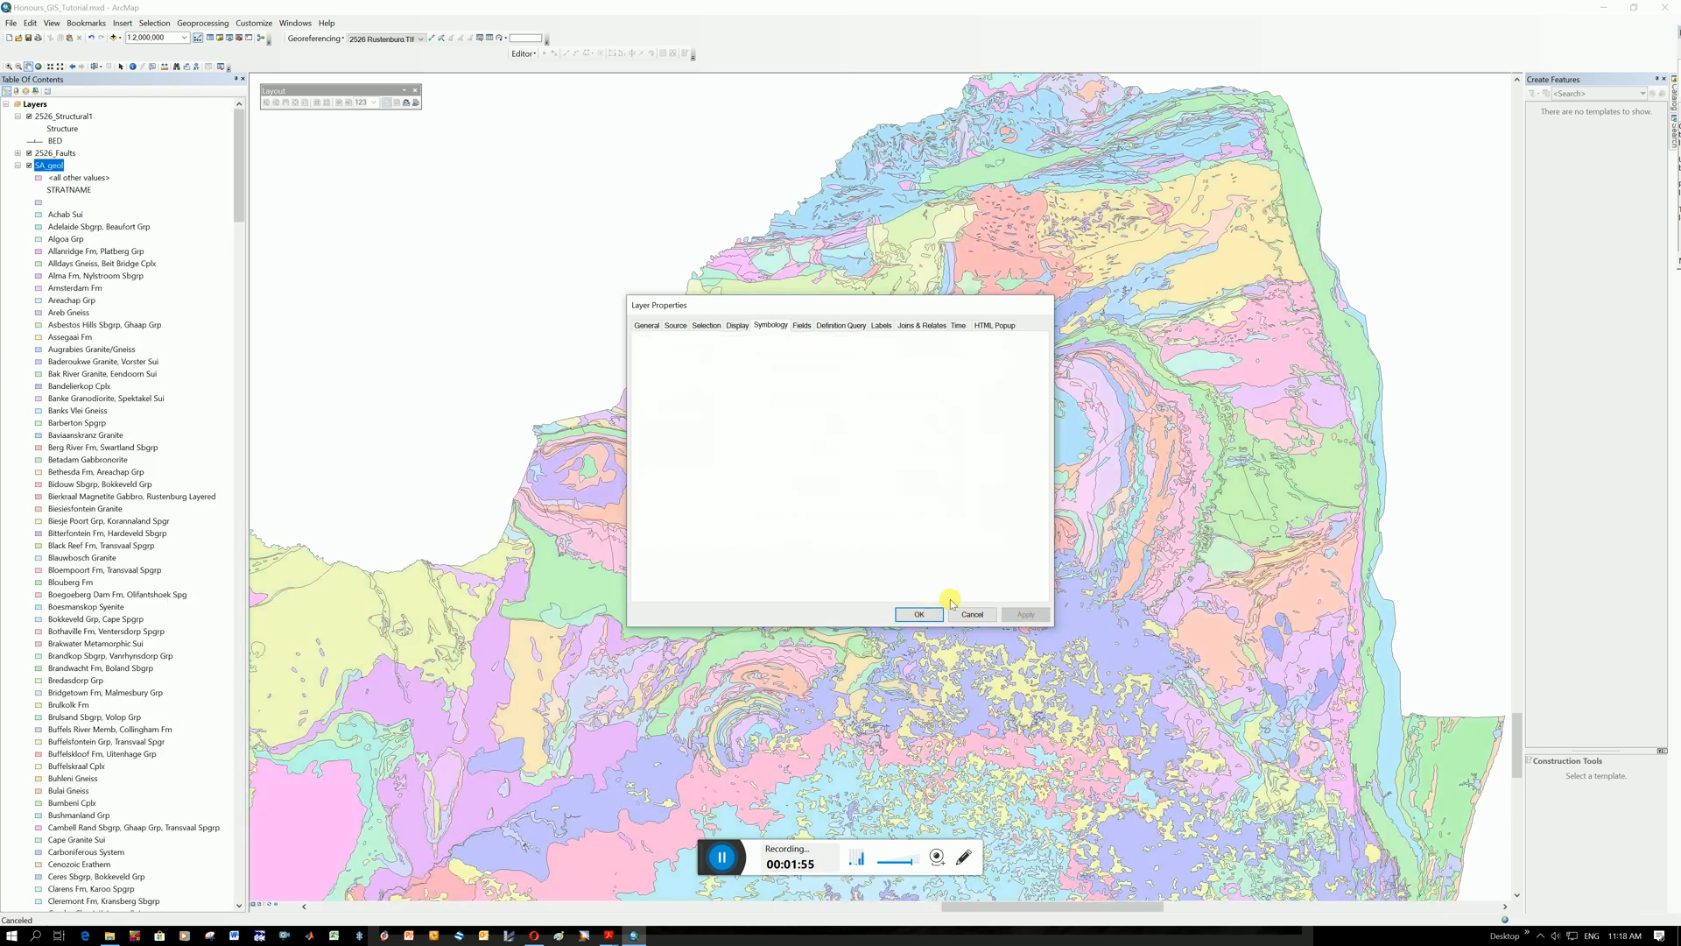
left_click(917, 613)
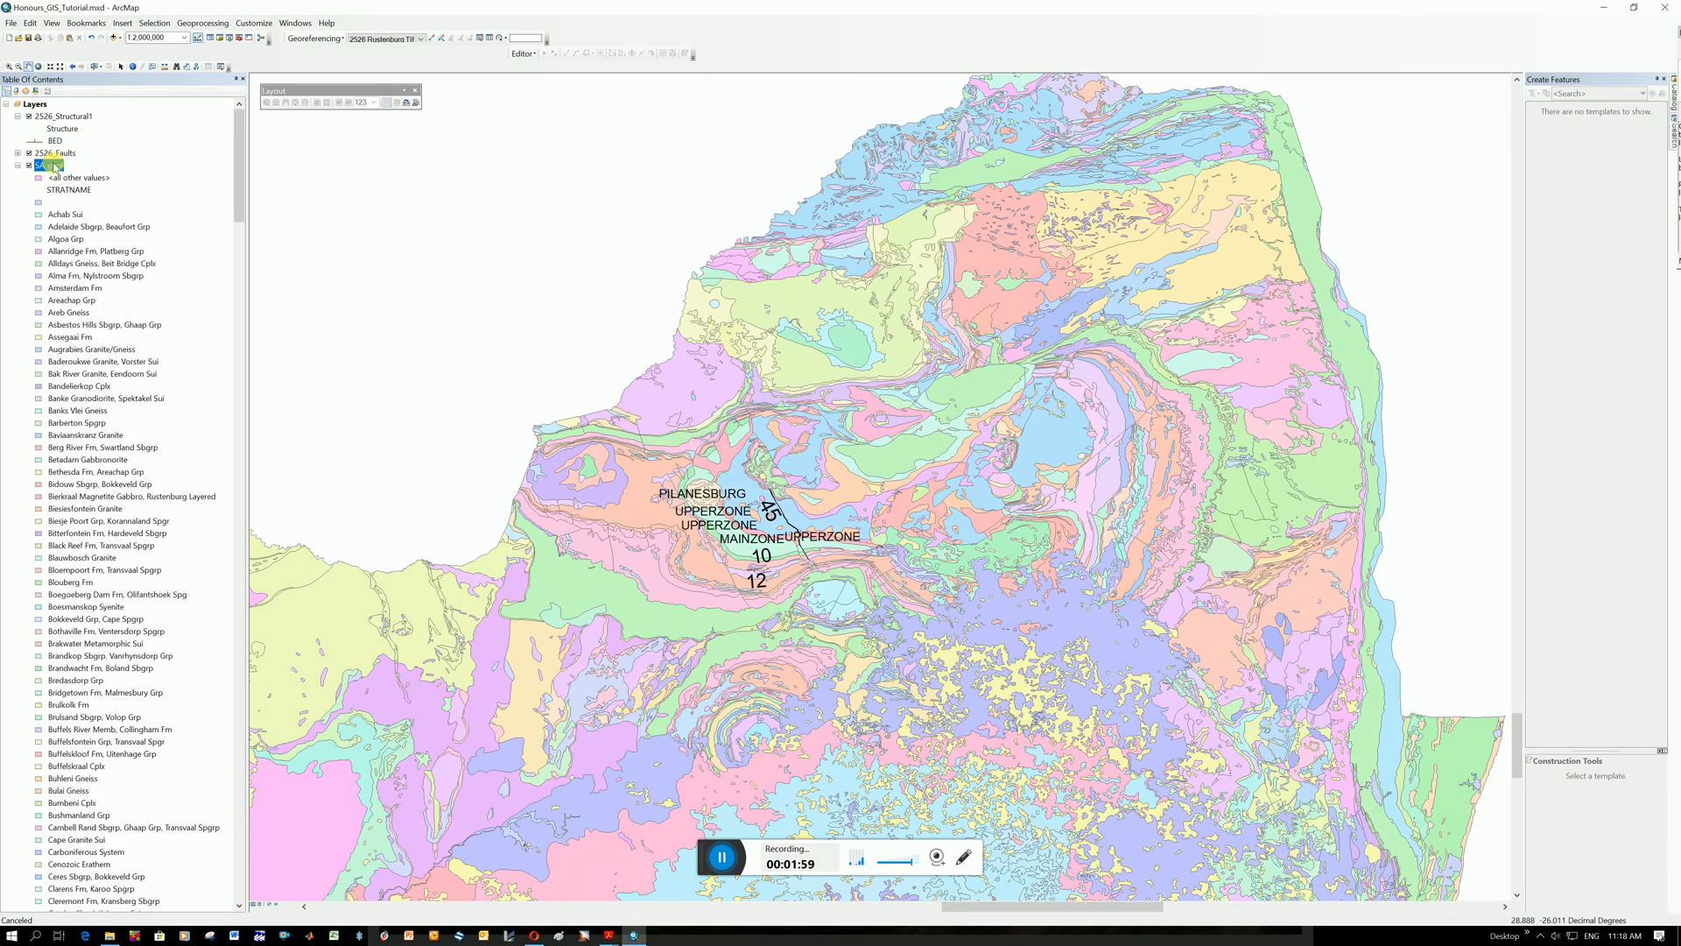
Open SA_geol's attribute table and scroll right to the CHRONO and LITH_CLASS columns
right_click(48, 167)
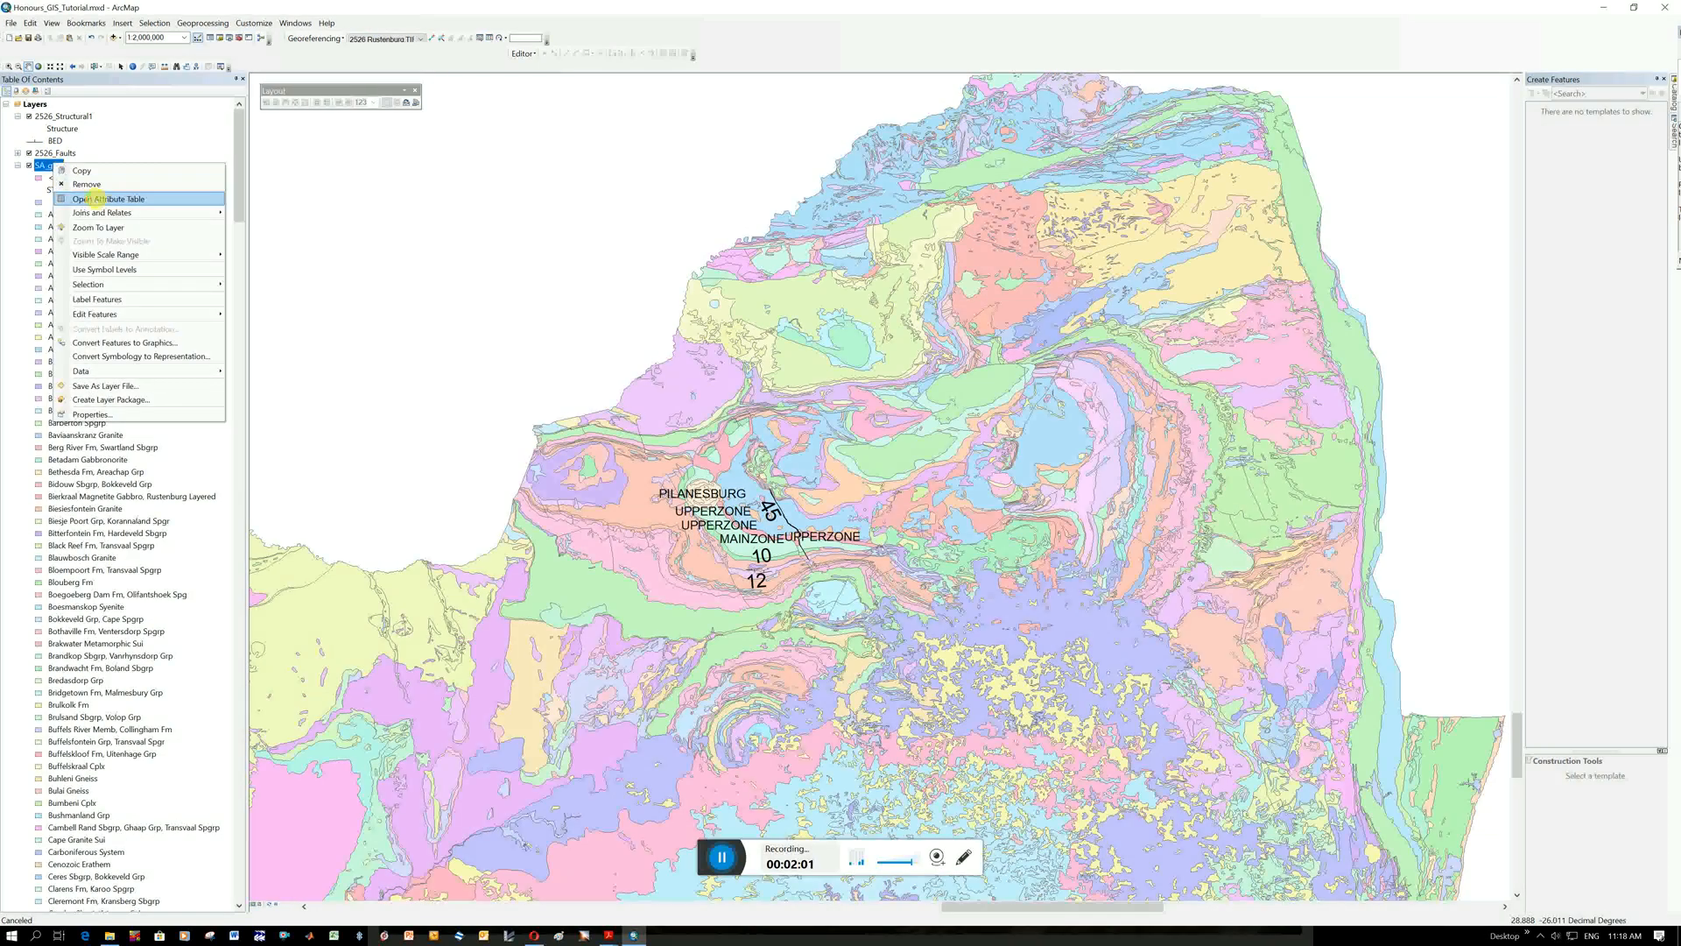
left_click(105, 199)
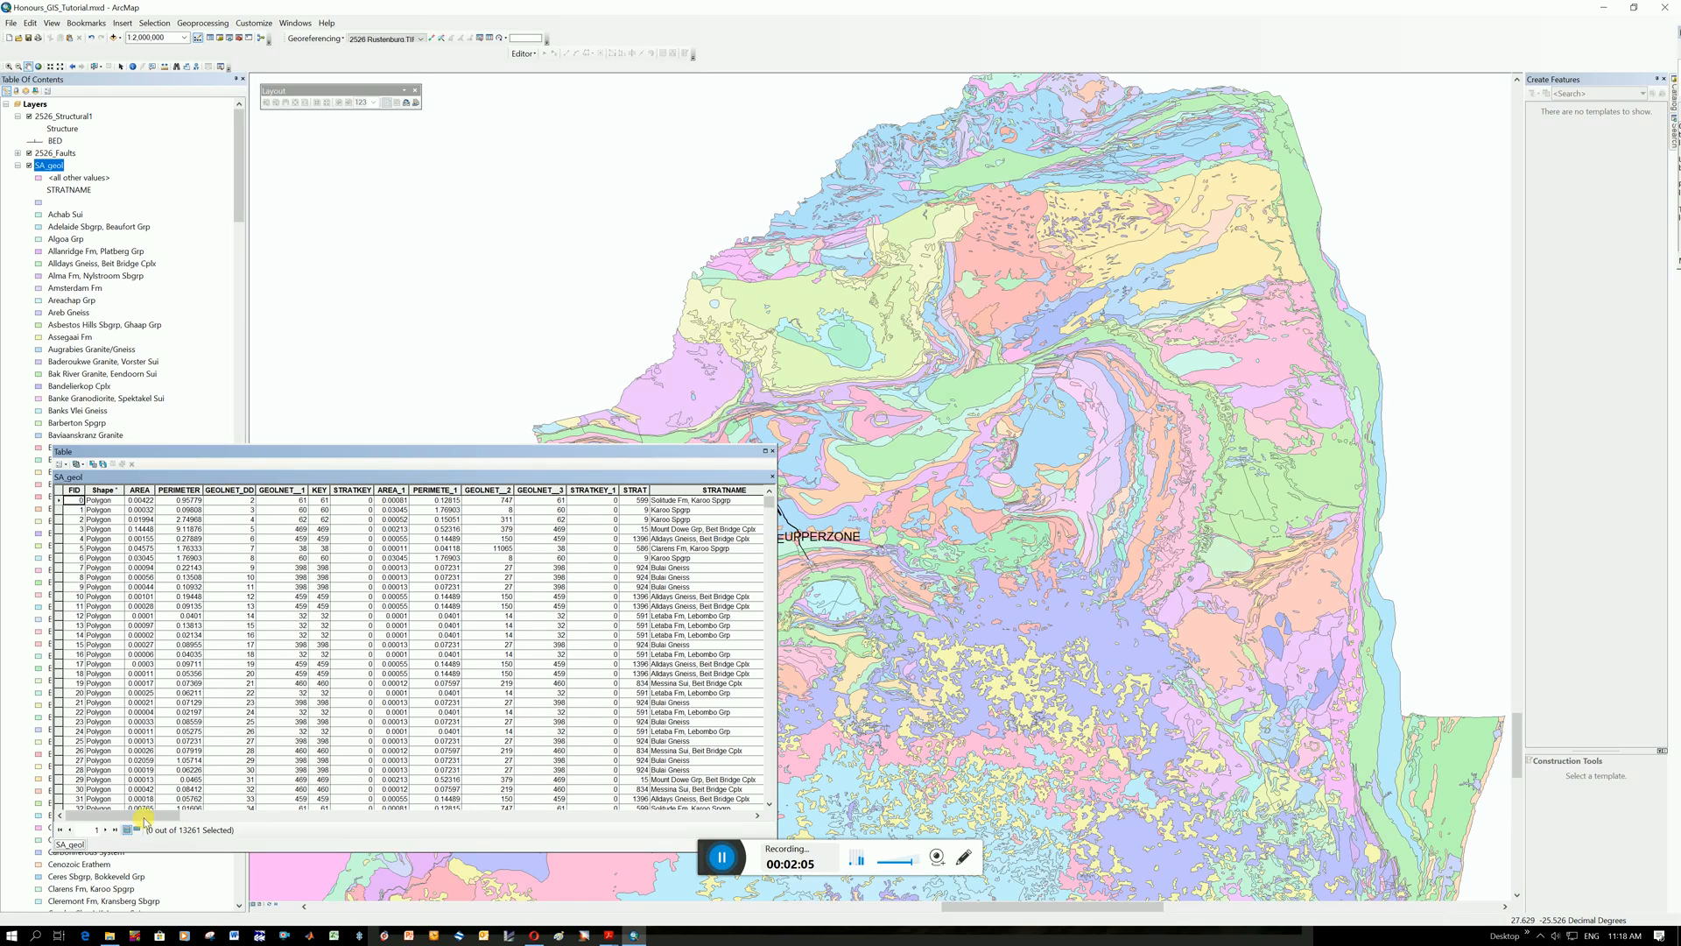
mouse_move(276, 829)
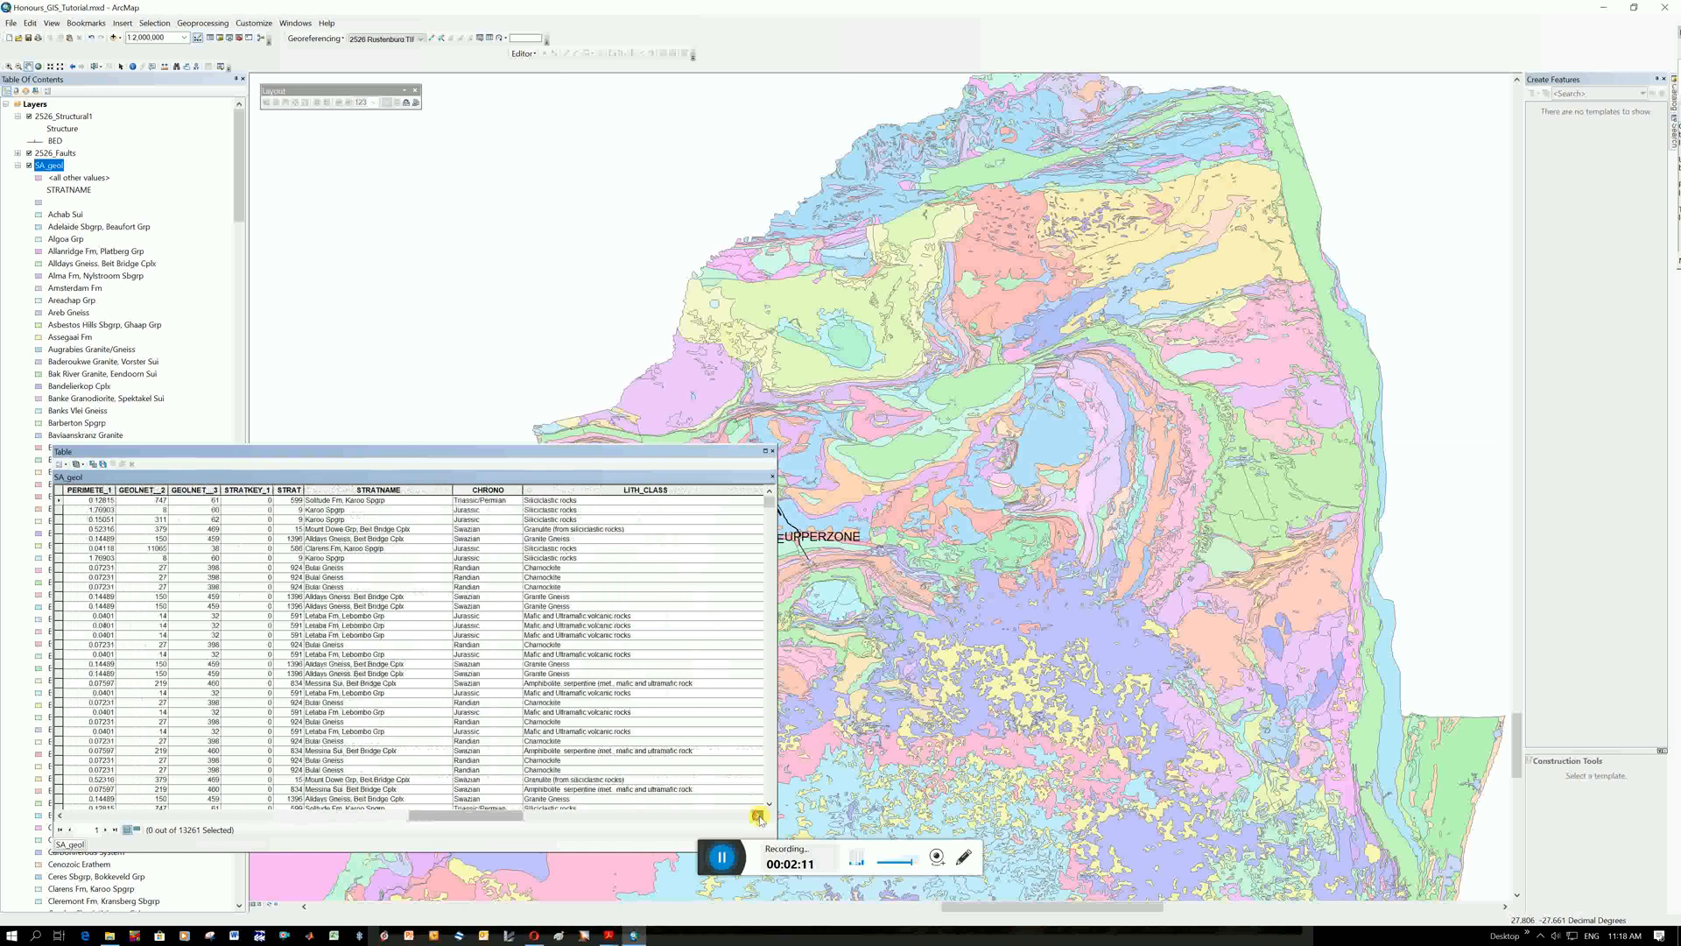
scroll("right", 3)
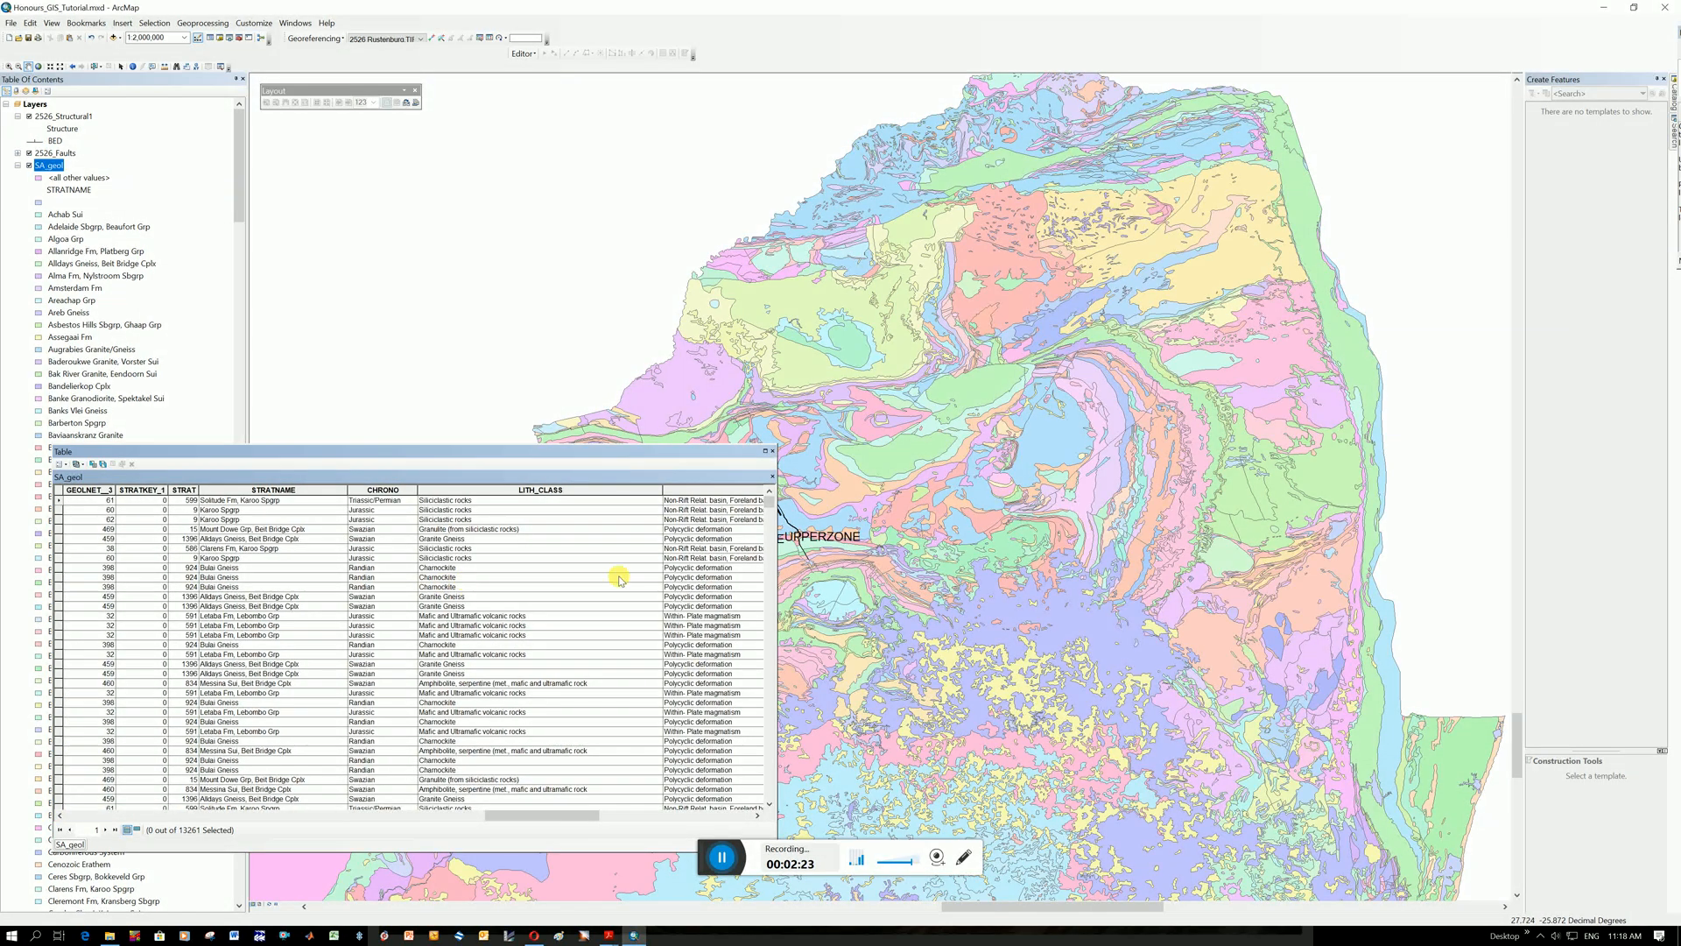
mouse_move(799, 425)
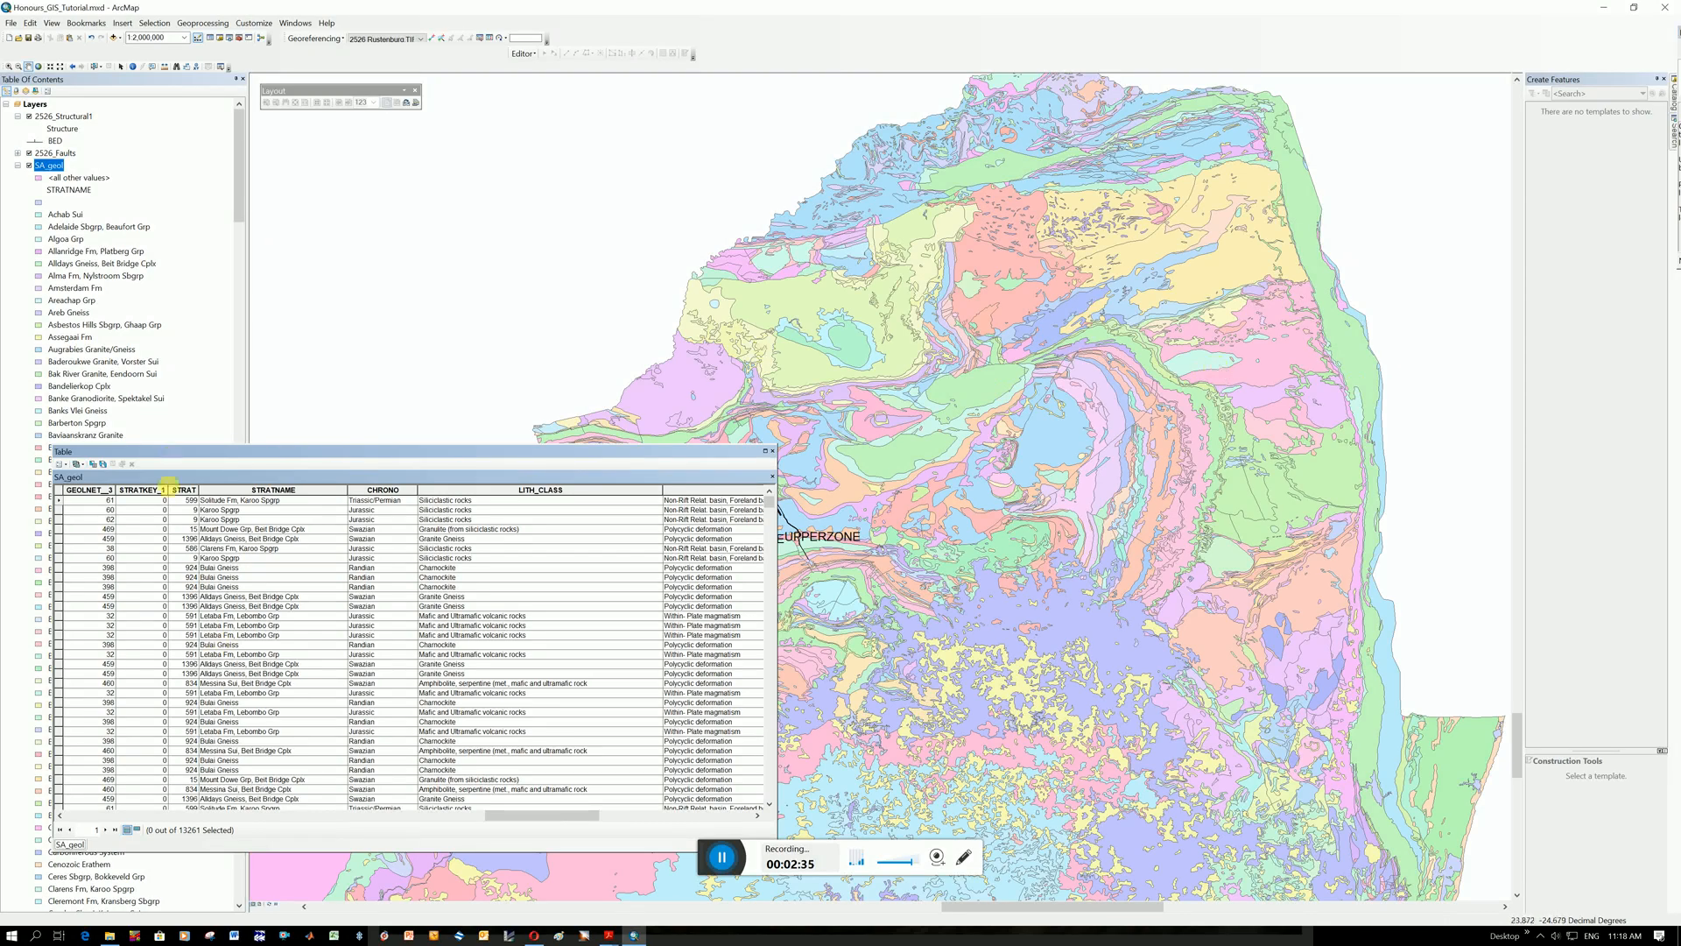
Start a Select By Attributes query on SA_geol reading "STRATNAME" =
left_click(78, 463)
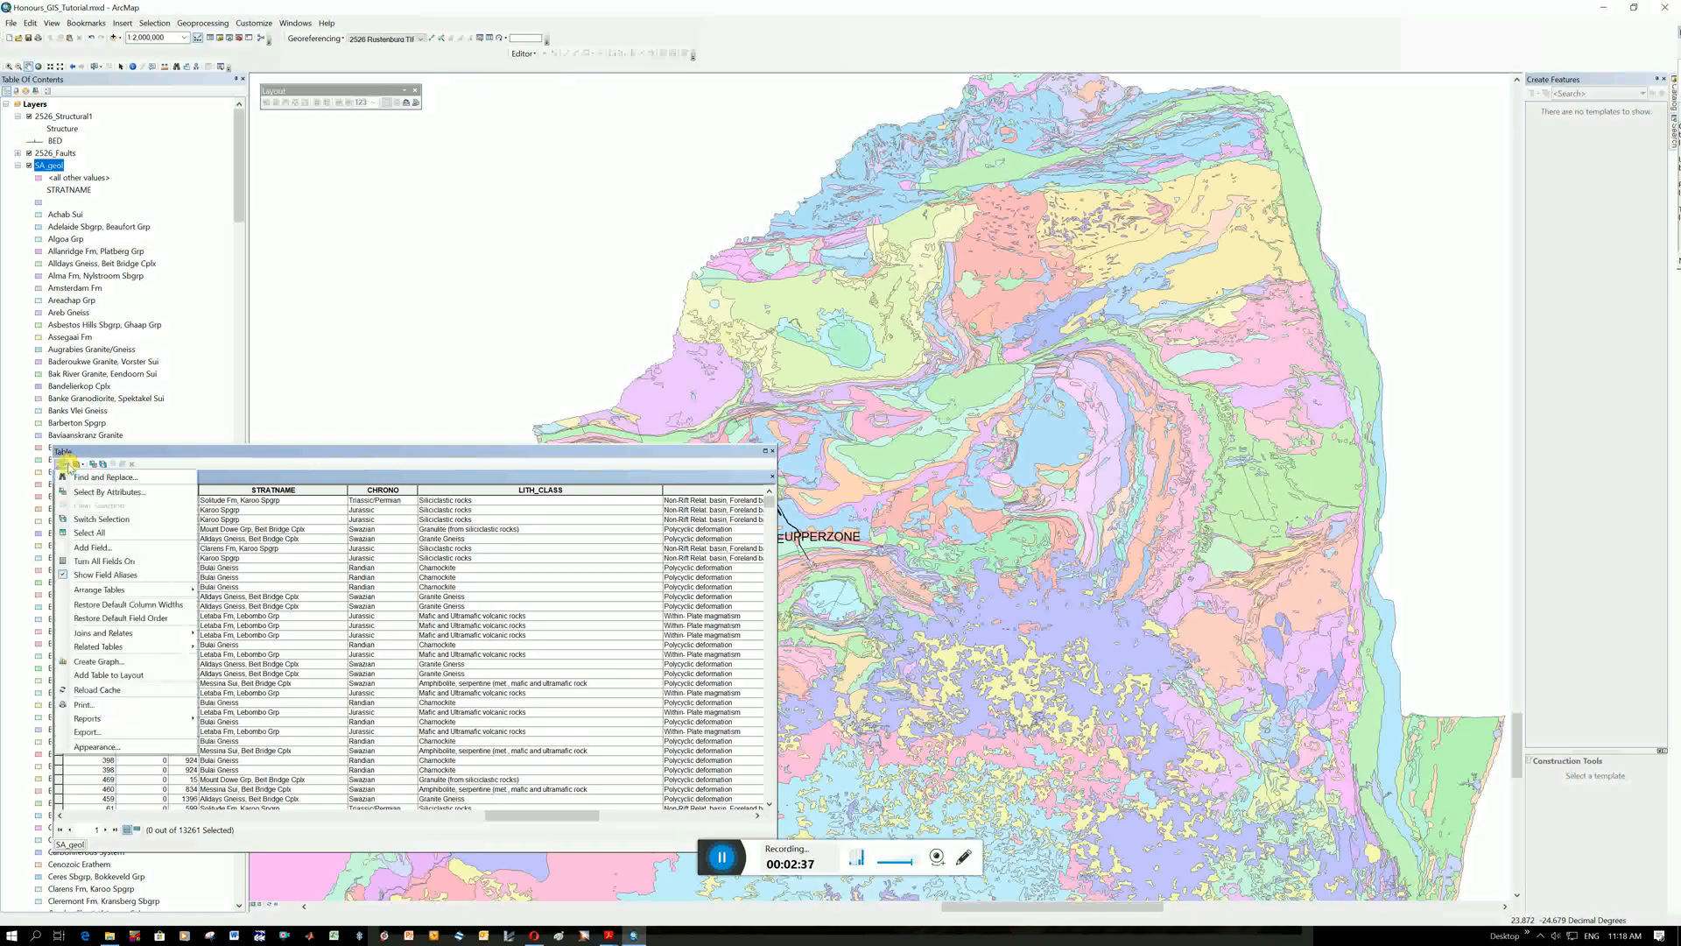
mouse_move(110, 491)
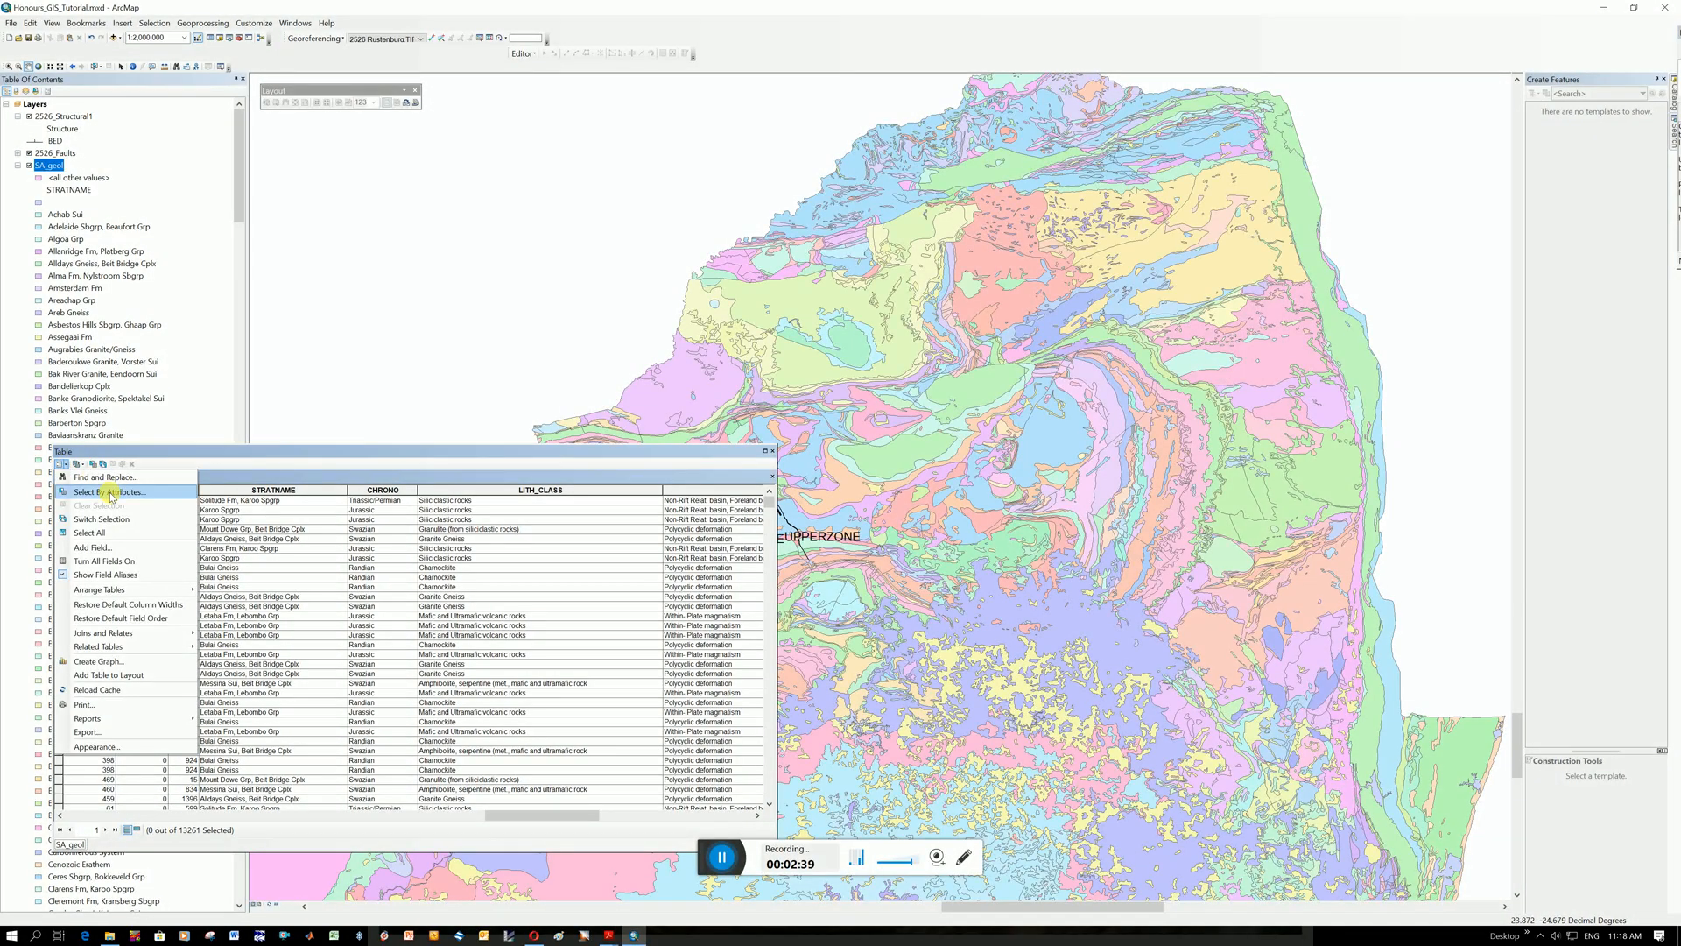
left_click(108, 491)
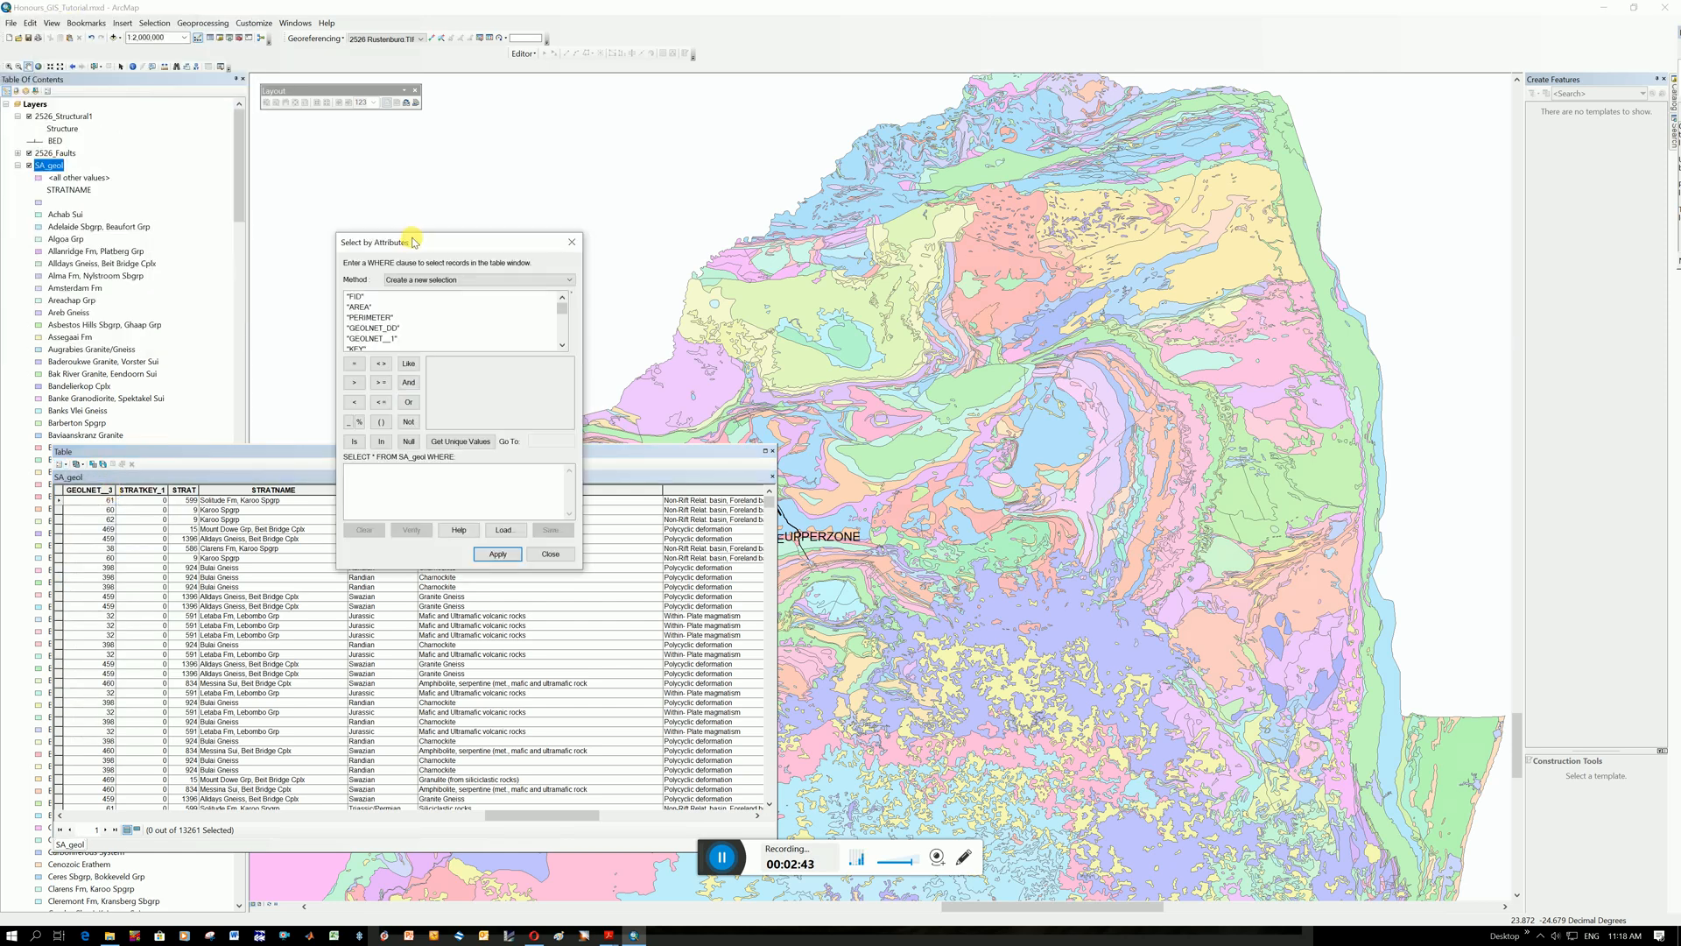
mouse_move(514, 319)
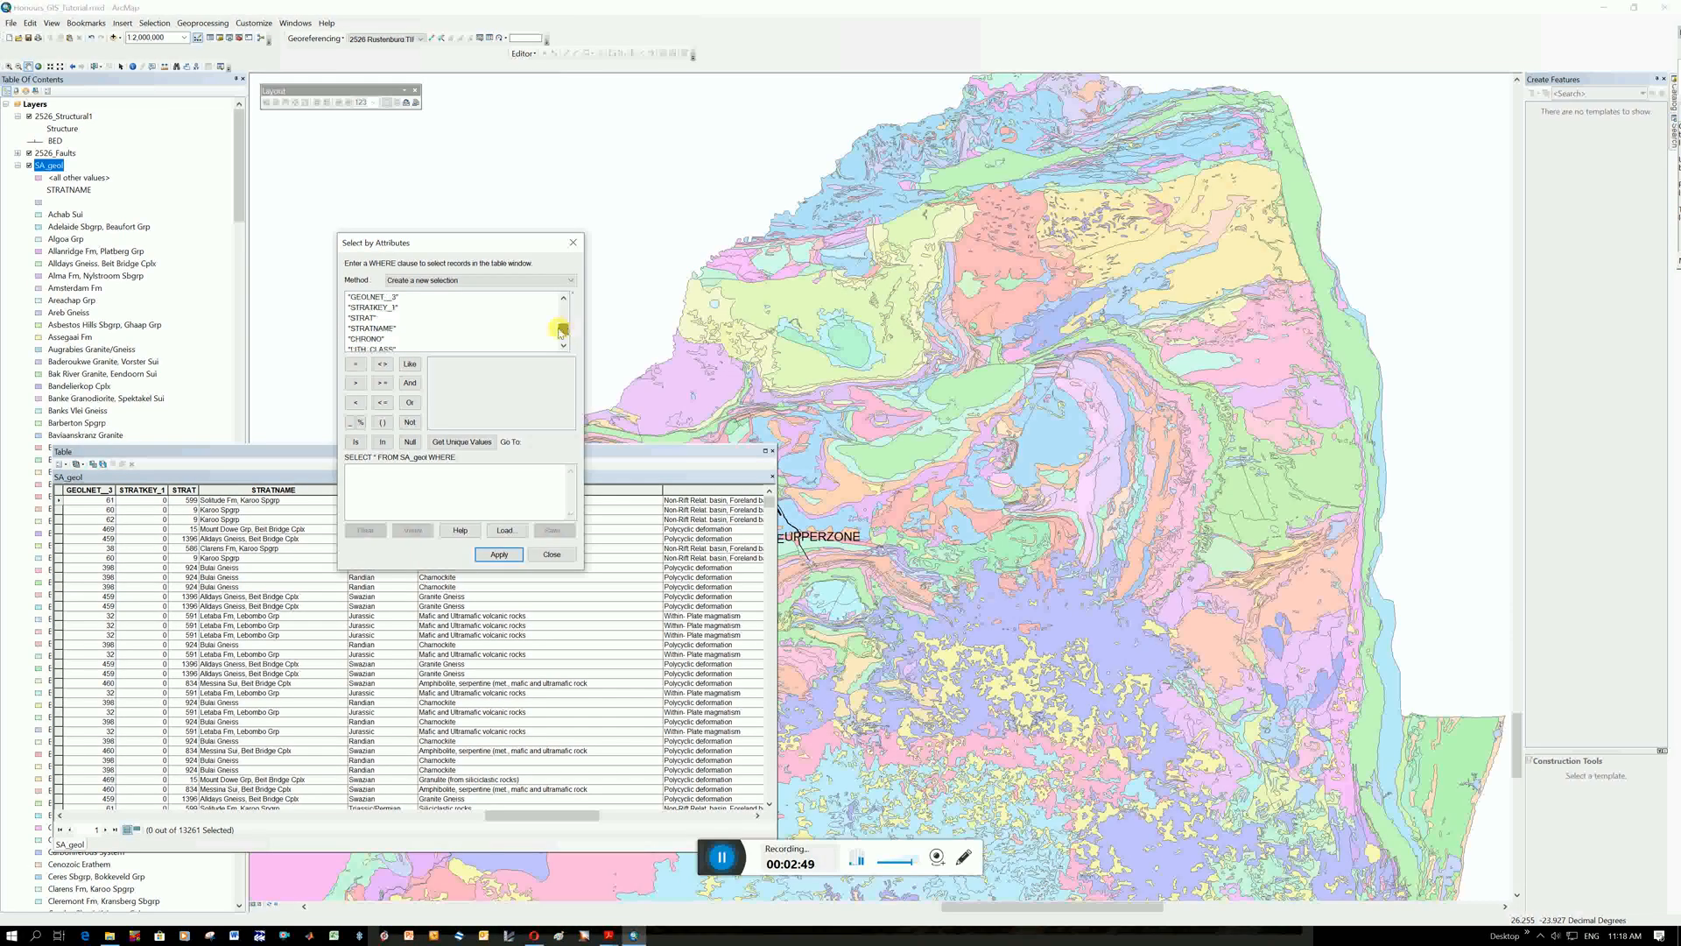
double_click(373, 328)
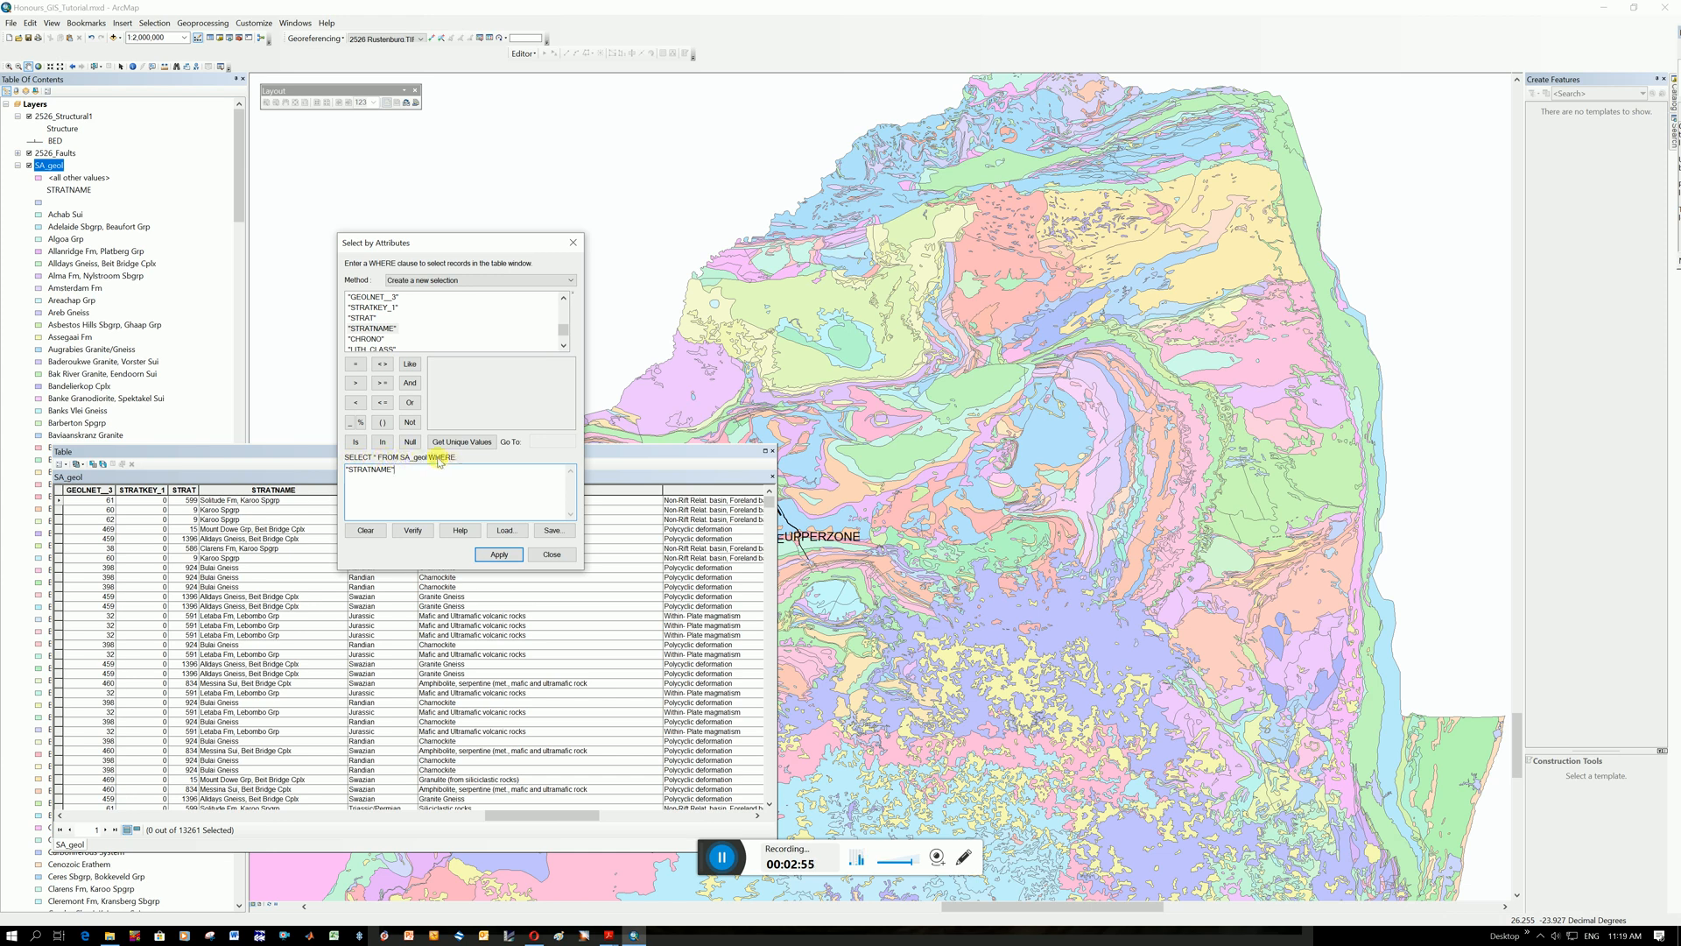
left_click(355, 363)
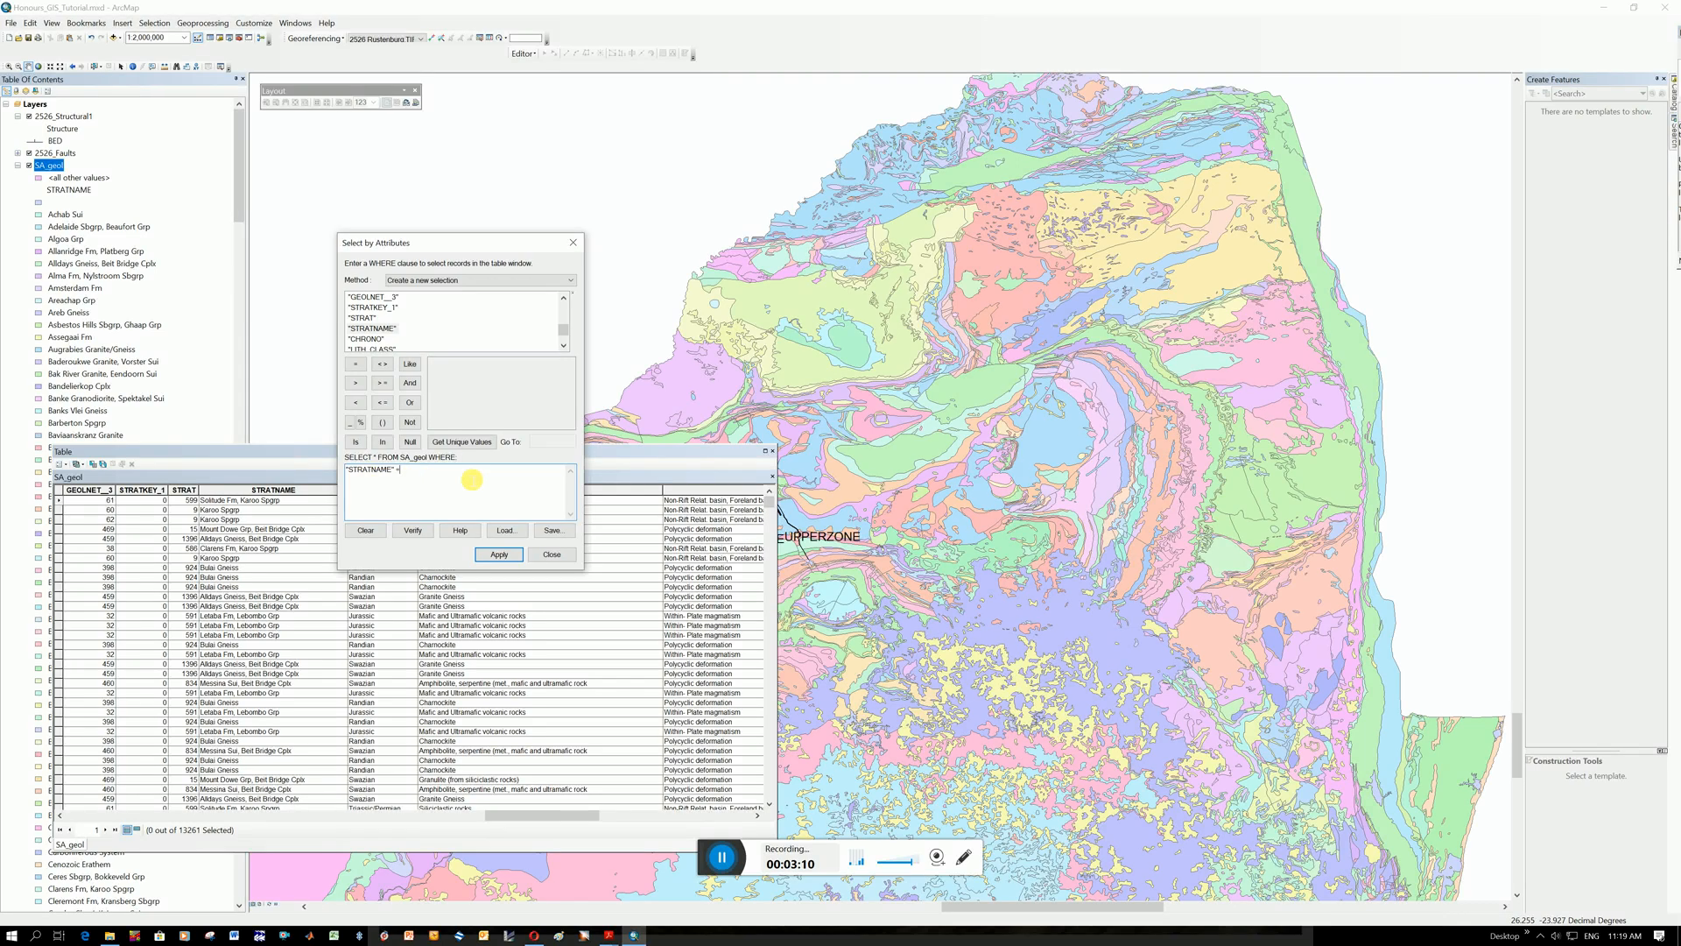
mouse_move(514, 471)
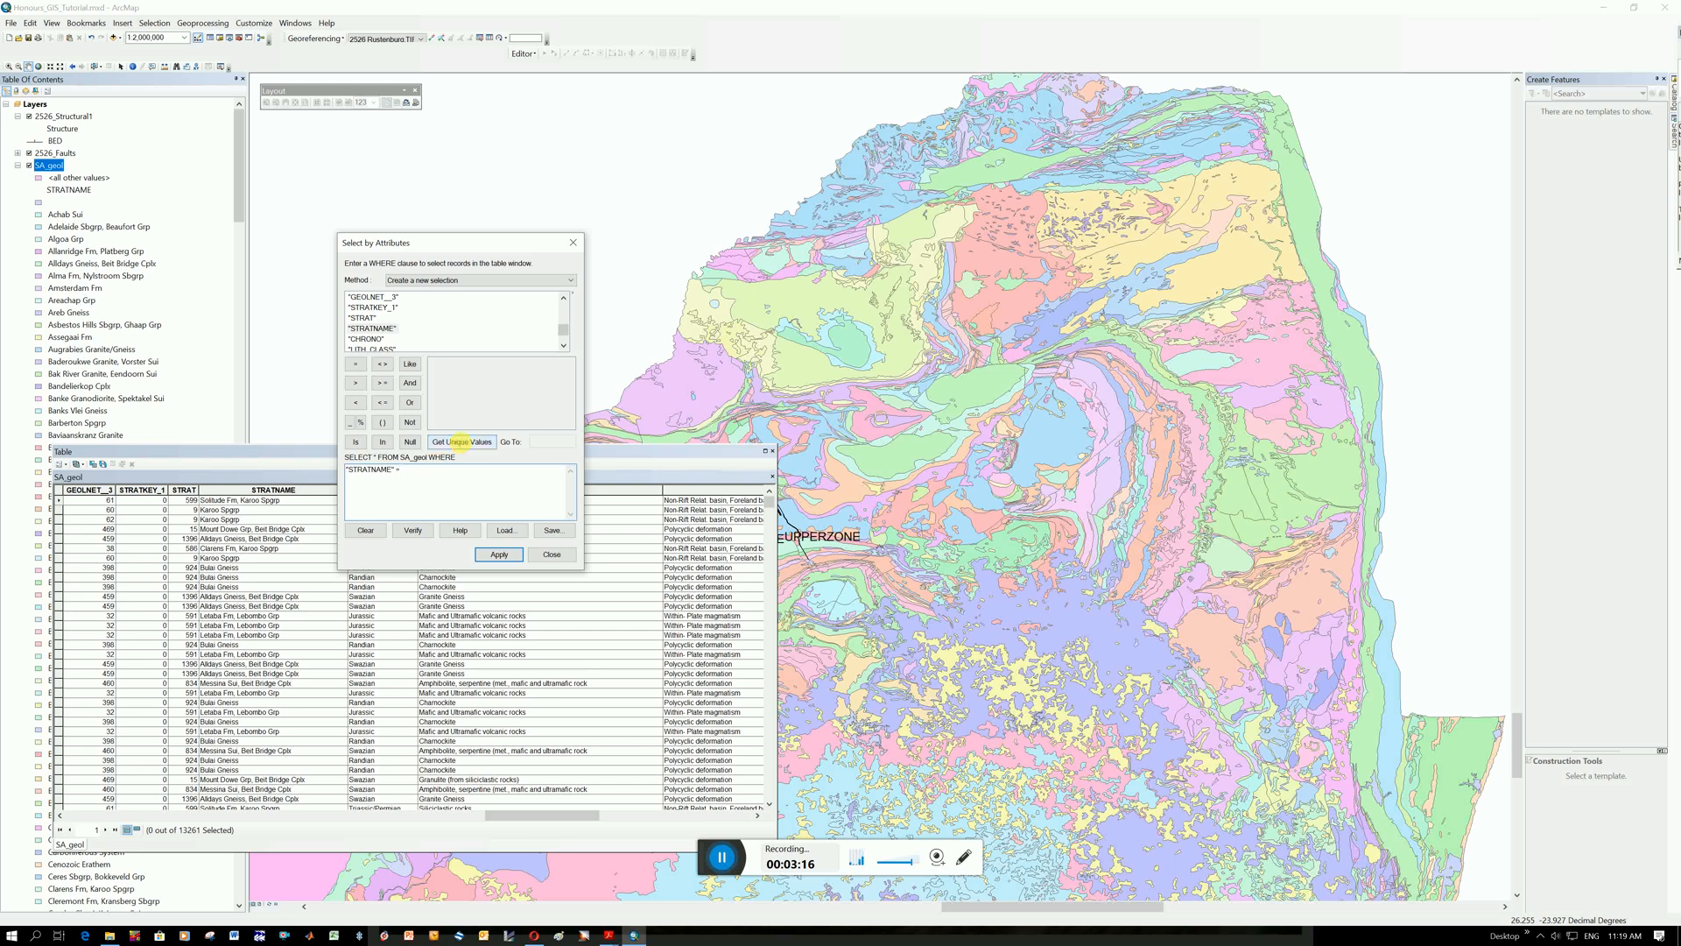
List unique STRATNAME values and scroll to 'Pilanesberg Cplx' to complete the query
left_click(461, 441)
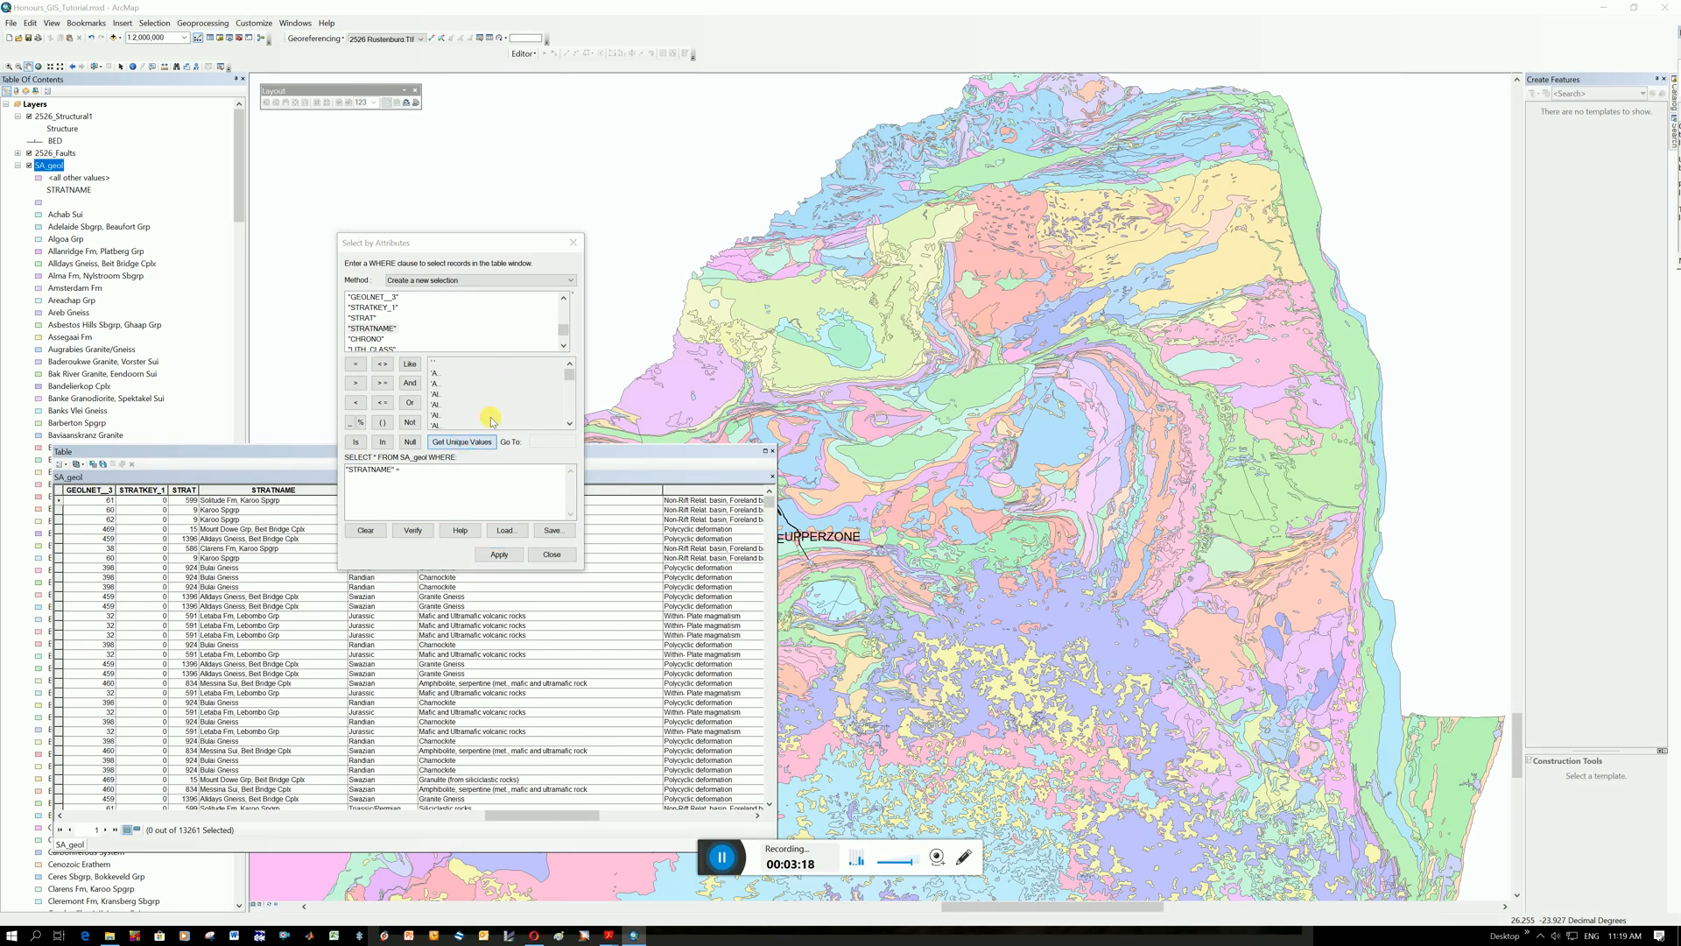
left_click(462, 440)
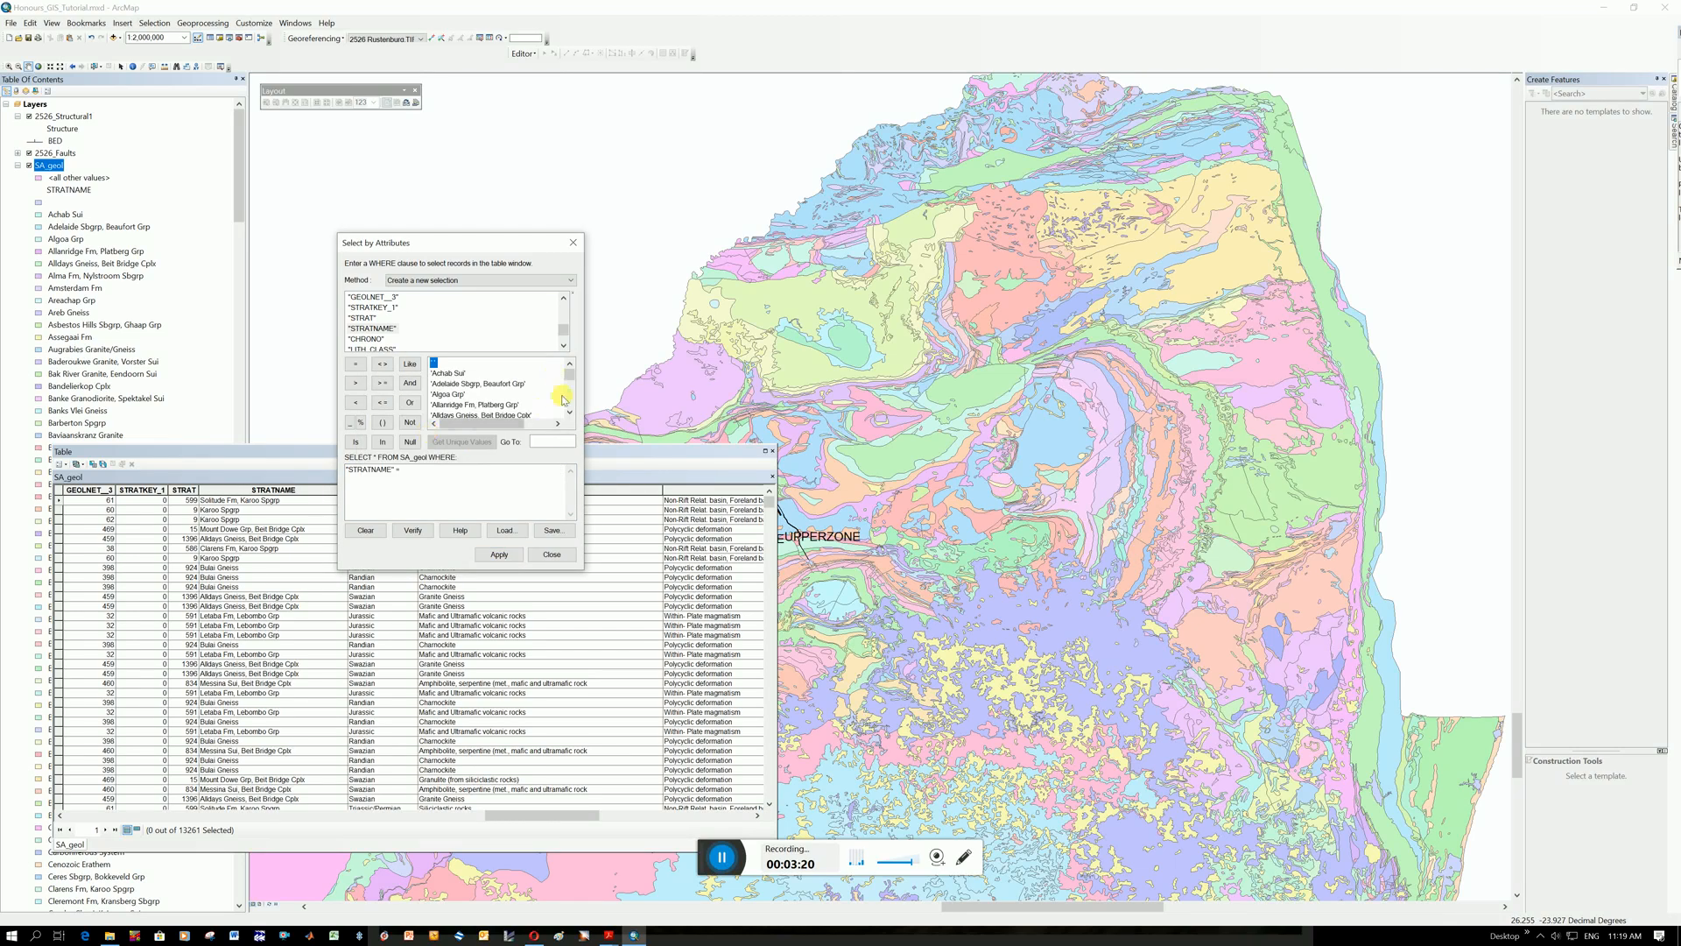
scroll("down", 3)
type("bushveld")
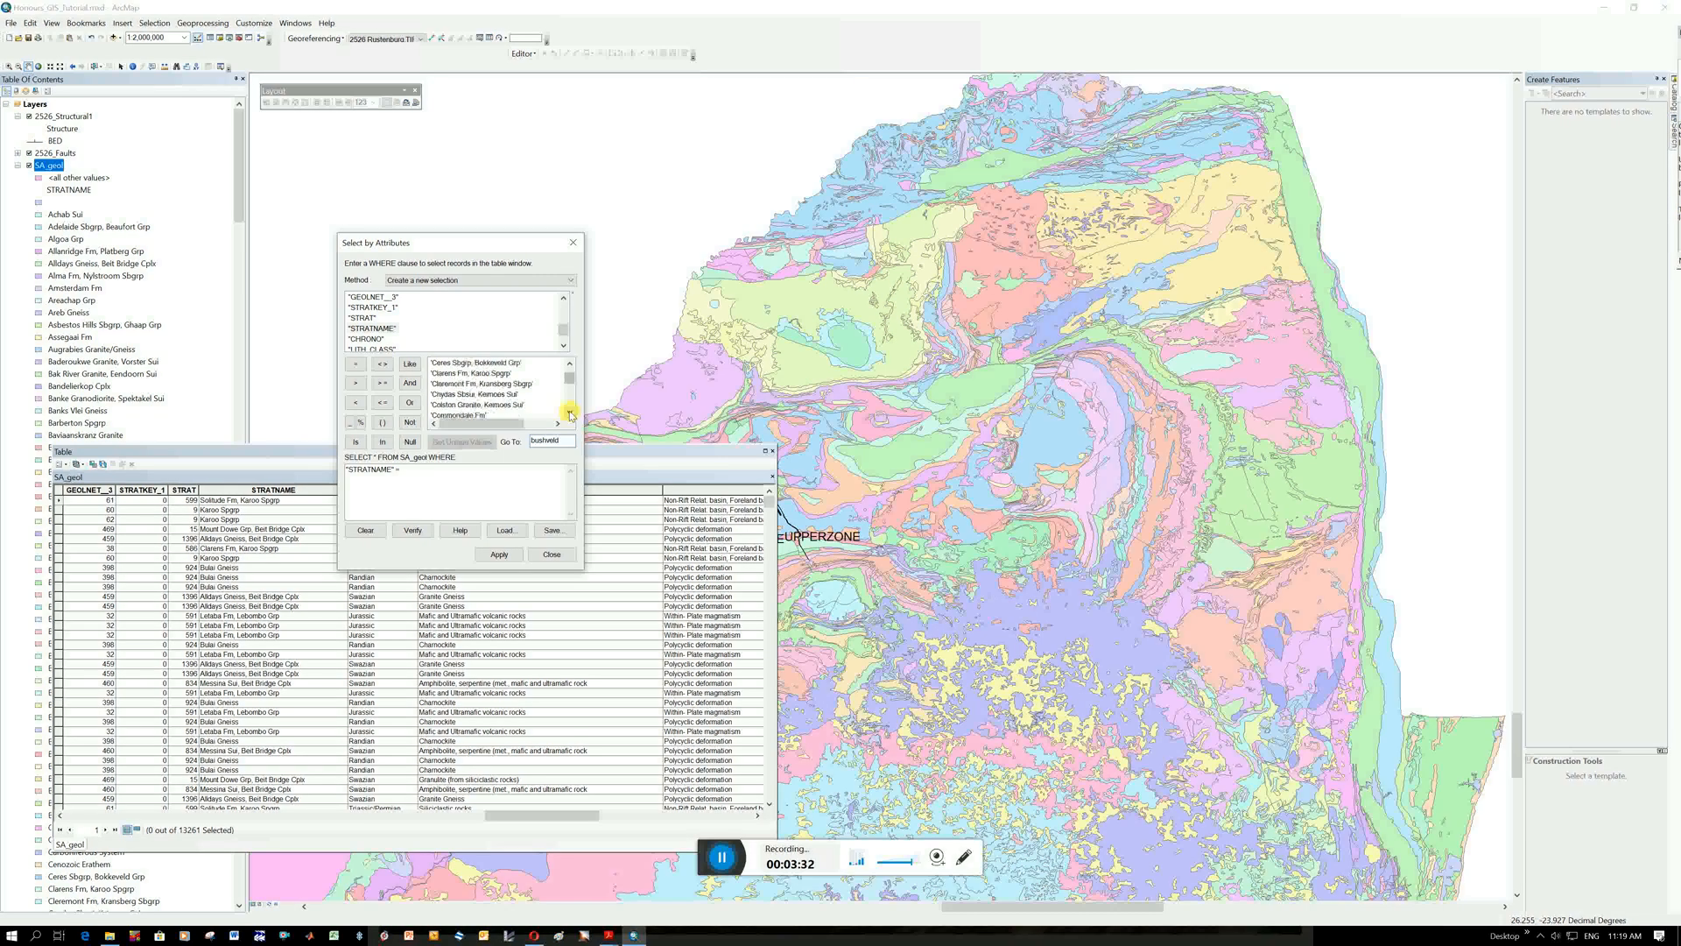
scroll("down", 3)
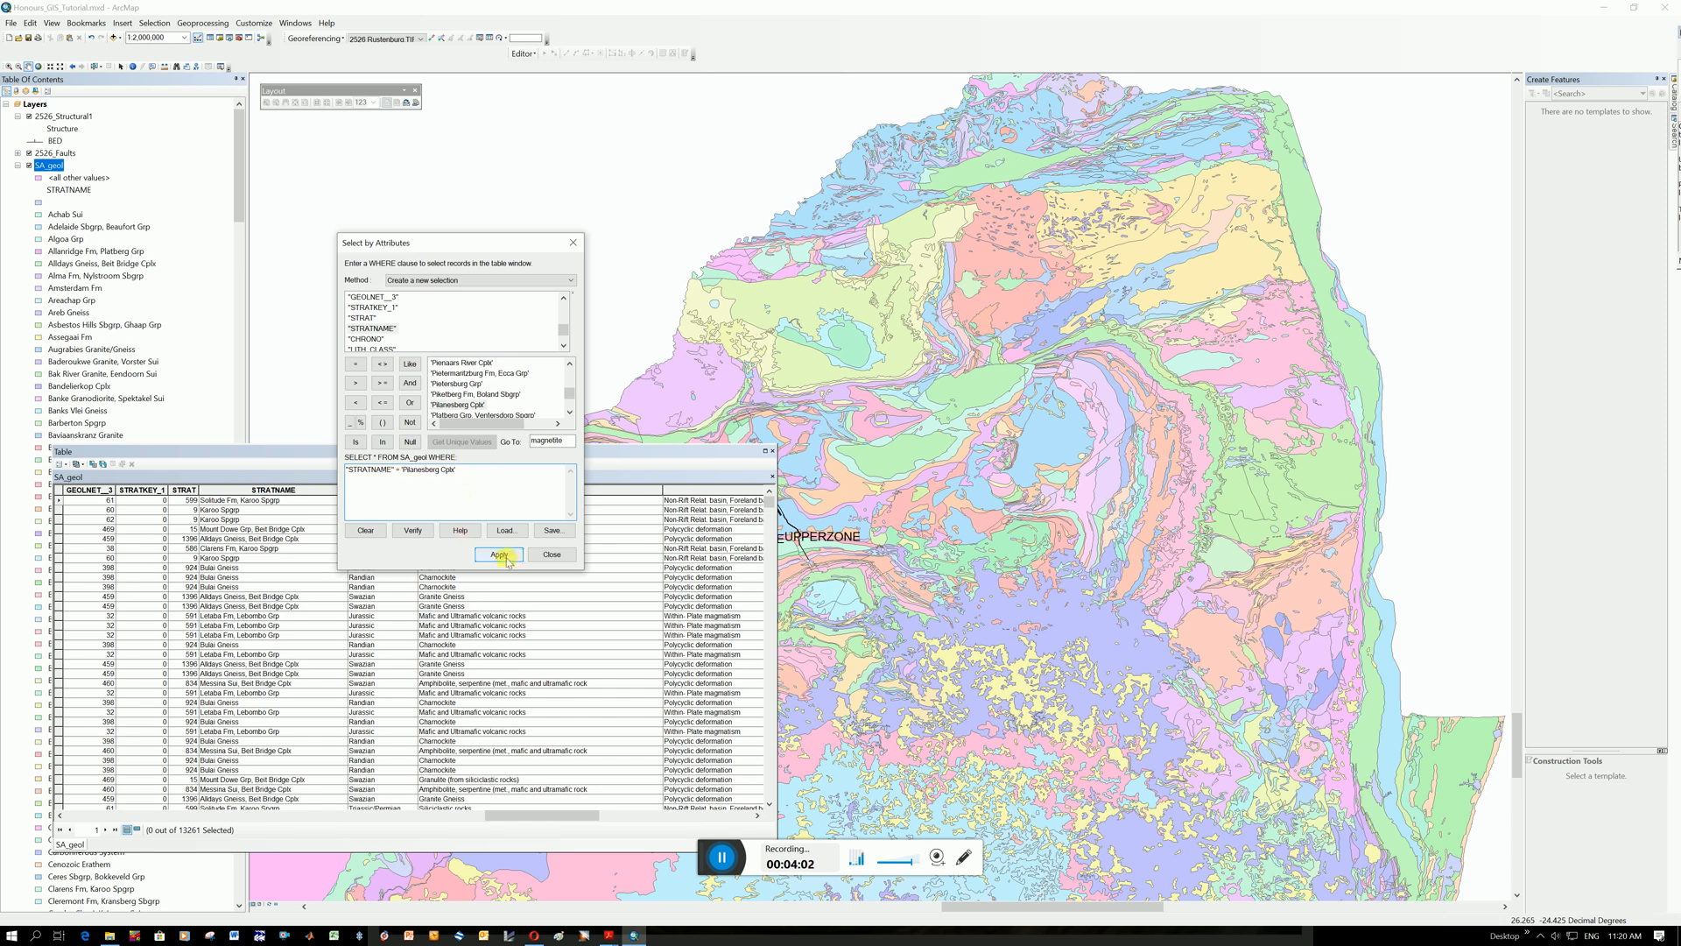
Apply the query to select 13 Pilanesberg features, then close the table and query dialog
left_click(497, 555)
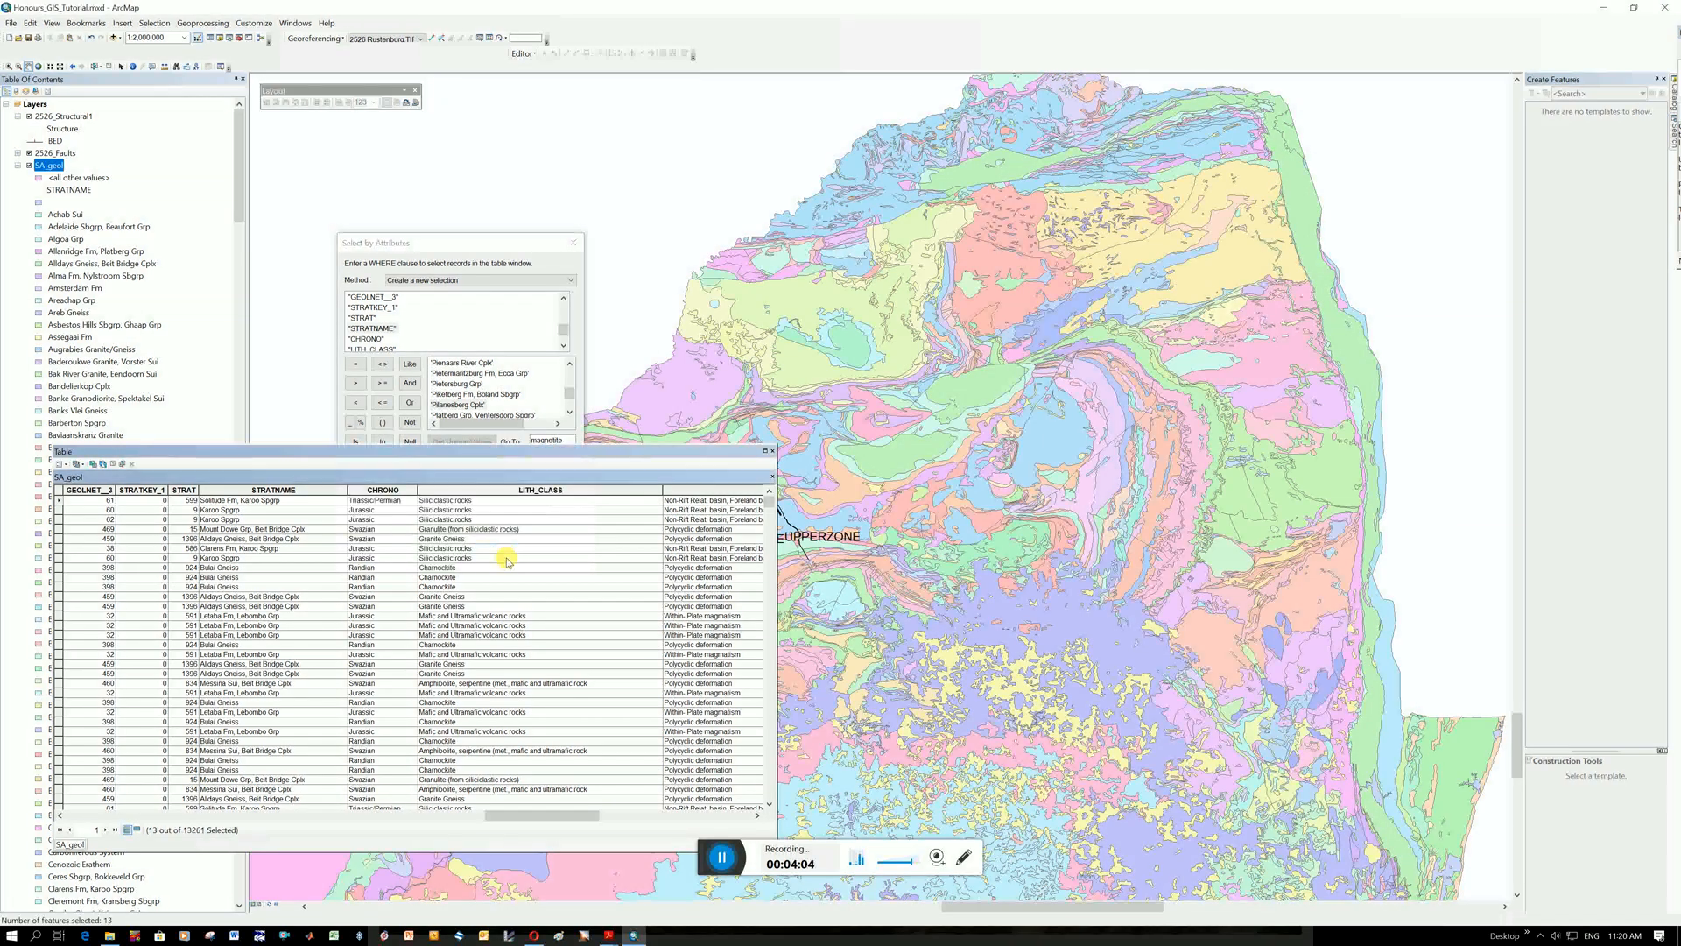
mouse_move(289, 831)
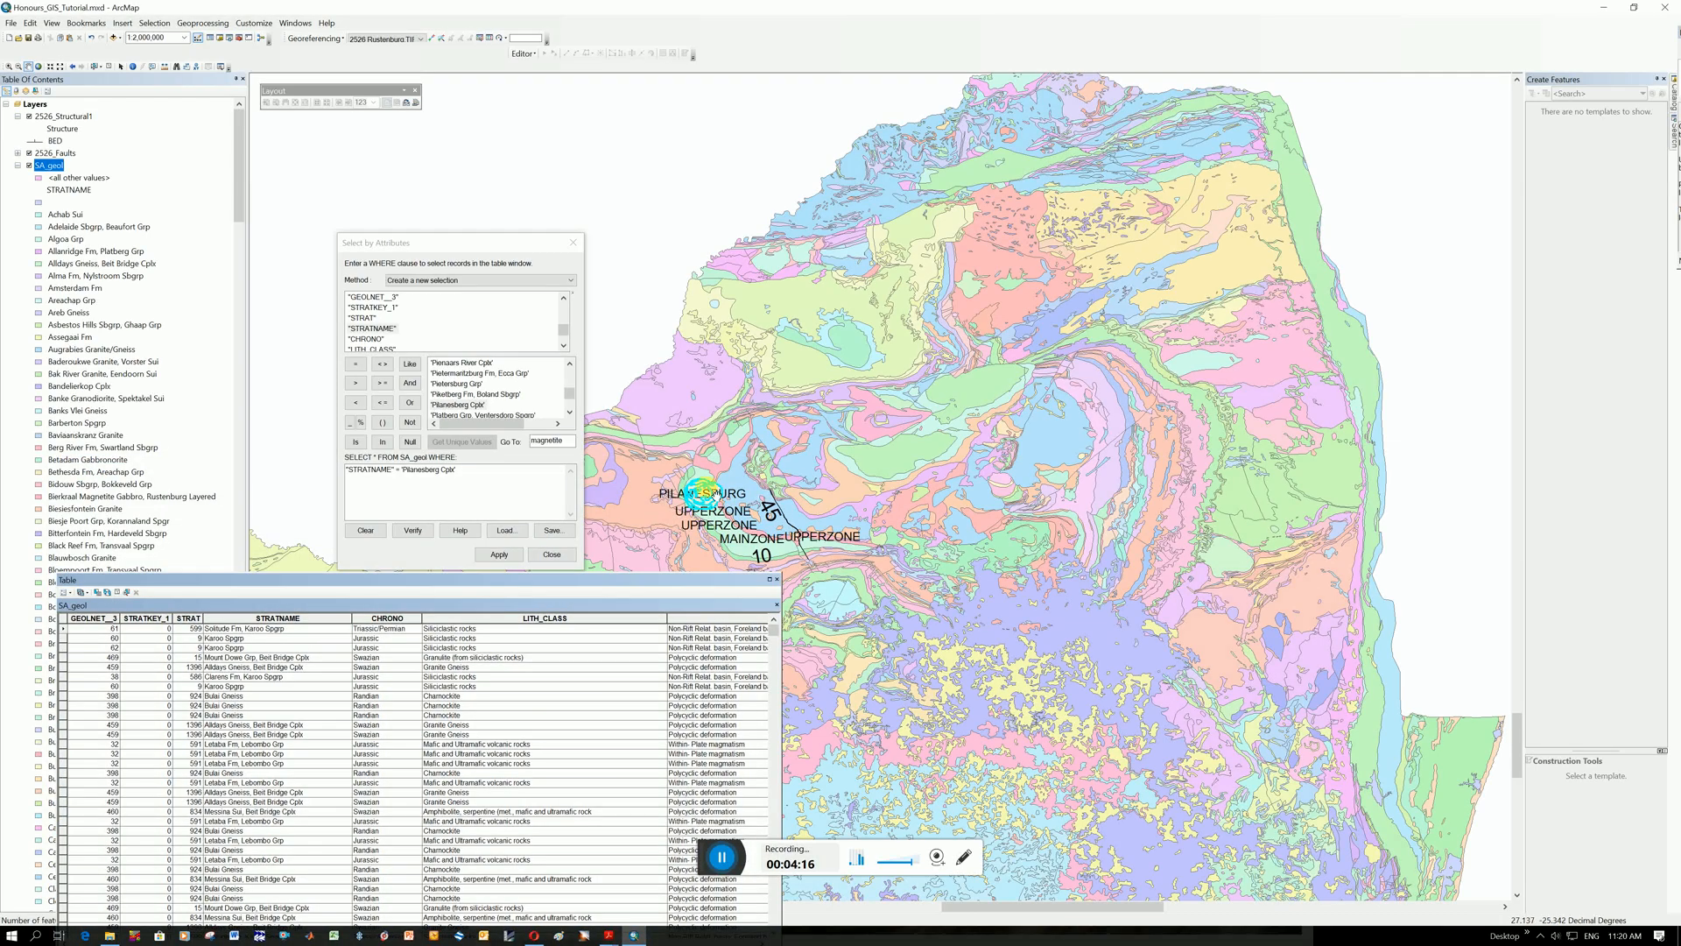
left_click(498, 555)
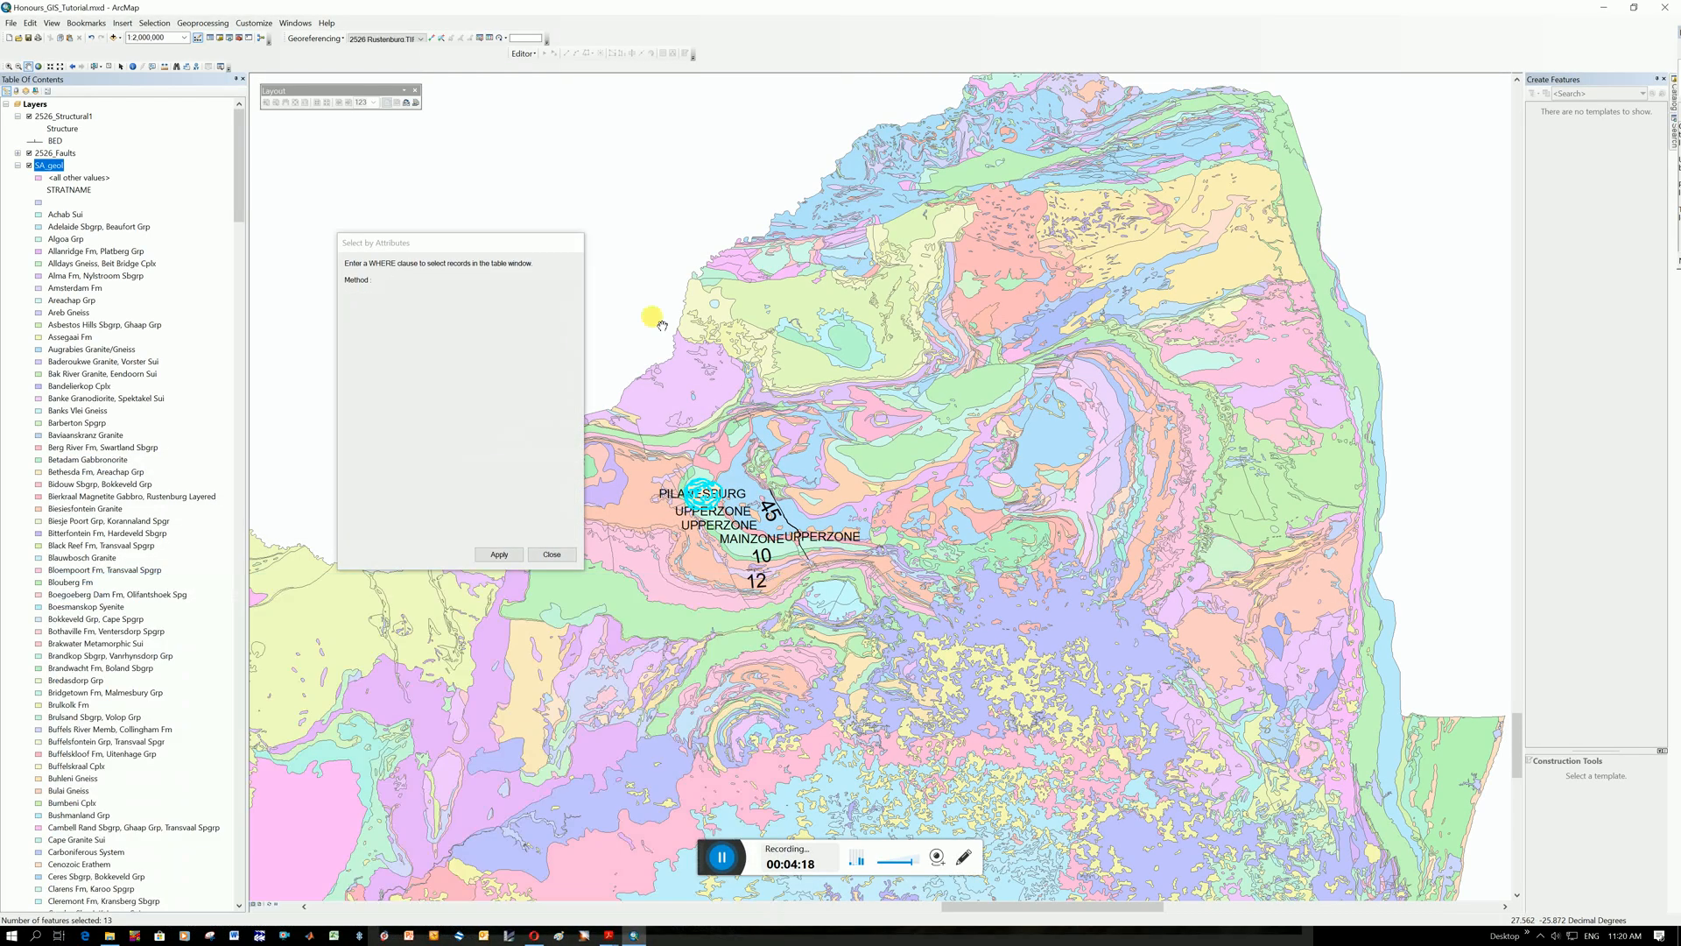
left_click(550, 554)
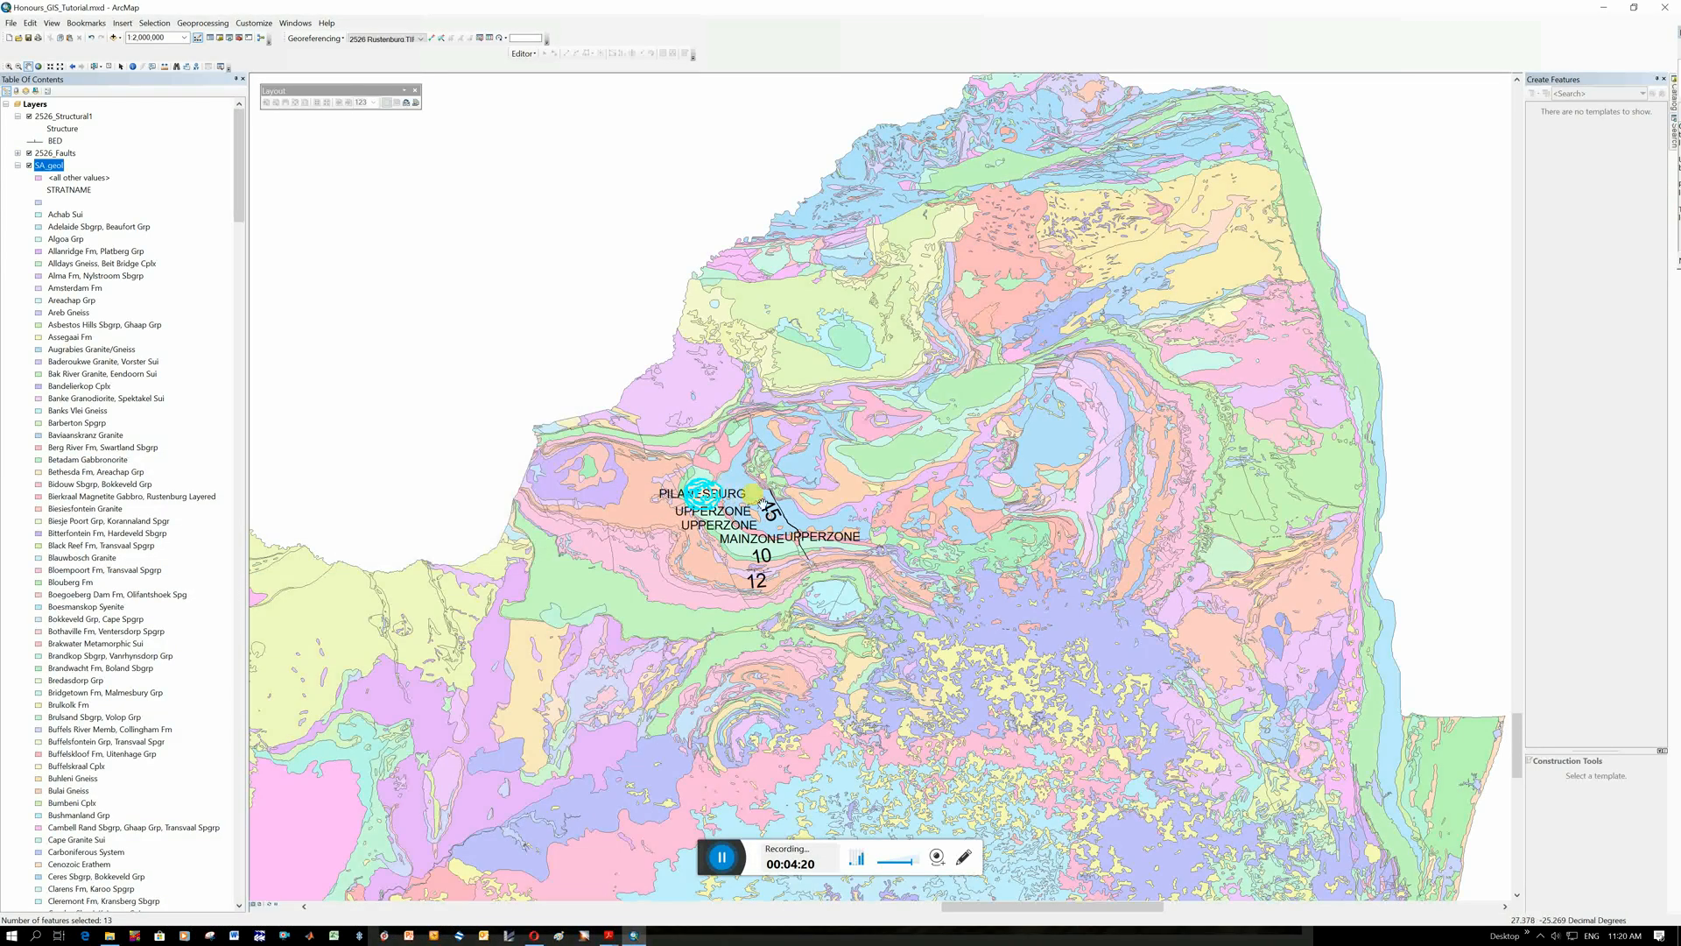
mouse_move(697, 257)
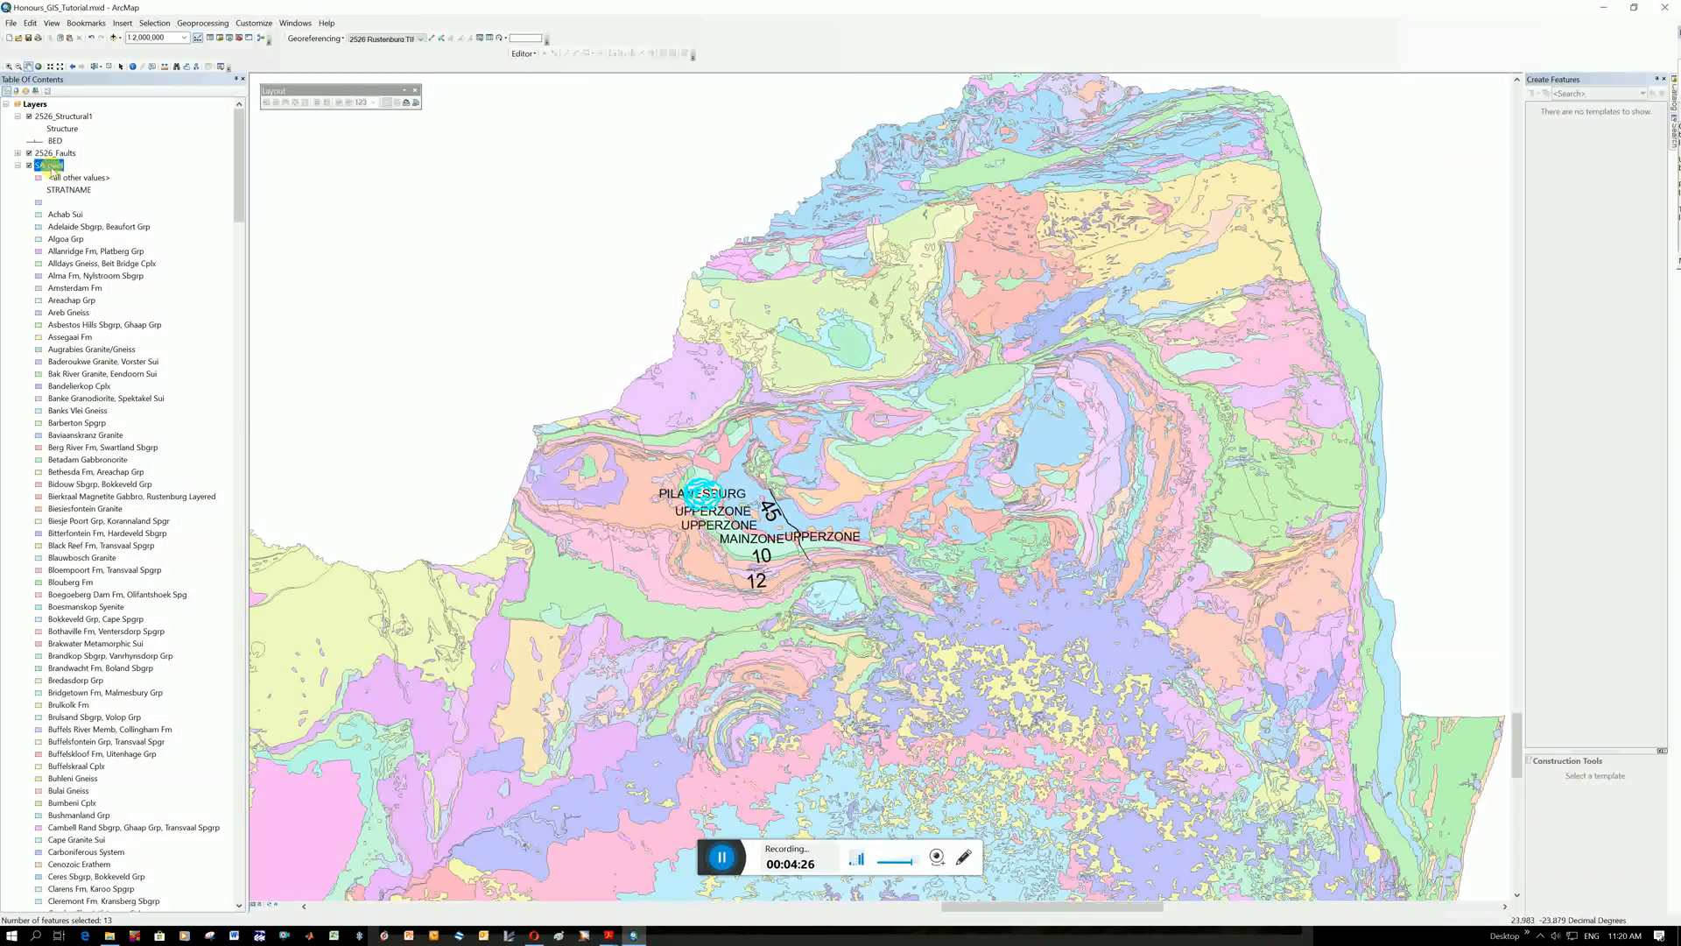
Export SA_geol's selected features to a new Pilanesberg shapefile and add it to the map
right_click(56, 165)
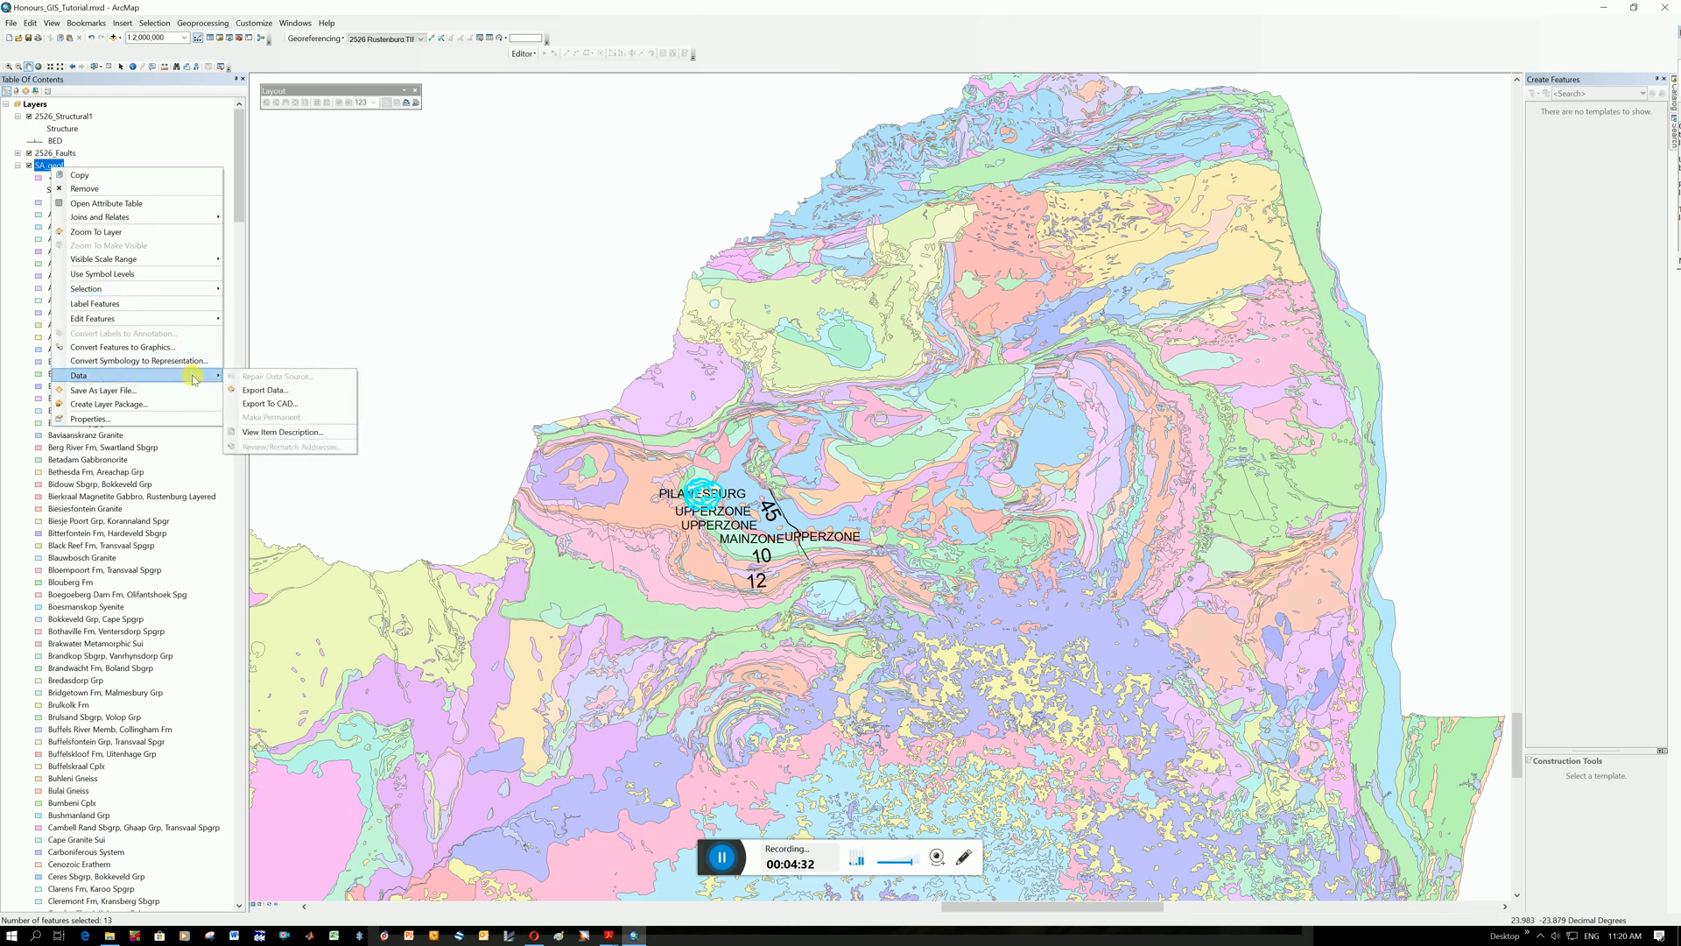
mouse_move(263, 389)
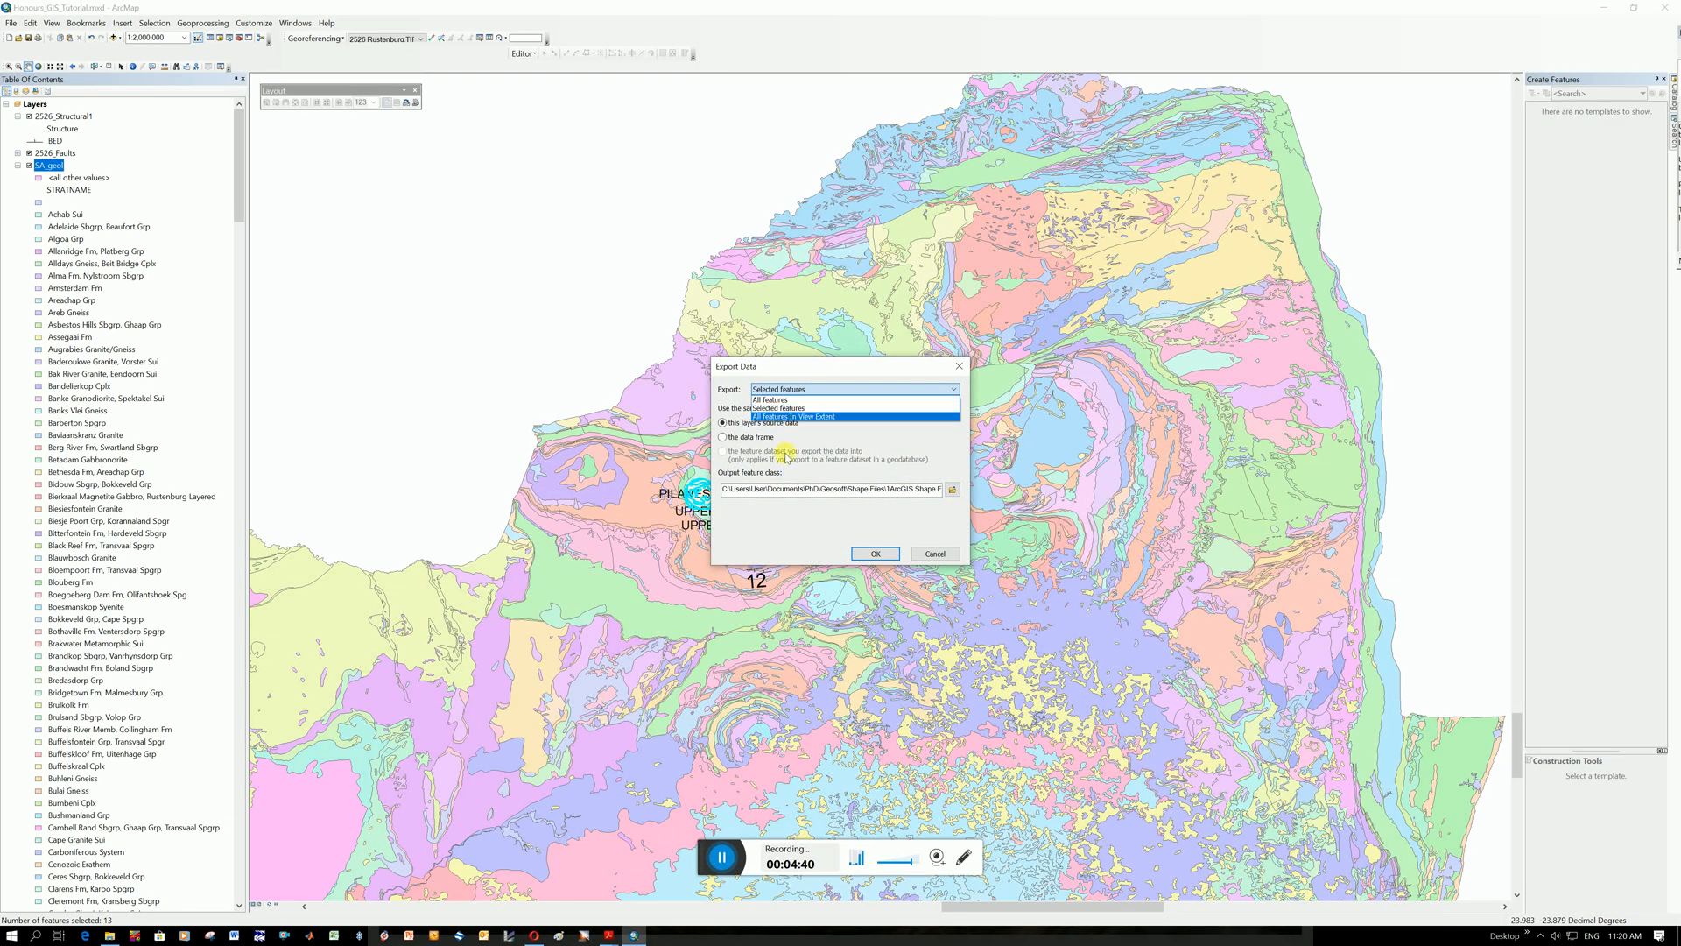
left_click(779, 387)
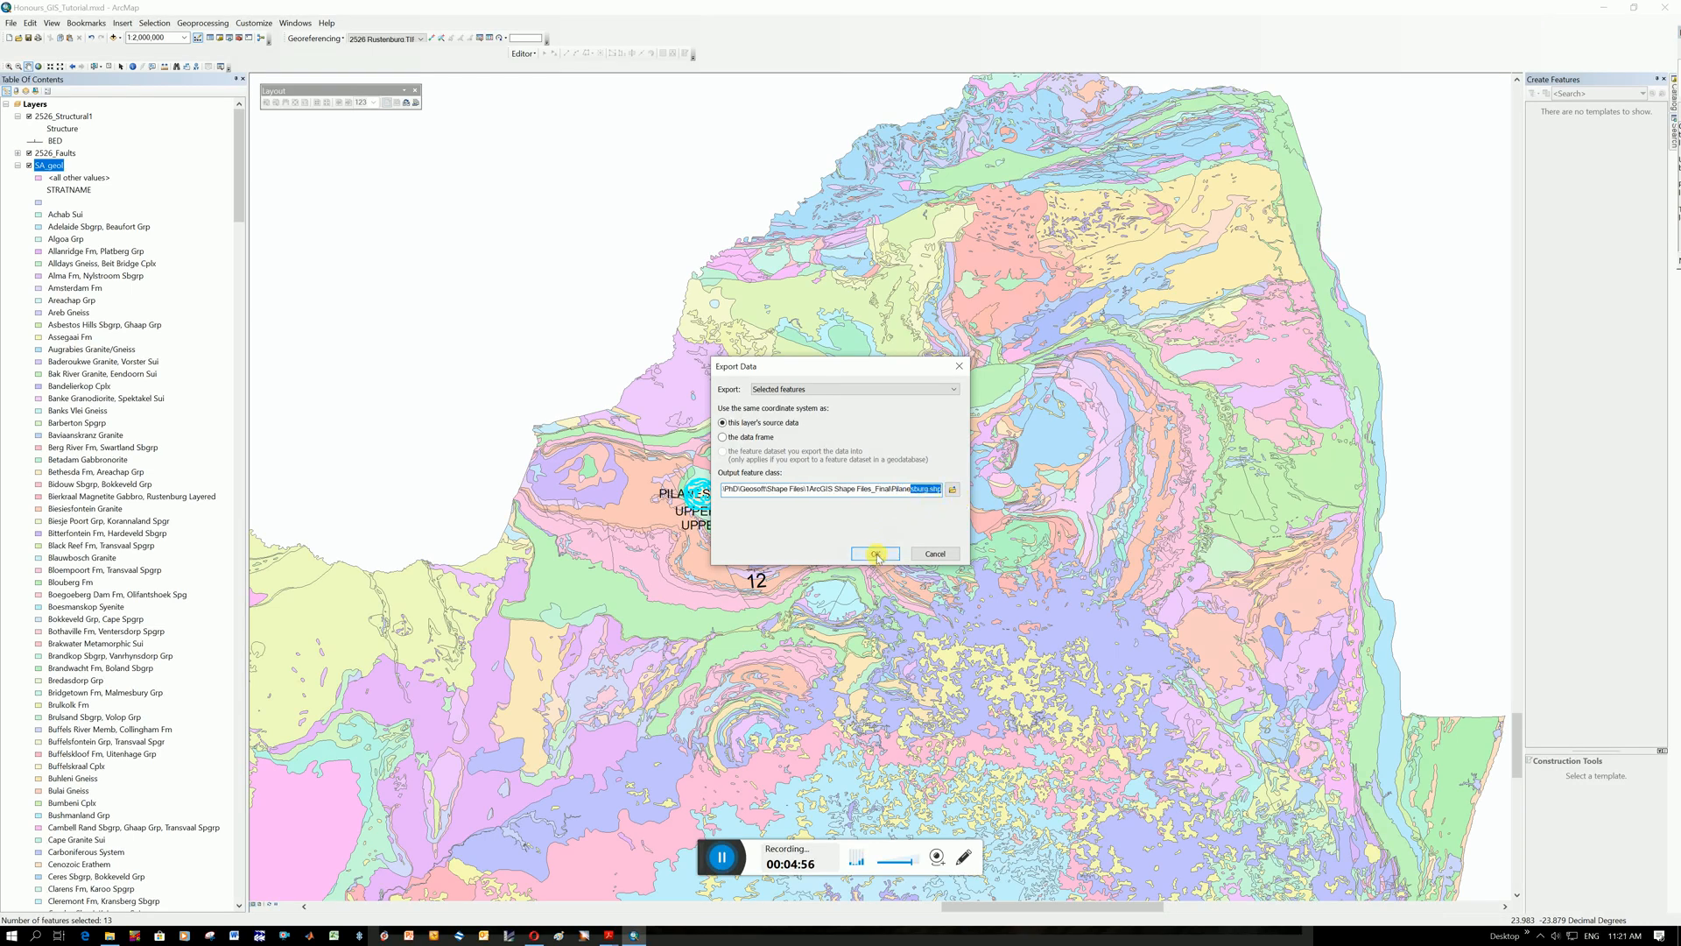
left_click(873, 554)
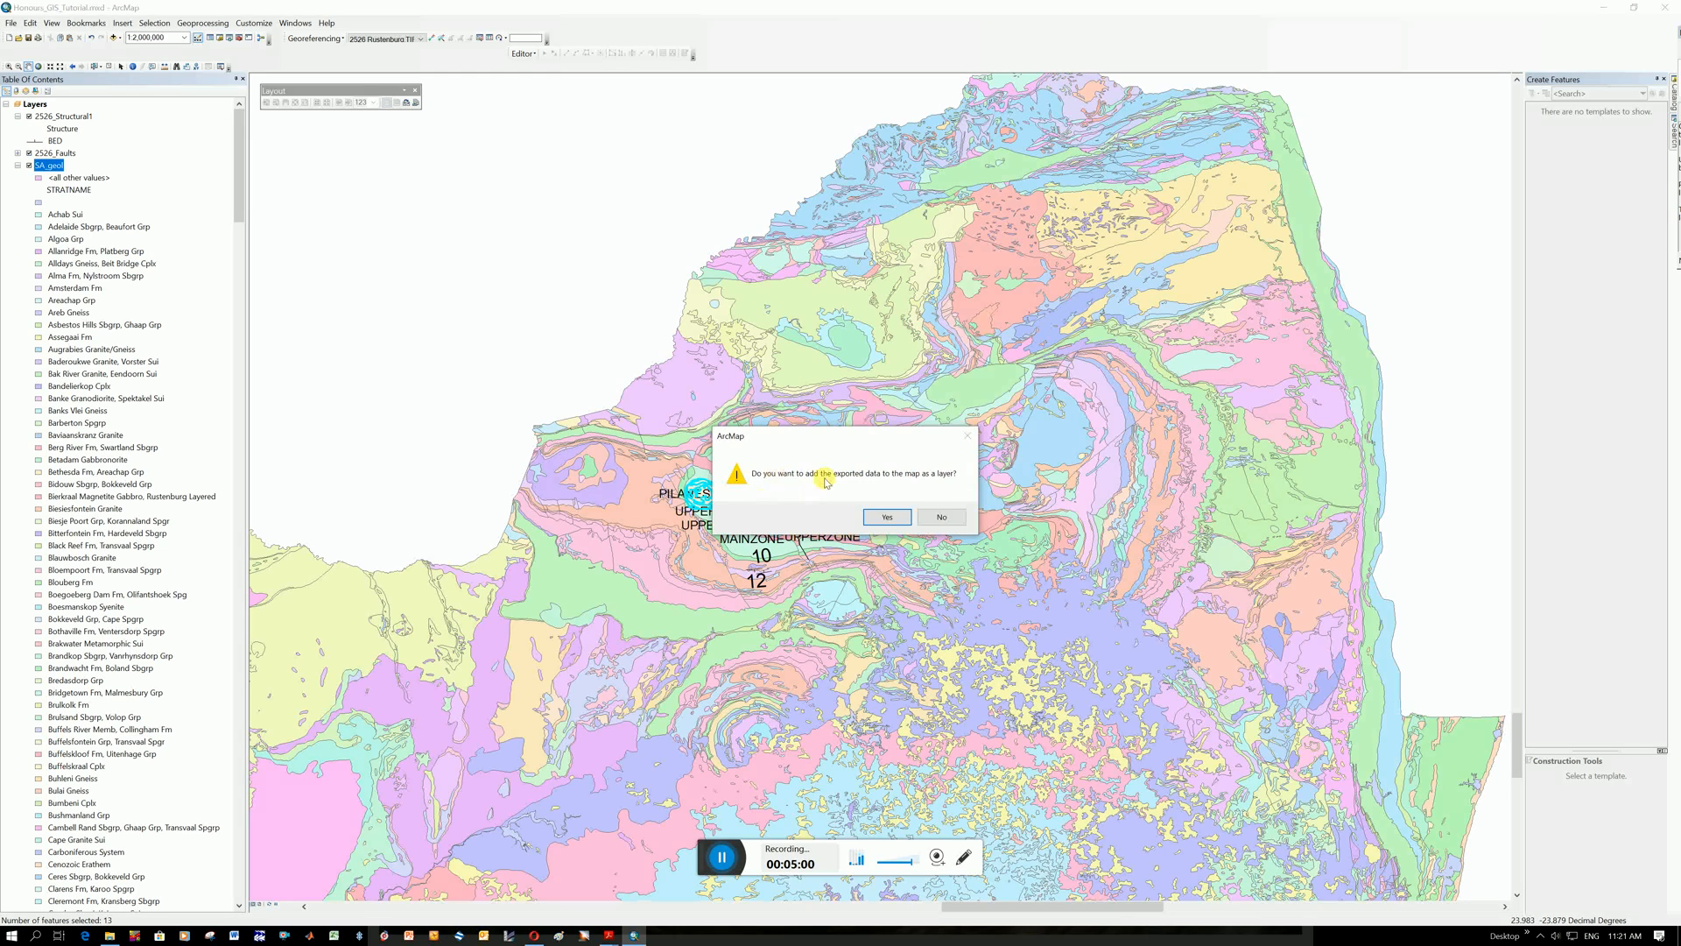
mouse_move(895, 505)
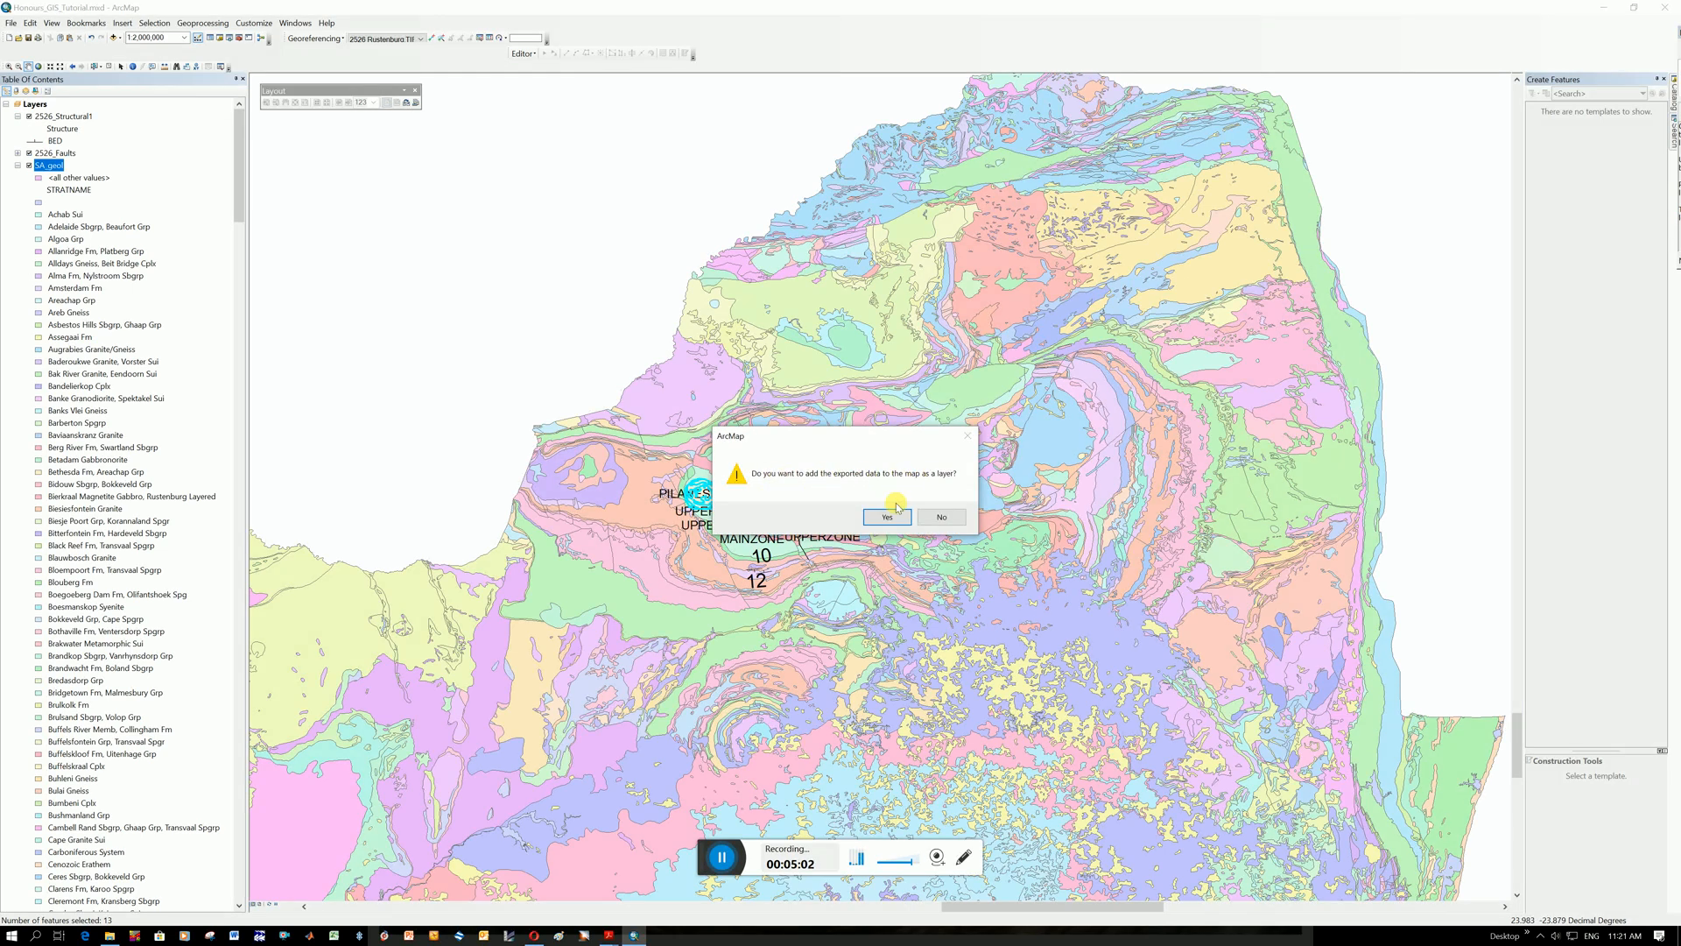
left_click(940, 516)
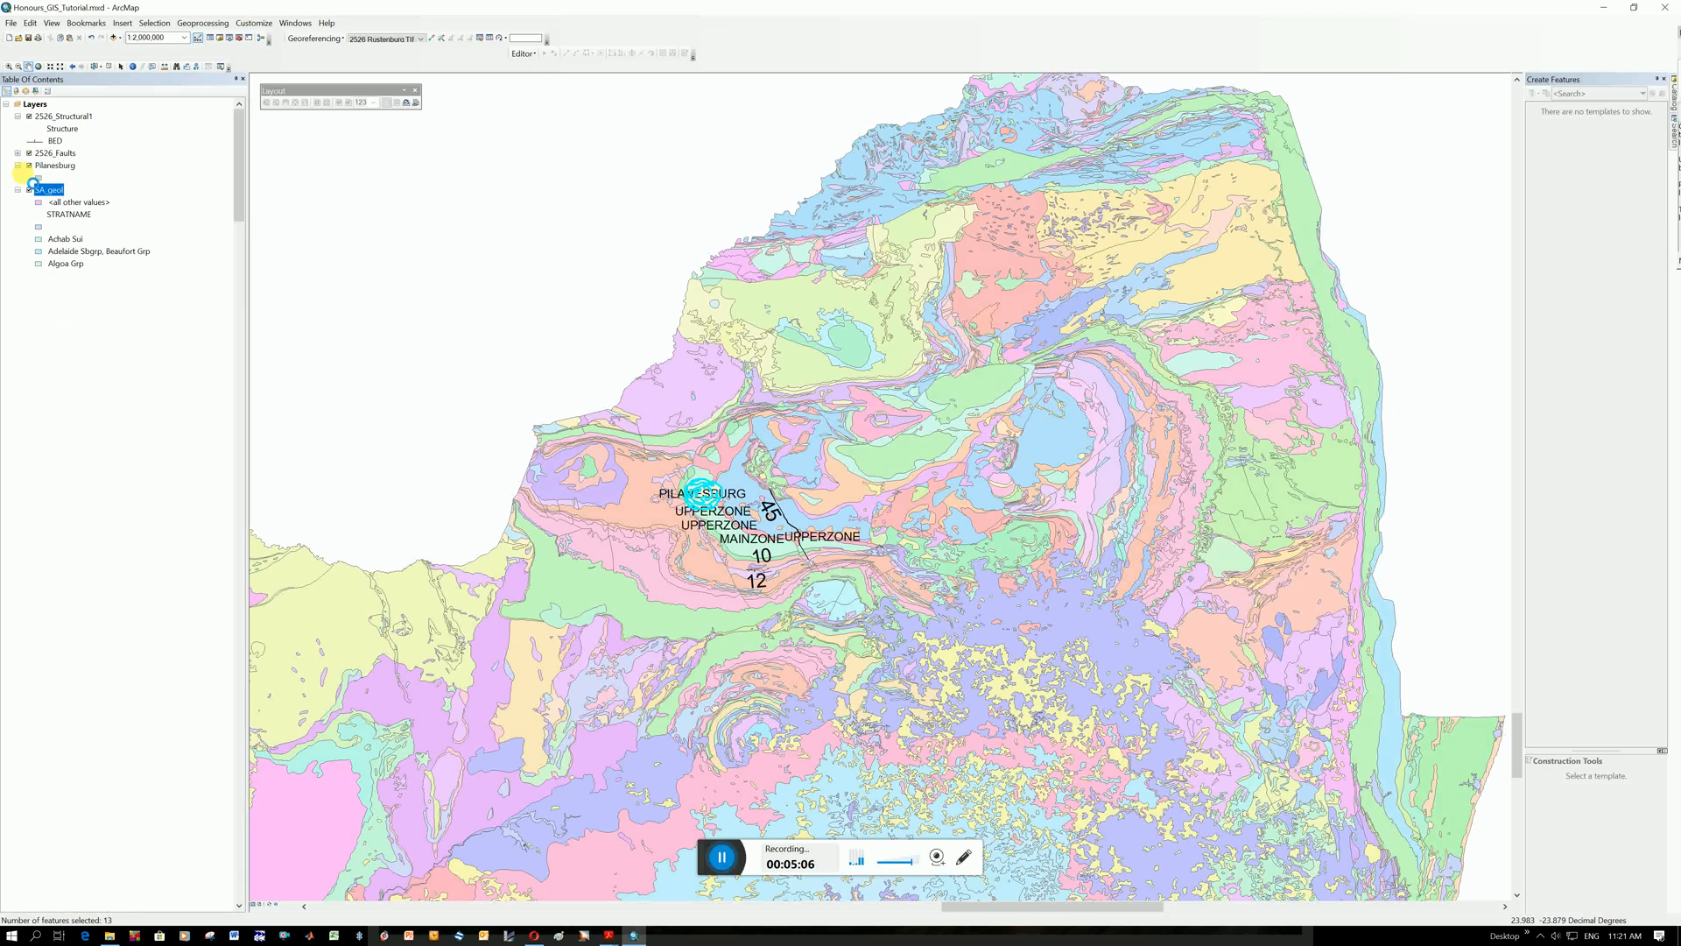
Turn off the SA_geol layer so only the Pilanesberg polygons remain visible
left_click(19, 190)
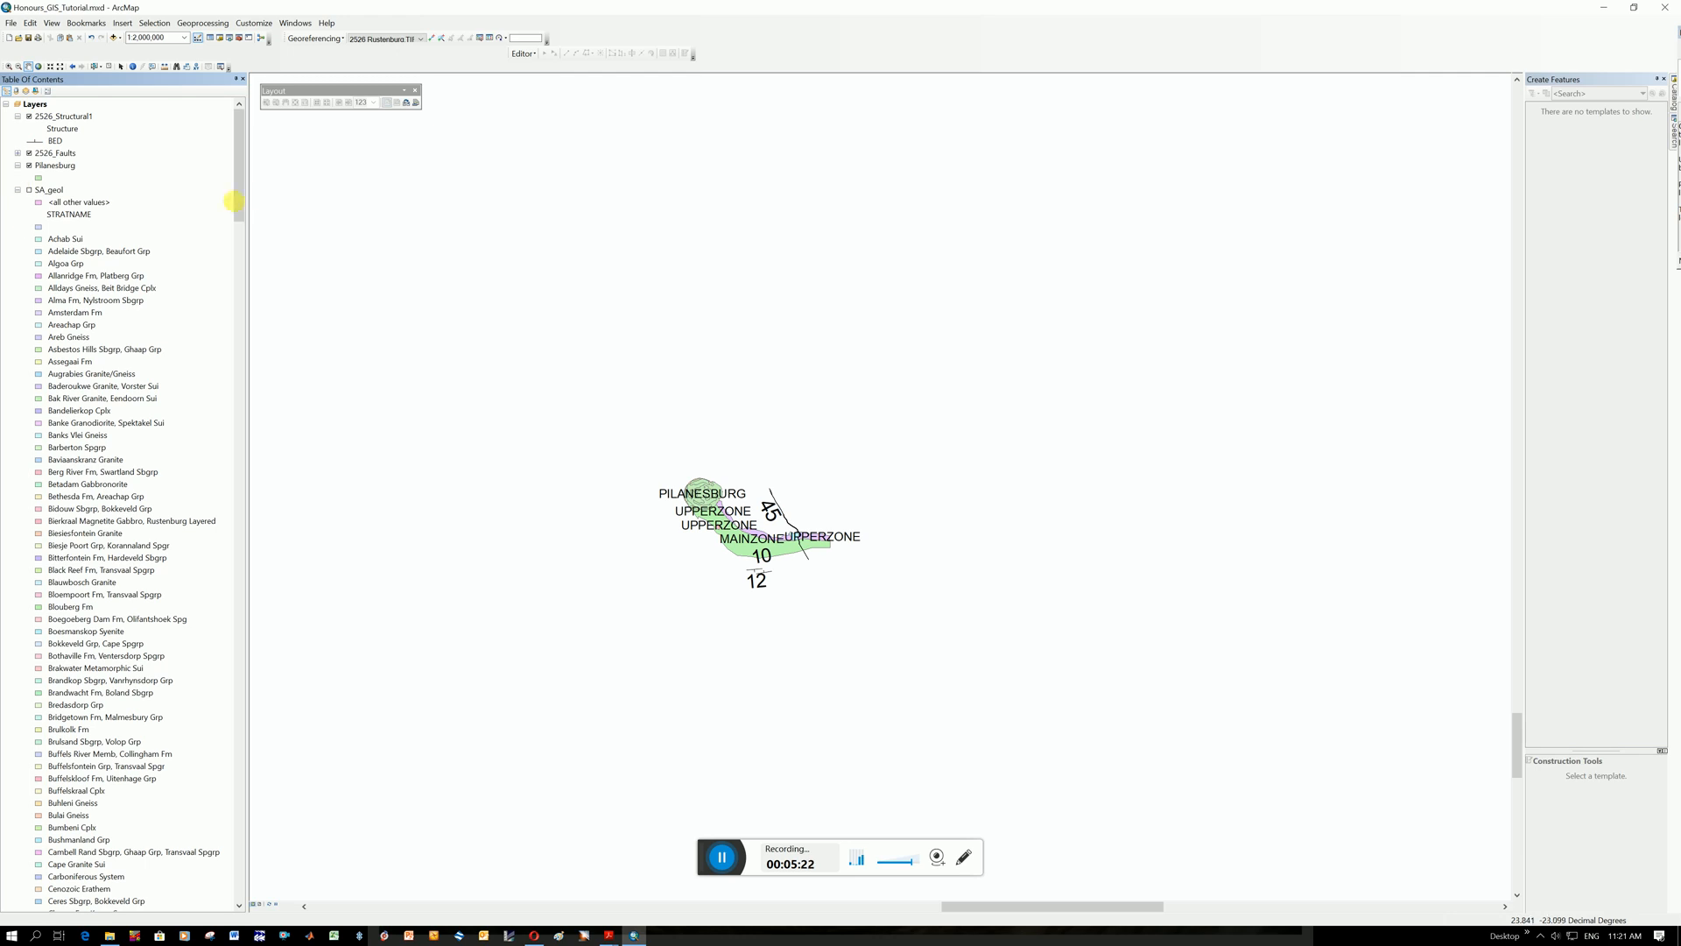
scroll("down", 3)
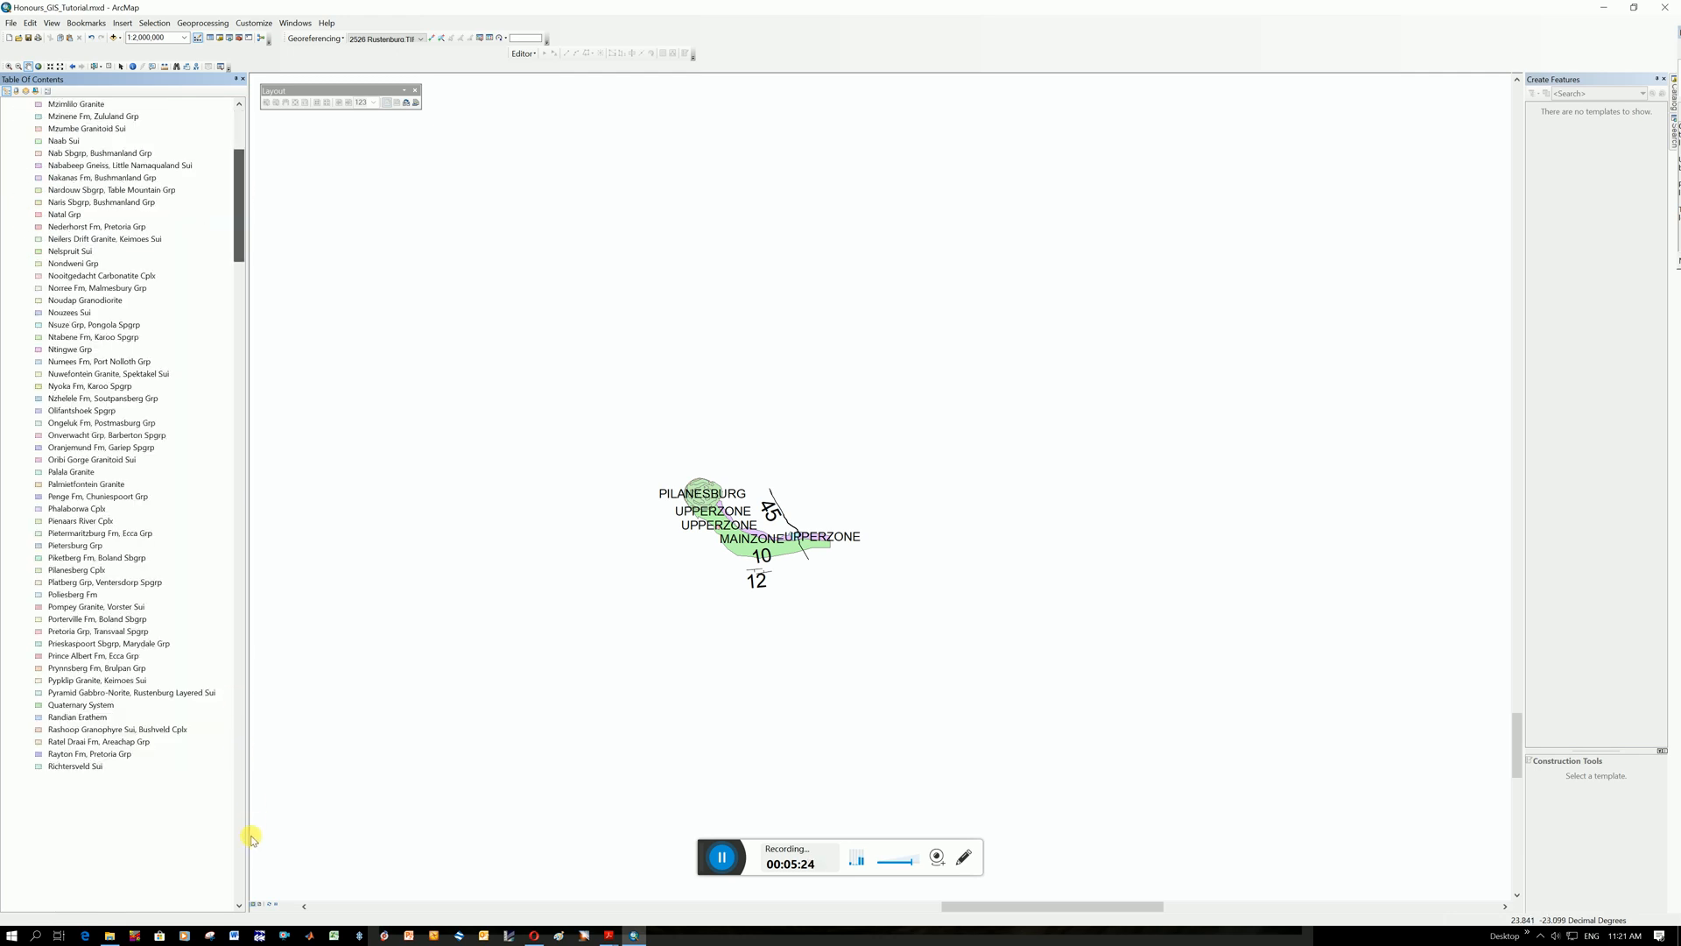
scroll("up", 3)
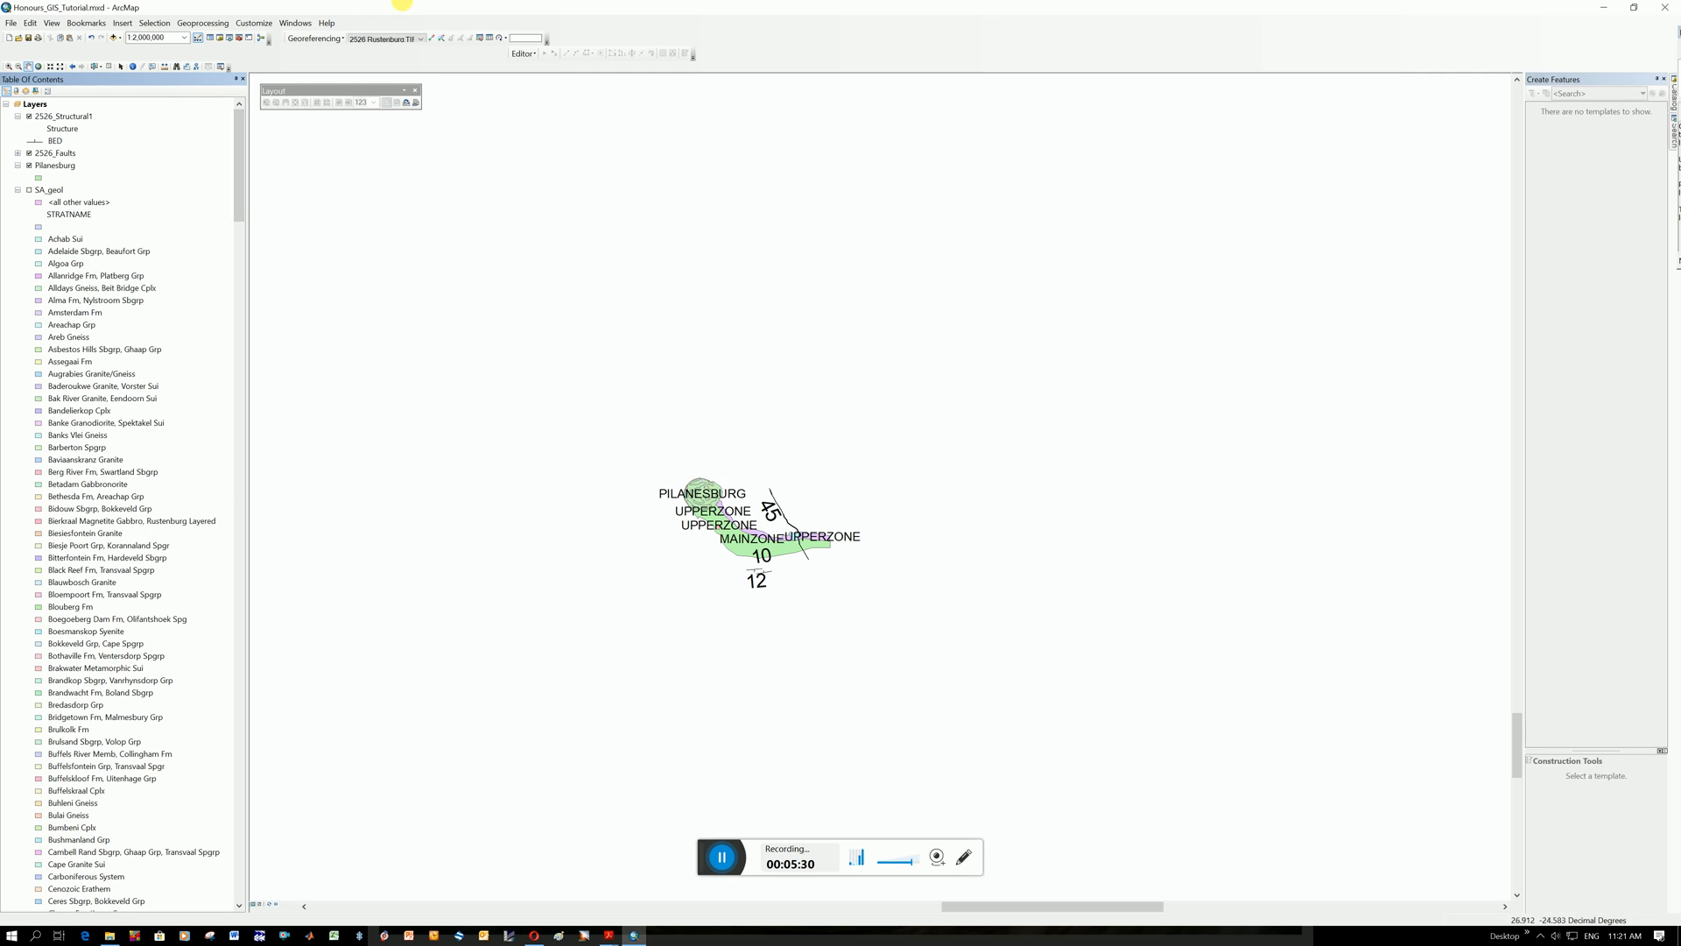
mouse_move(698, 492)
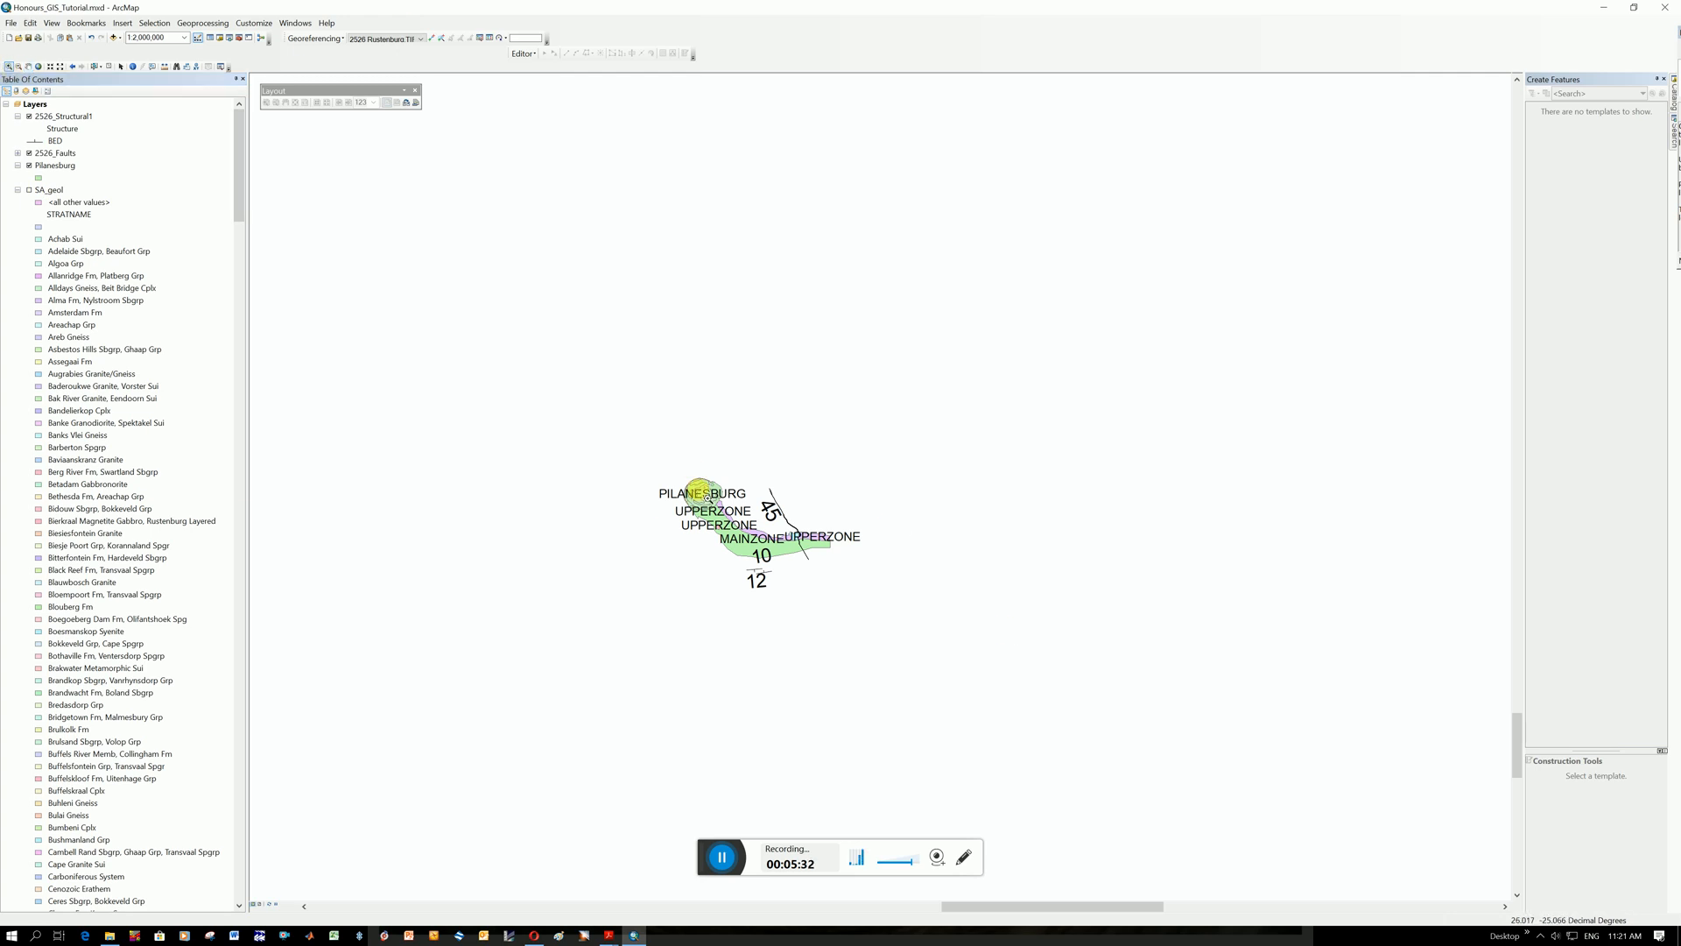